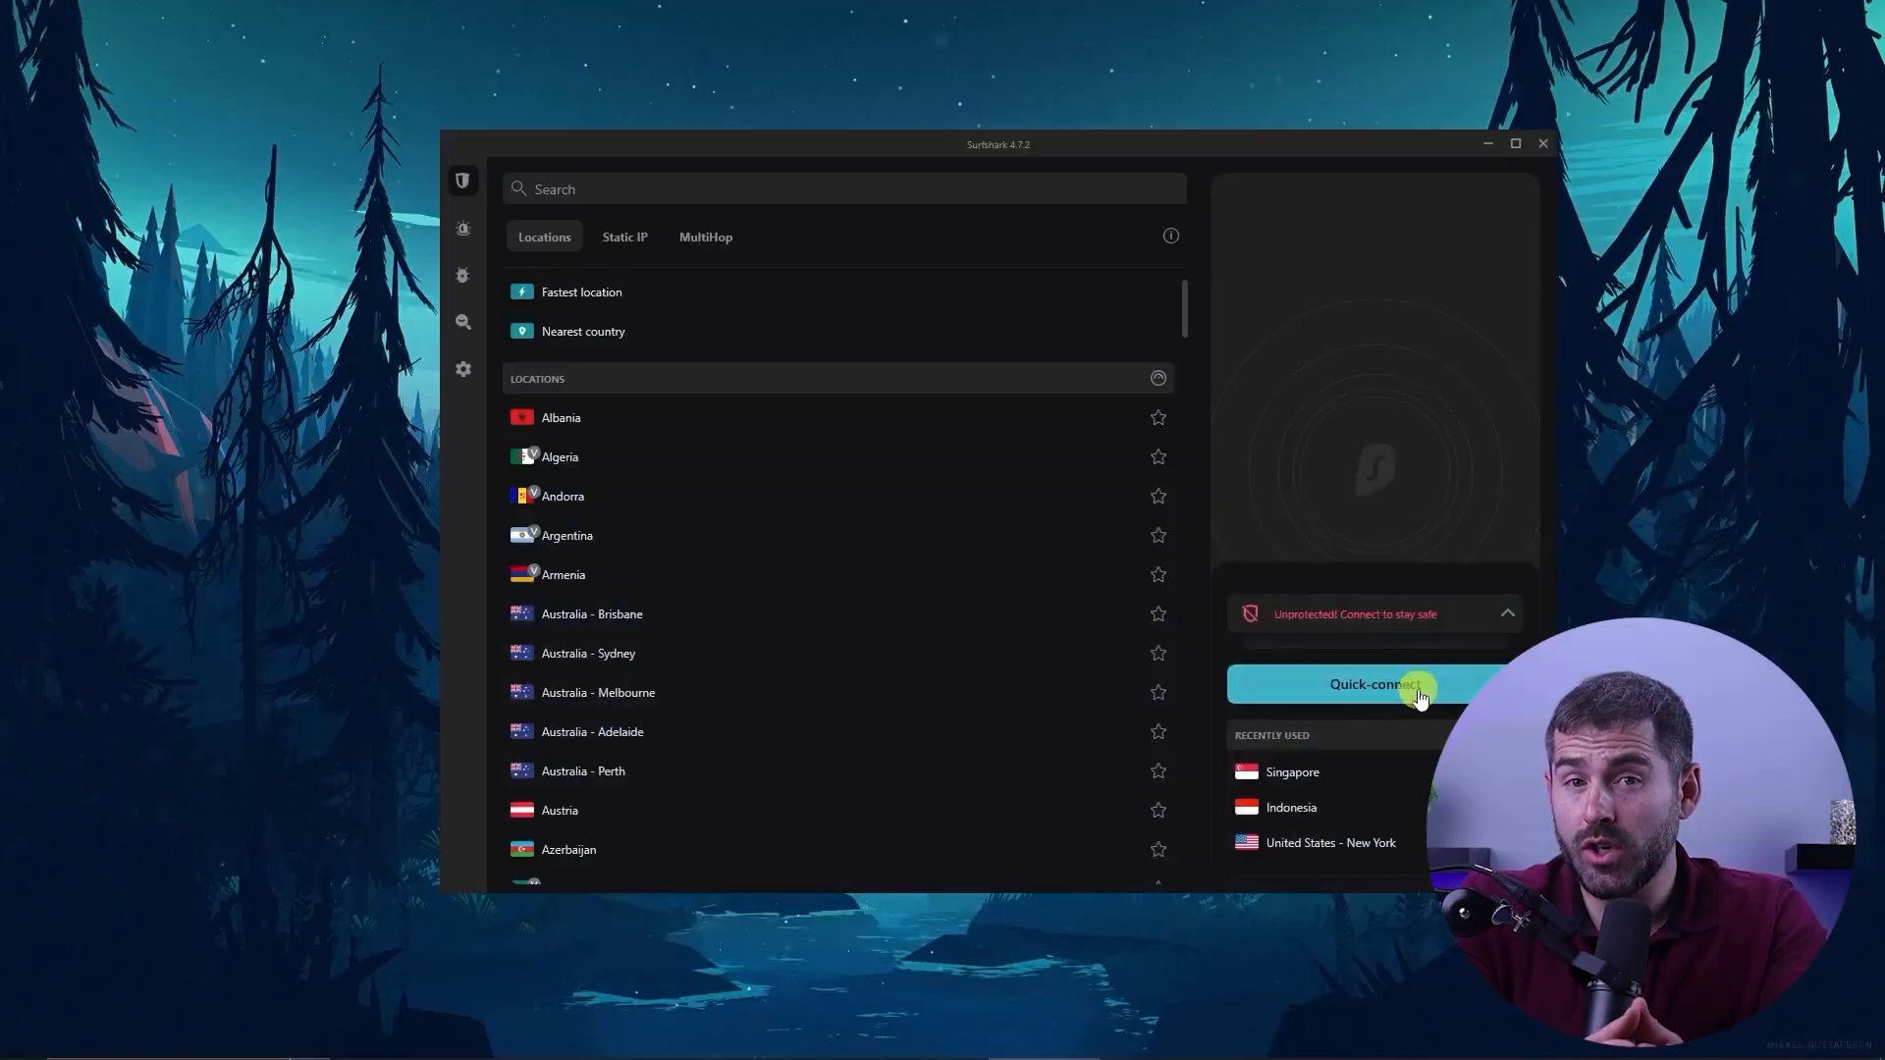
Quick-connect to the recommended server until the app shows Protected on Singapore
left_click(1375, 683)
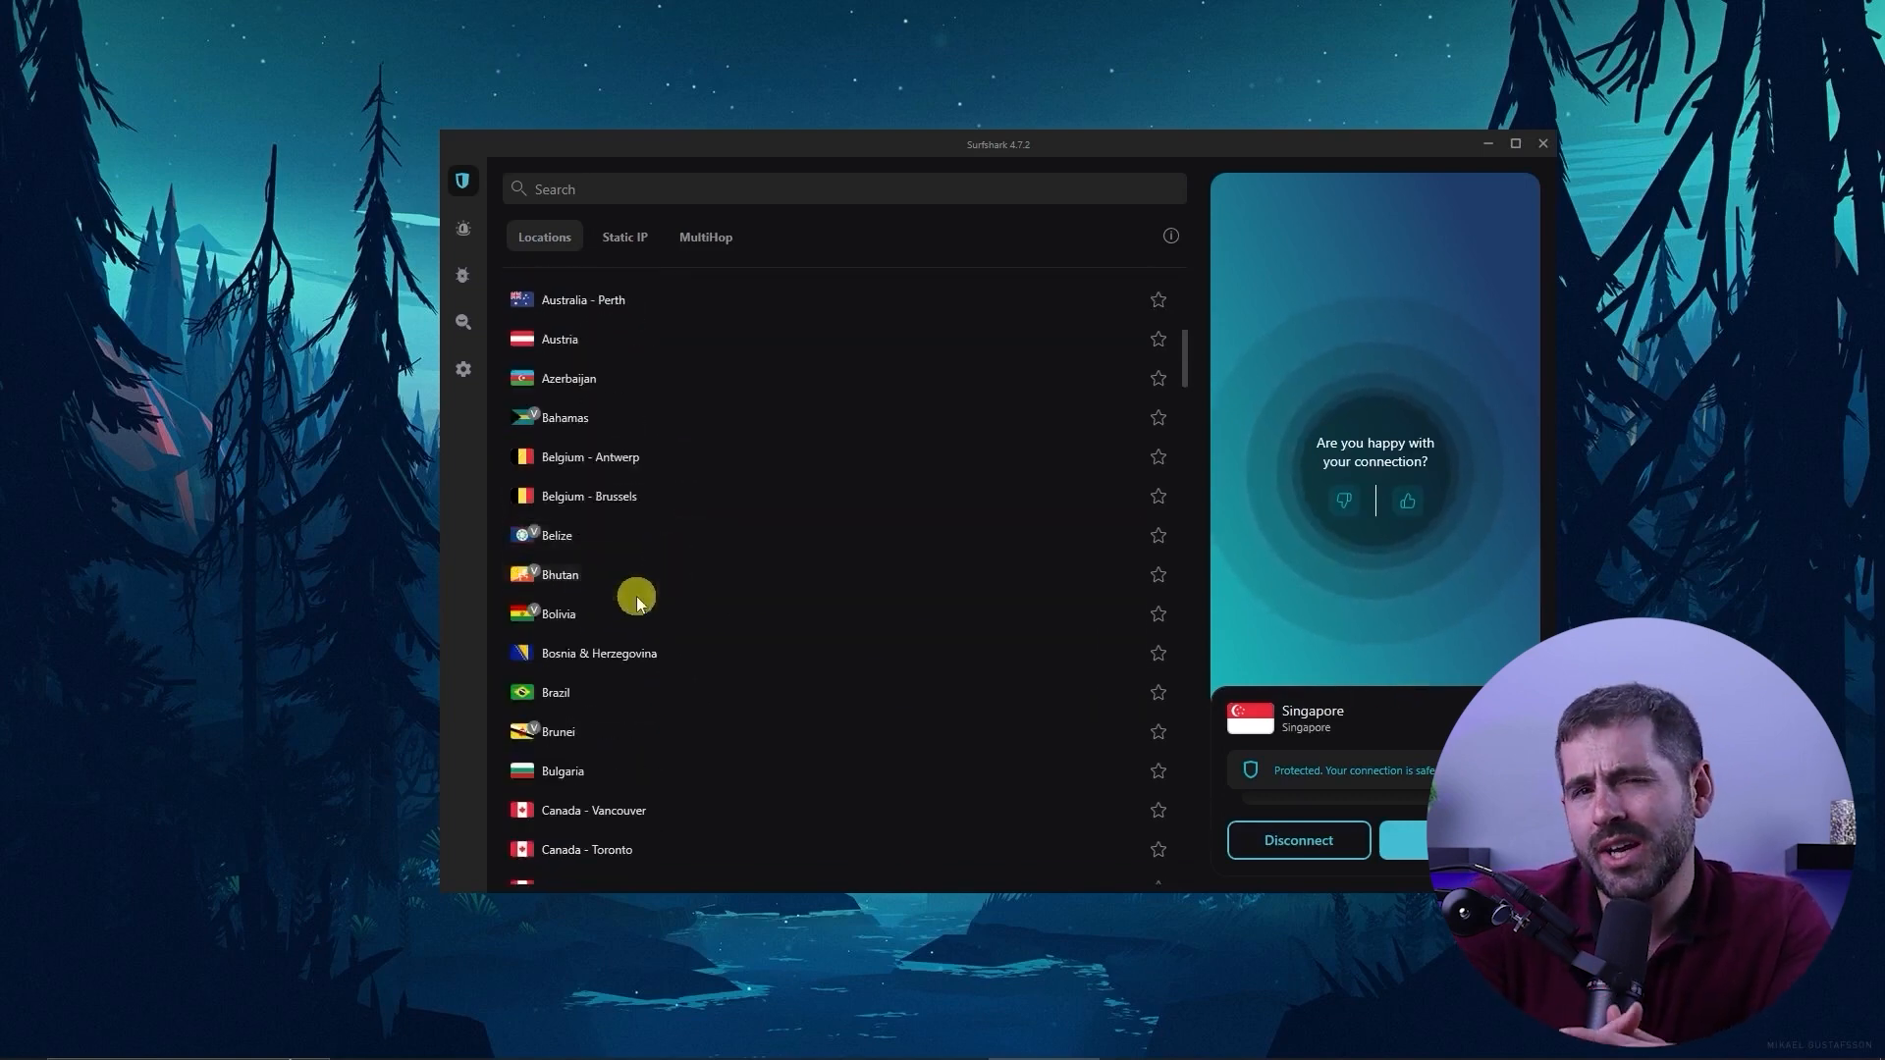
scroll("down", 3)
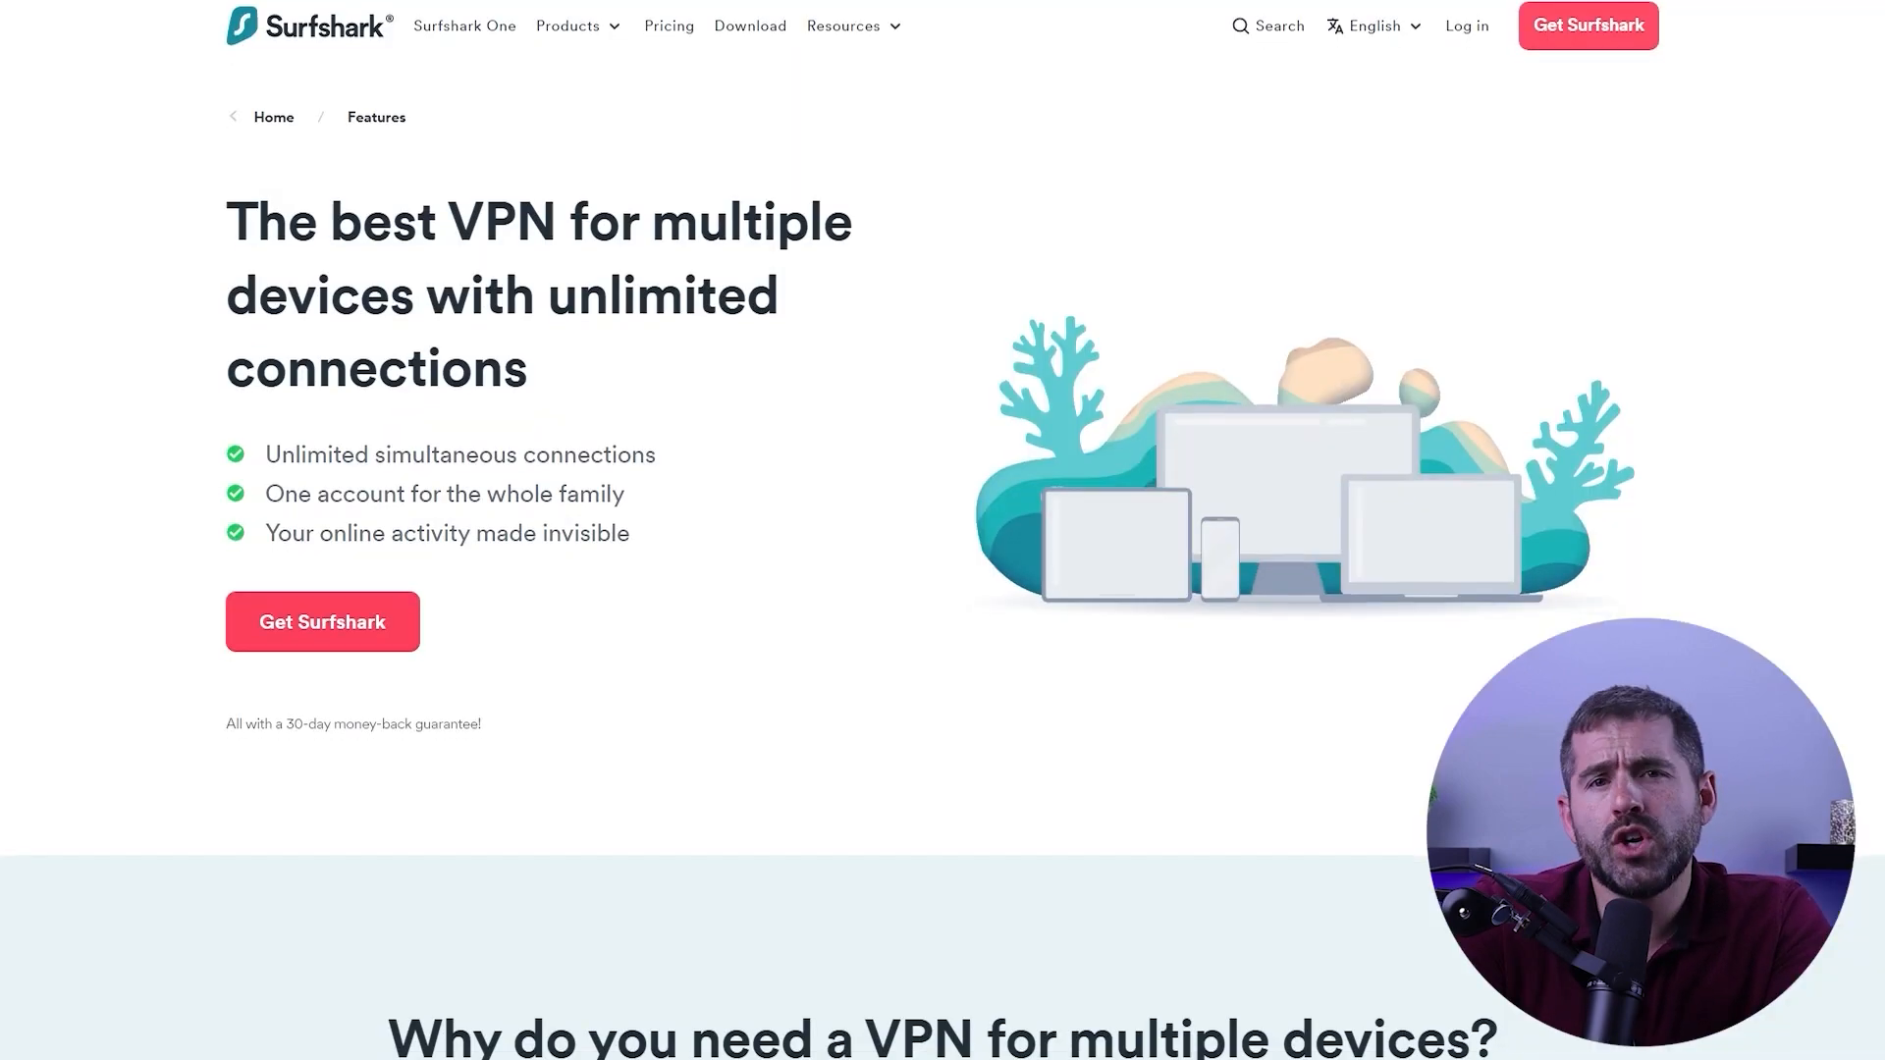
scroll("down", 3)
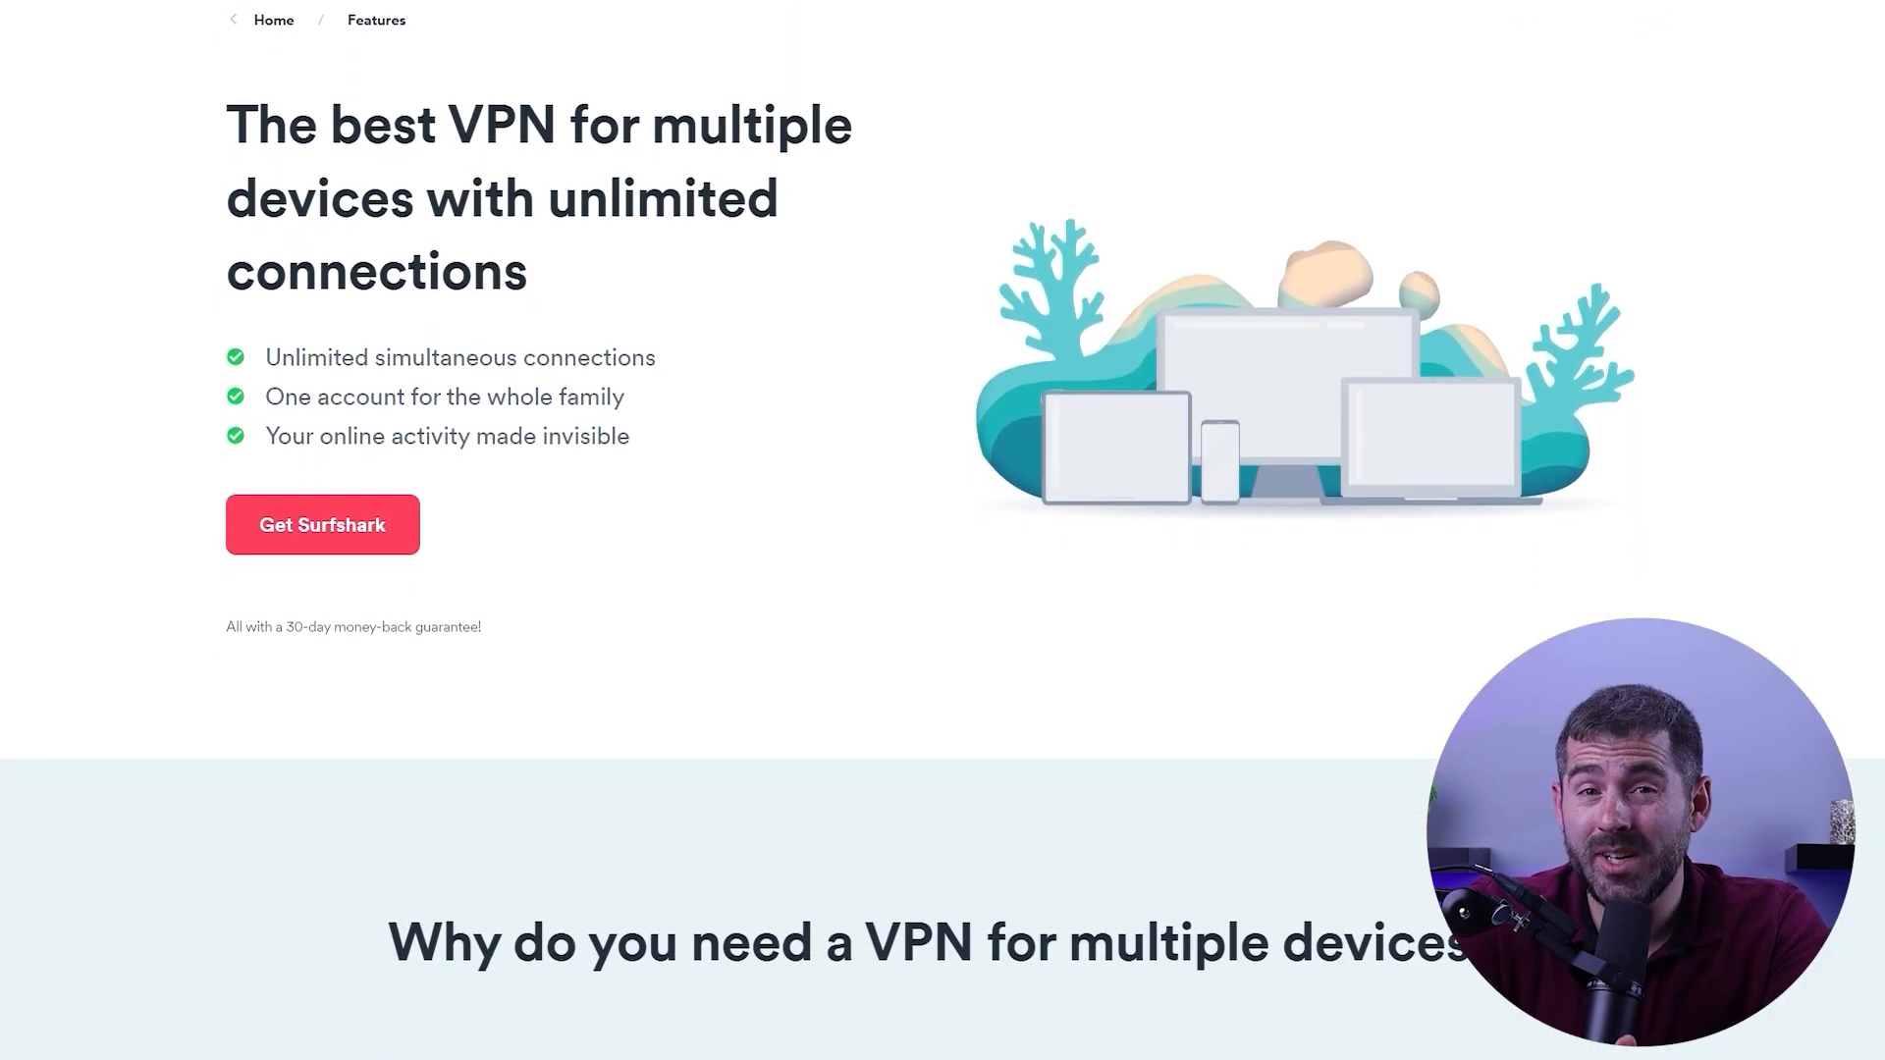
scroll("down", 3)
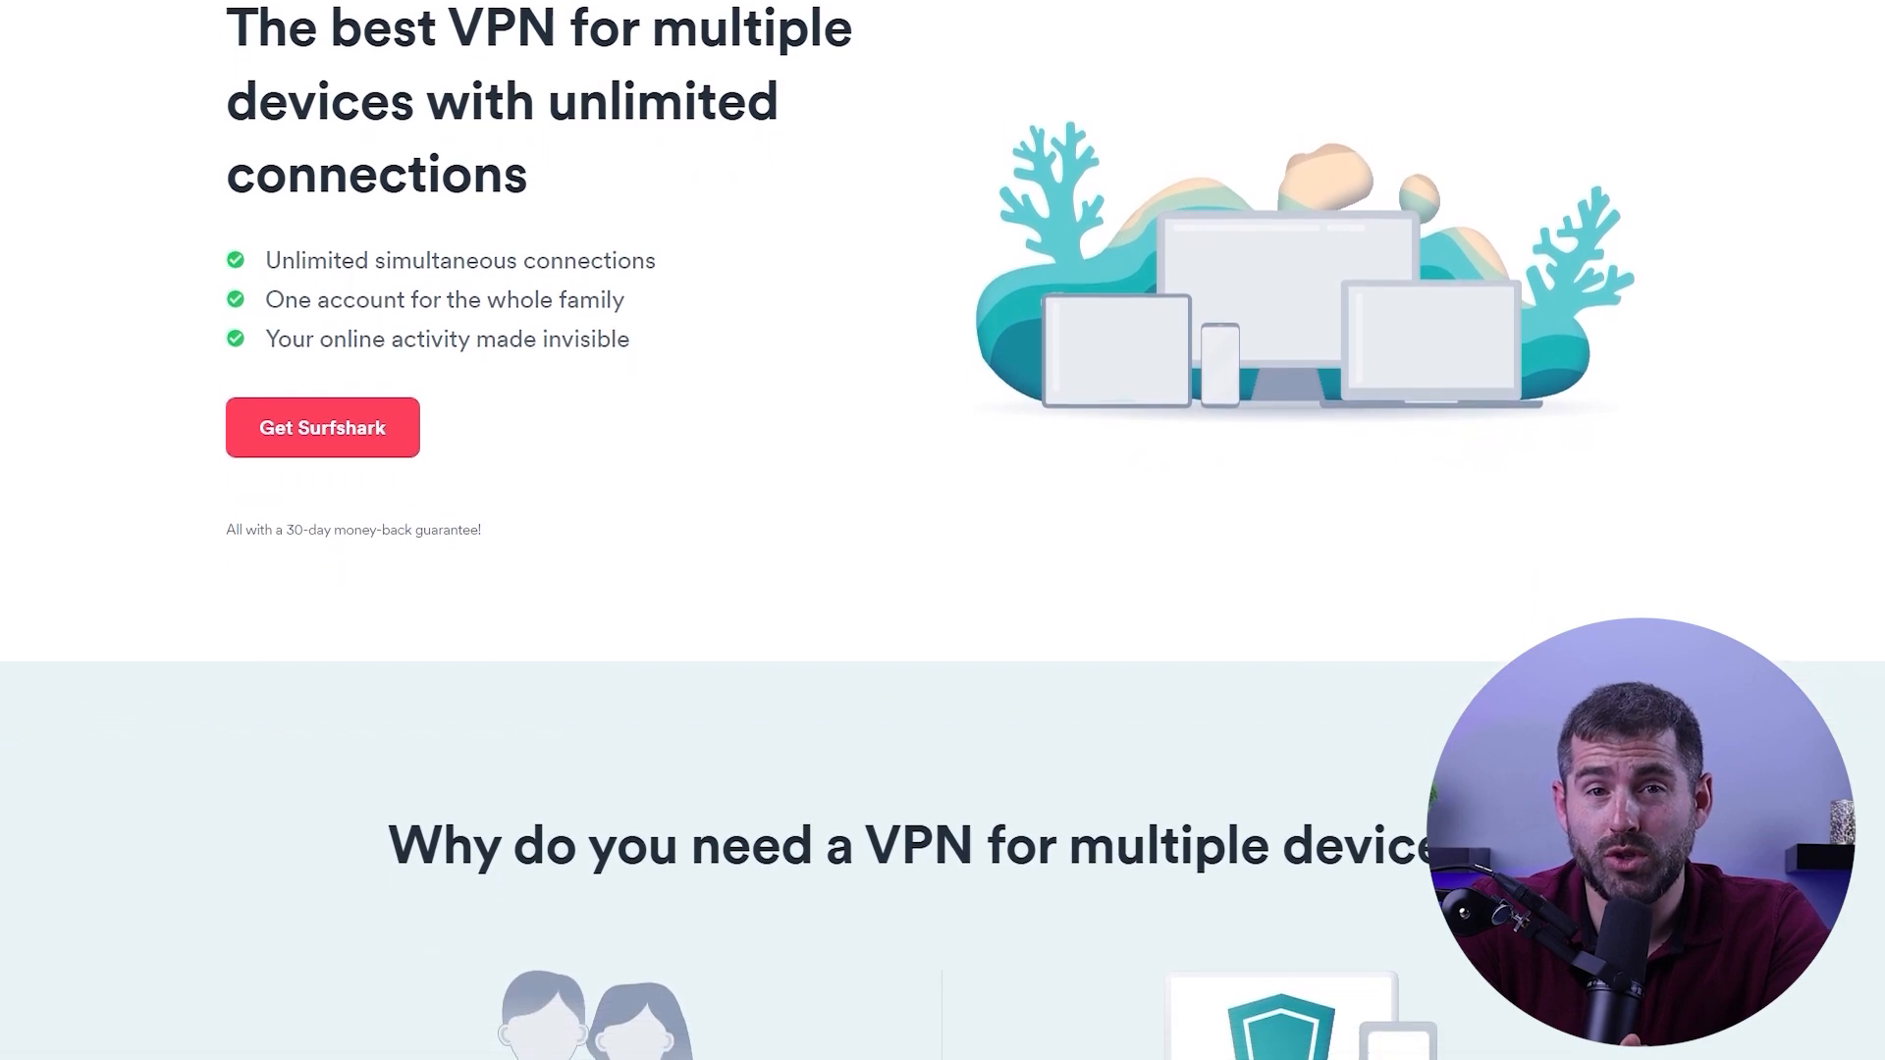
scroll("down", 3)
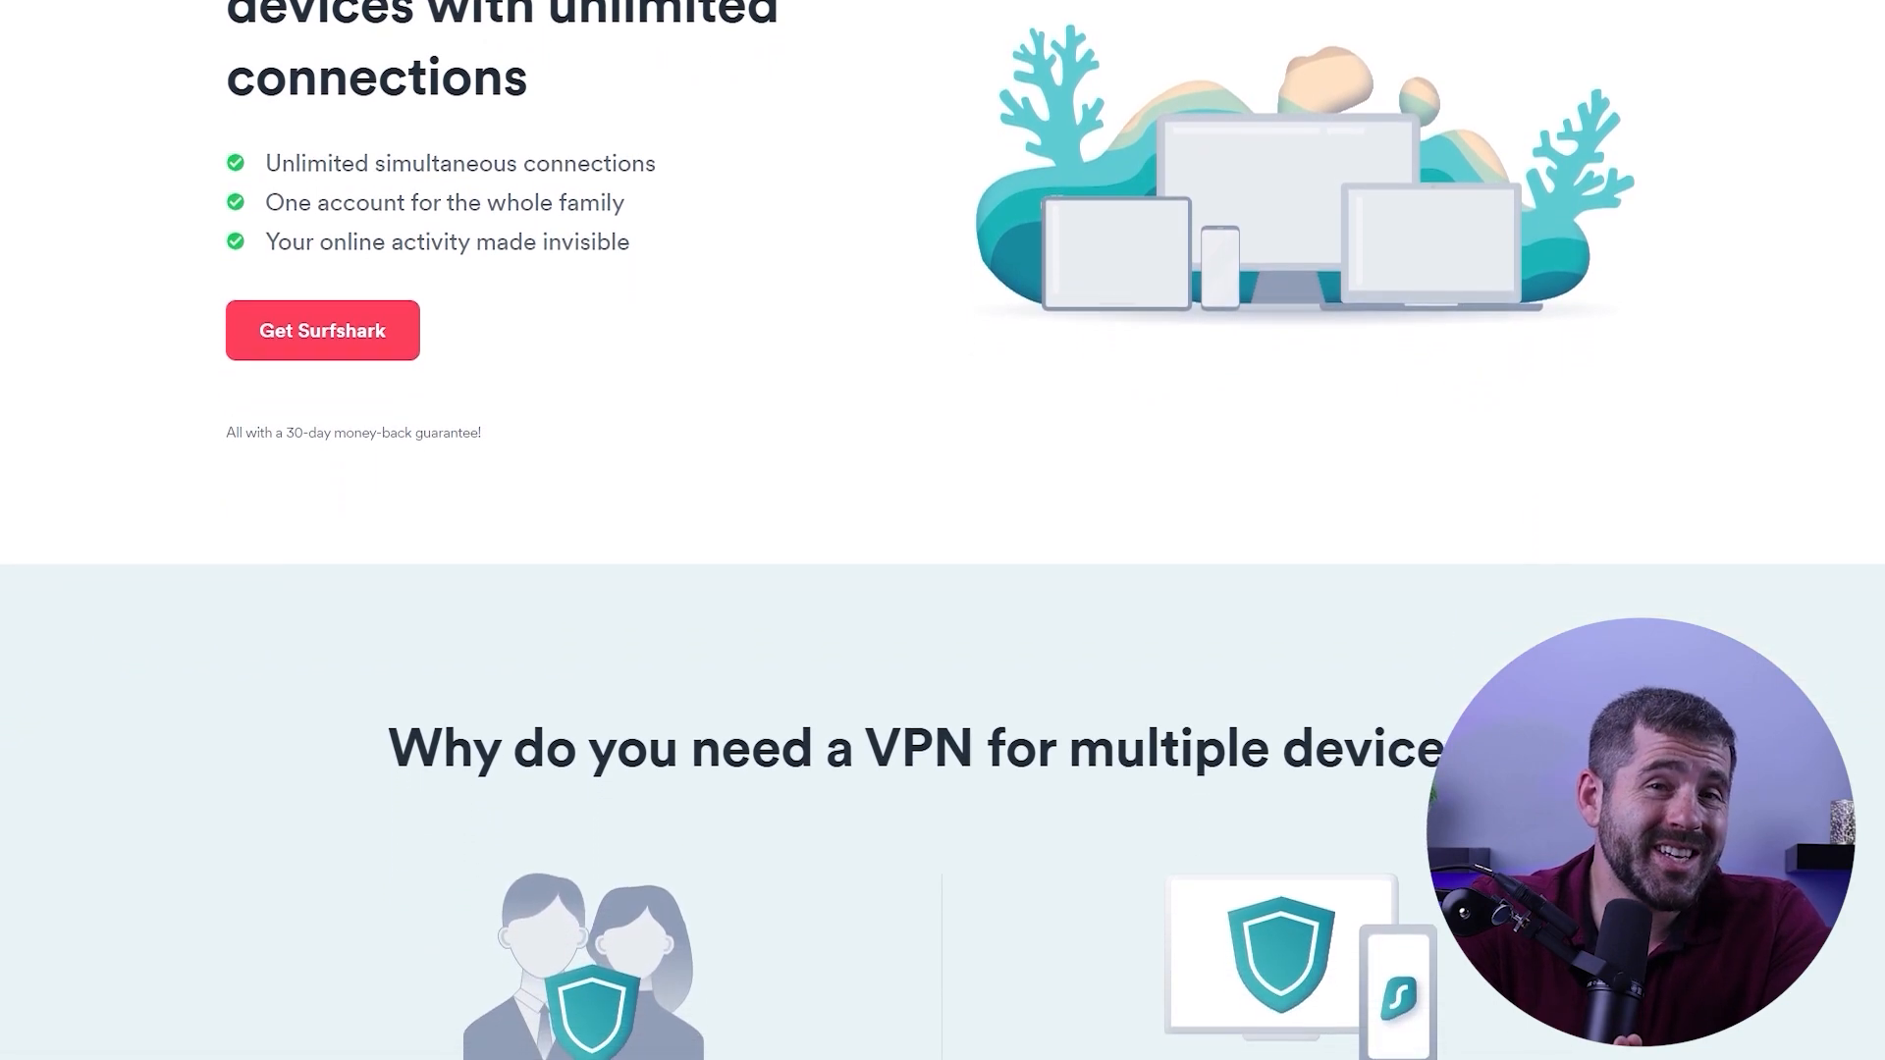
scroll("down", 3)
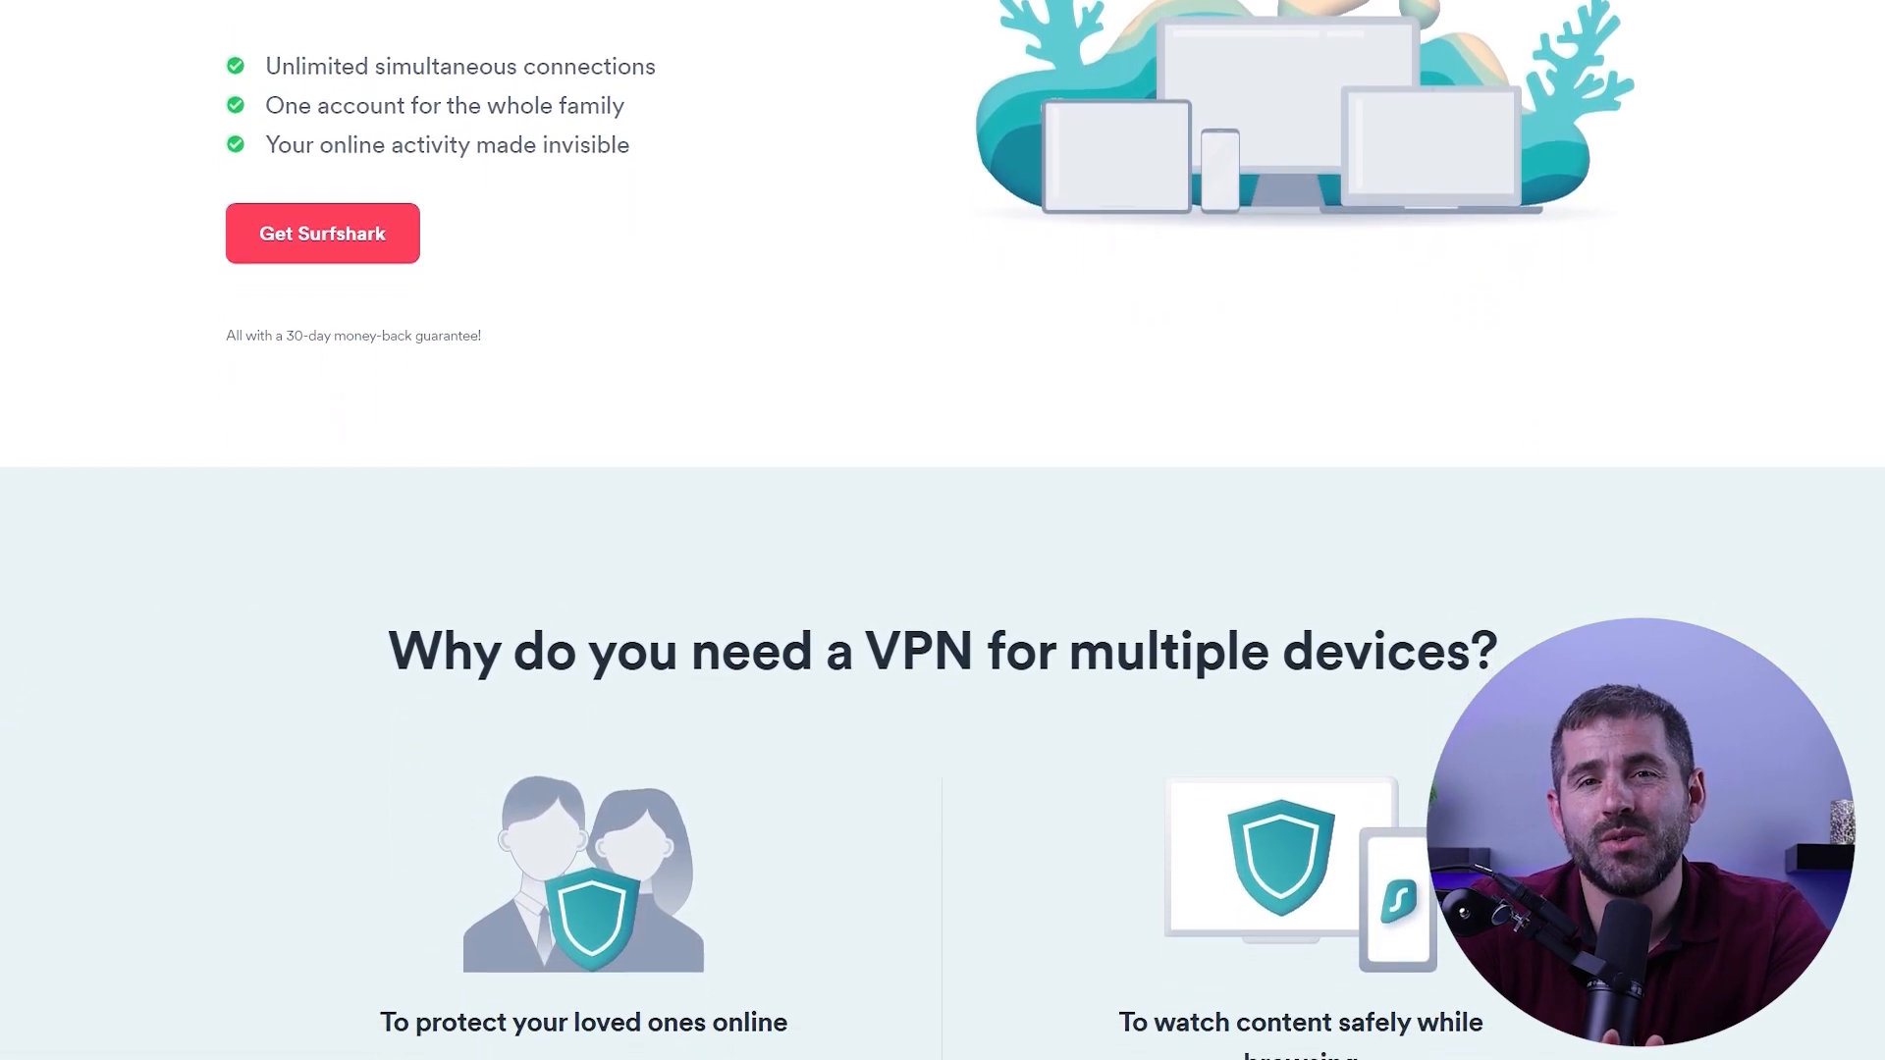
scroll("down", 3)
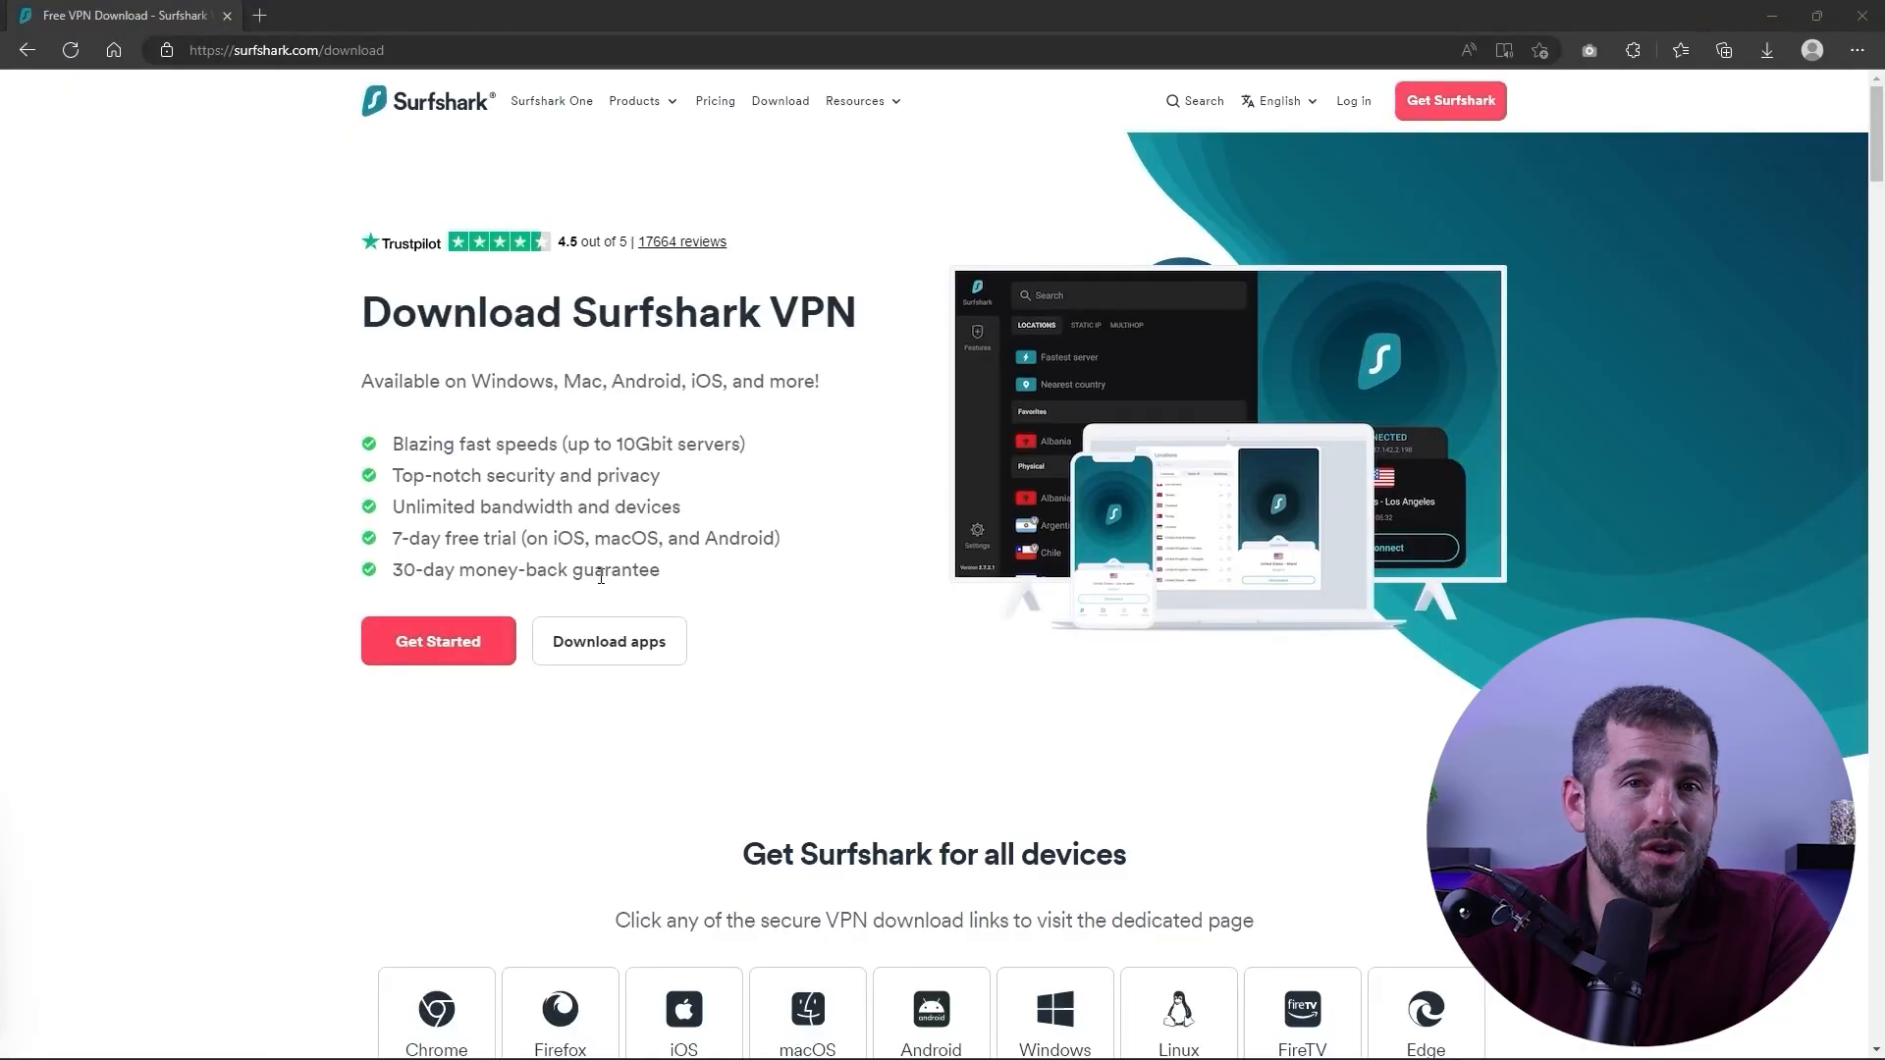
Download the Surfshark Windows installer from the download page in Edge
scroll("down", 3)
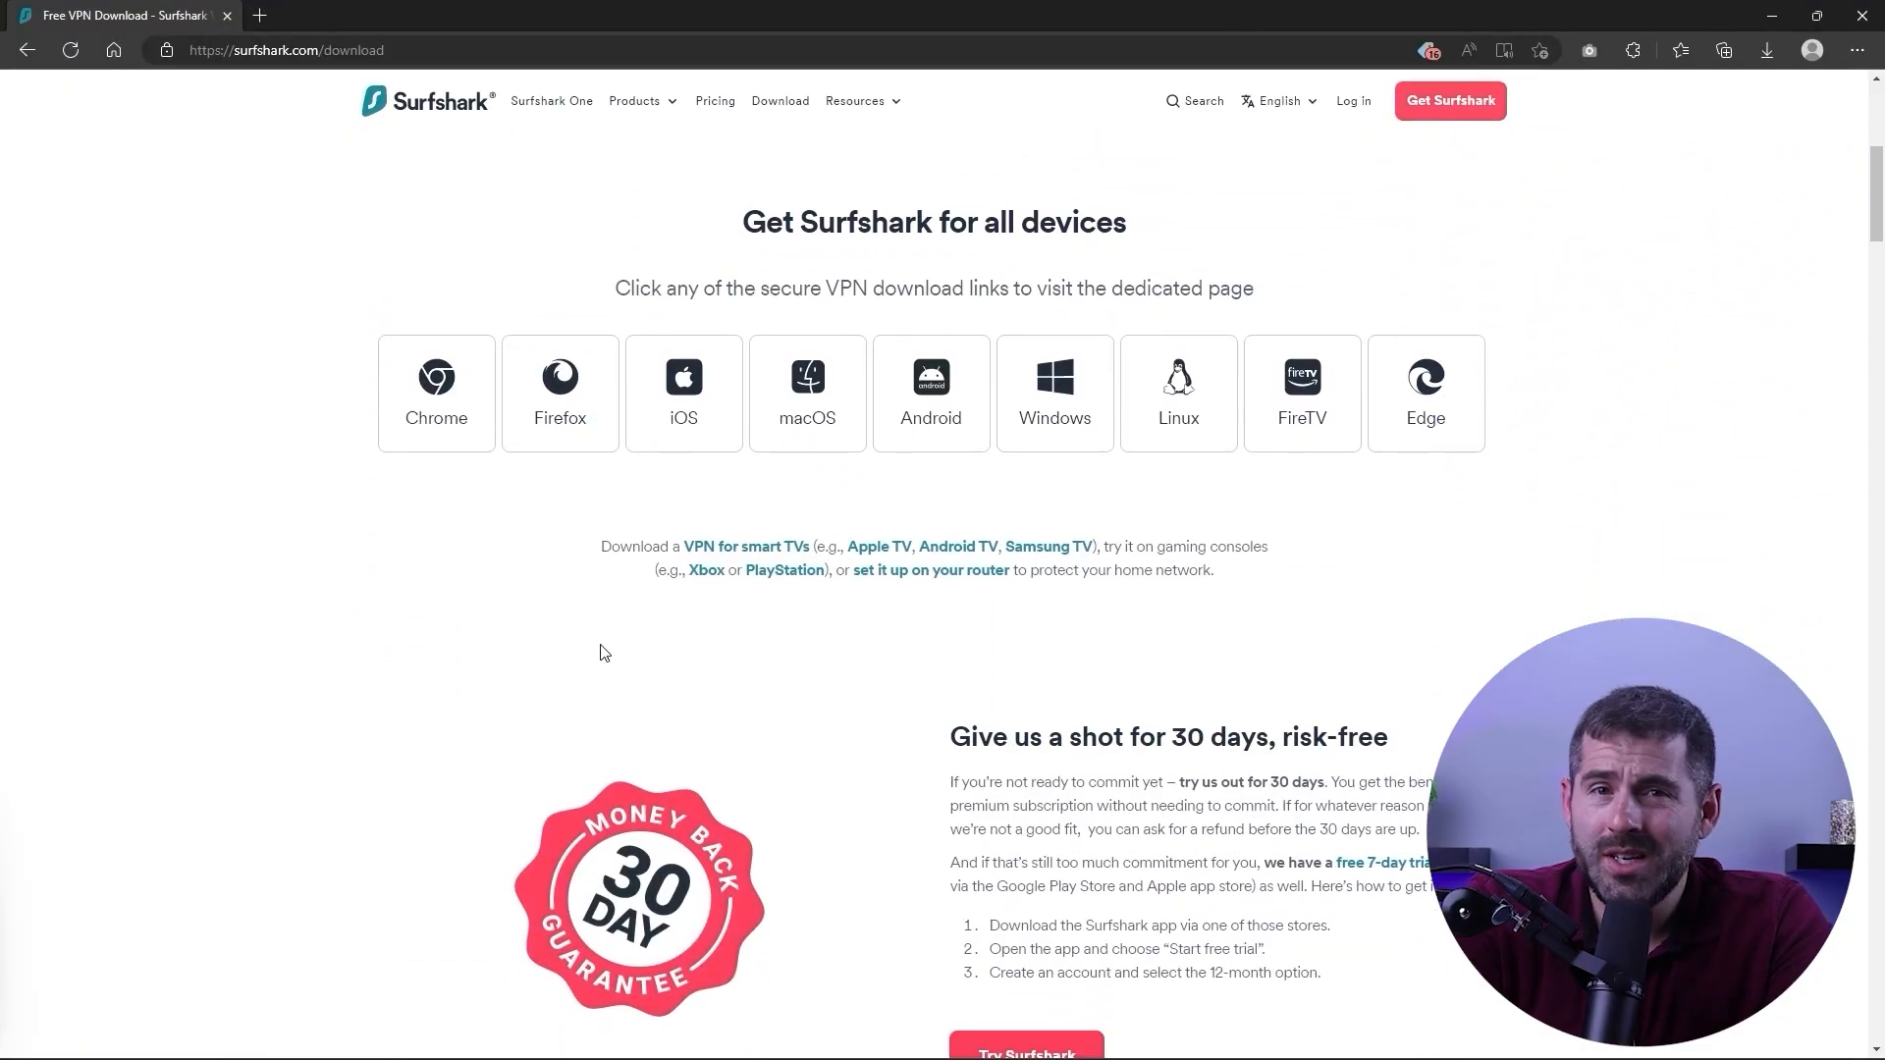
left_click(1052, 393)
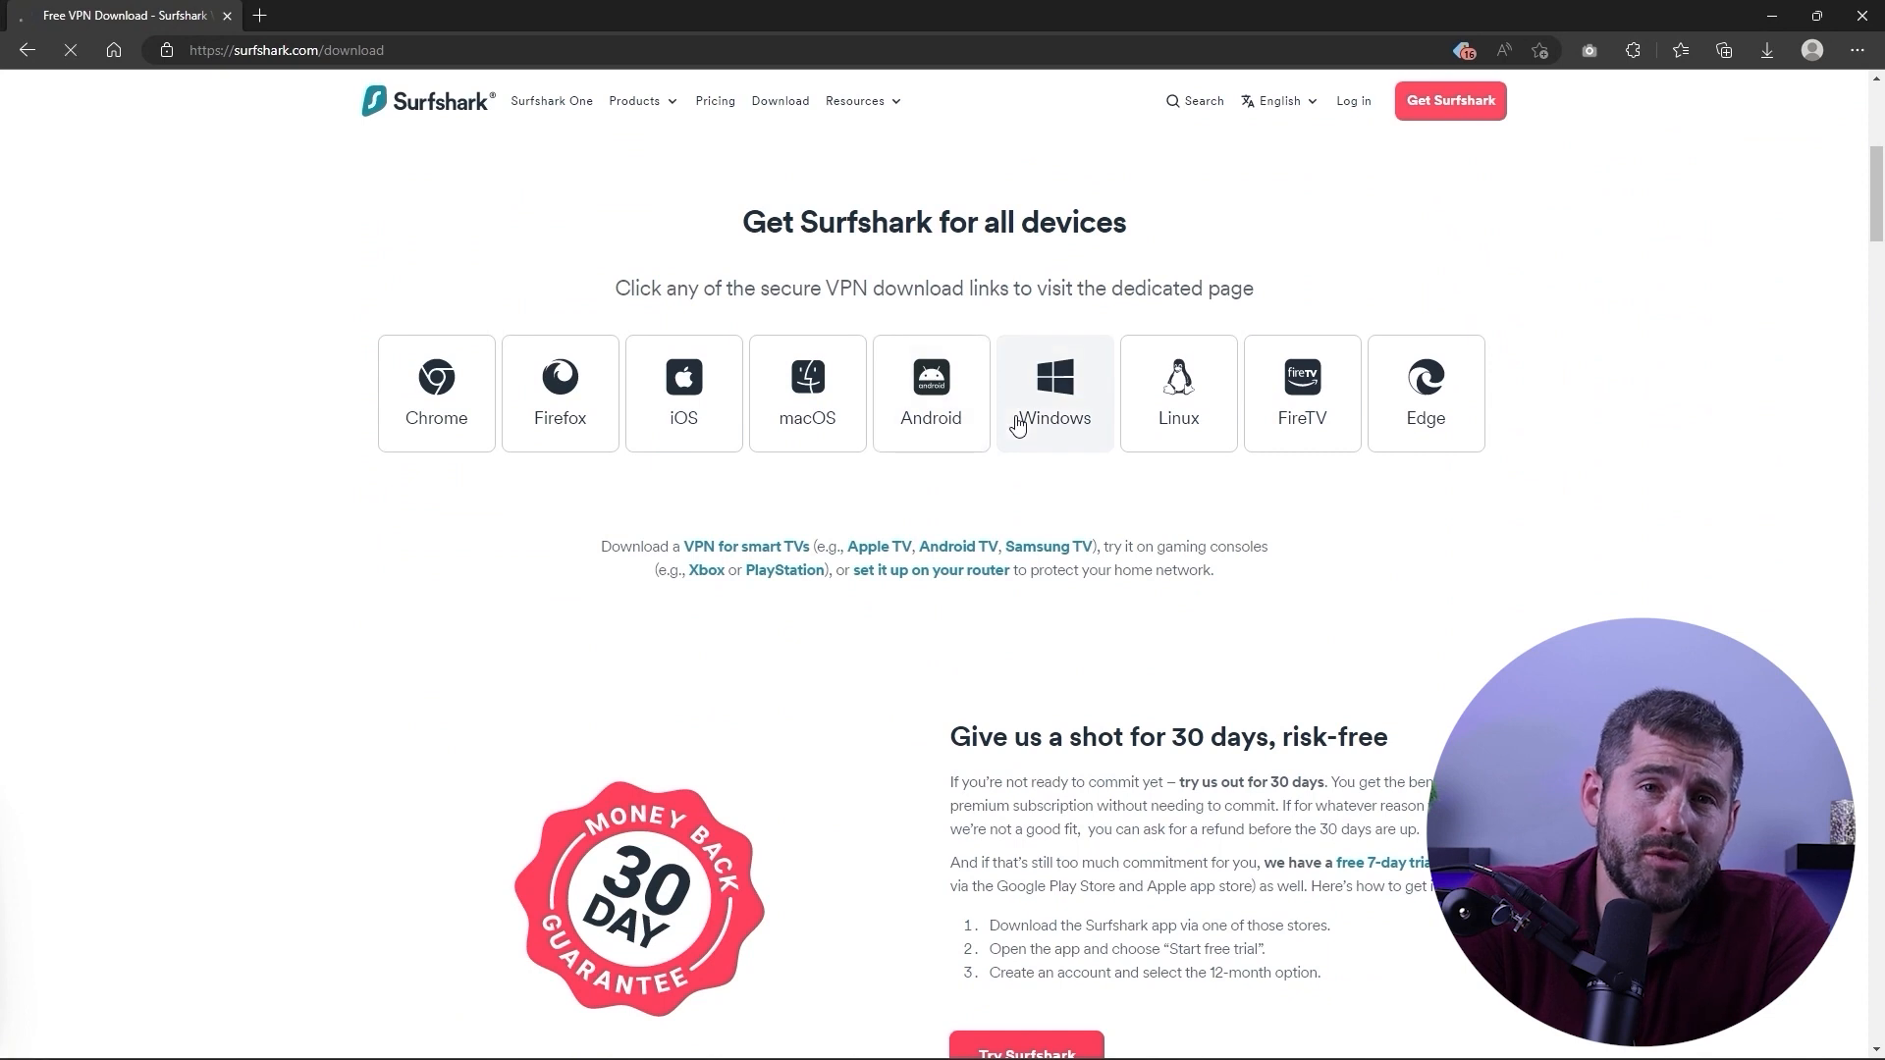
left_click(1053, 393)
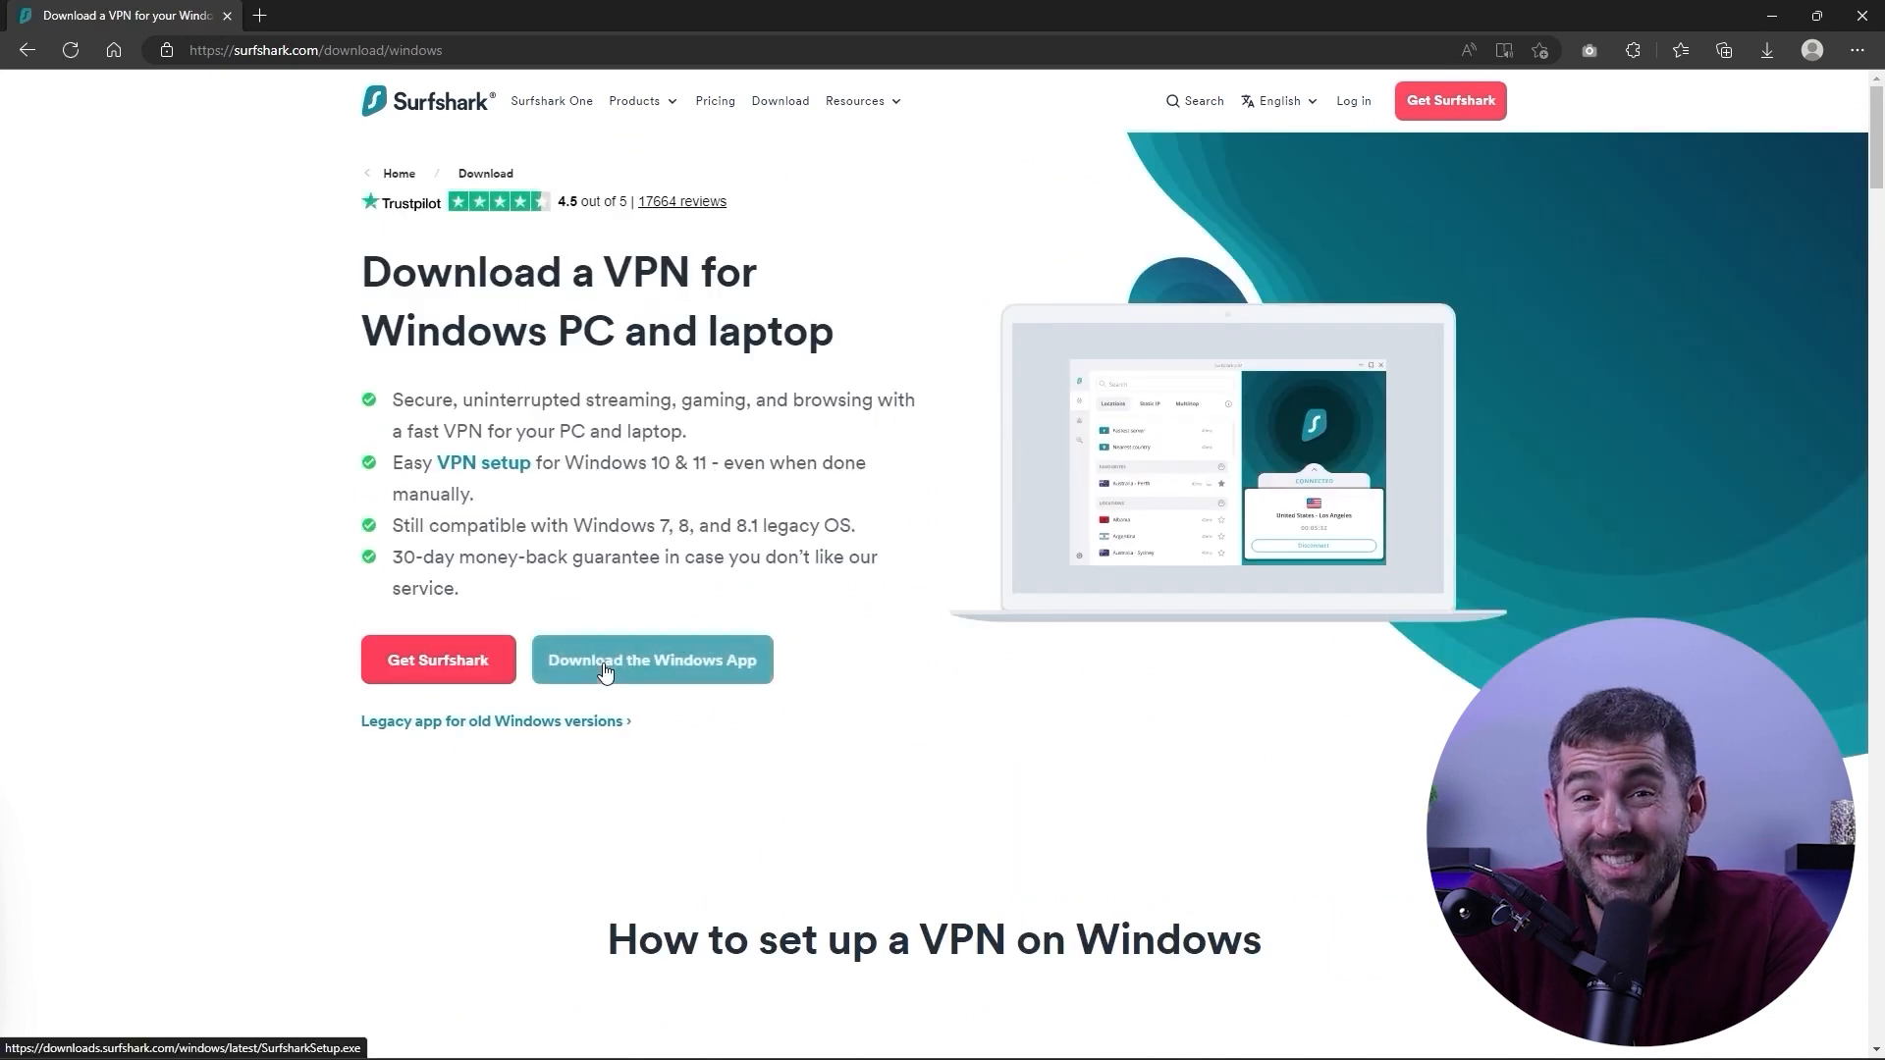
Run SurfsharkSetup.exe and begin installing the security suite
left_click(652, 660)
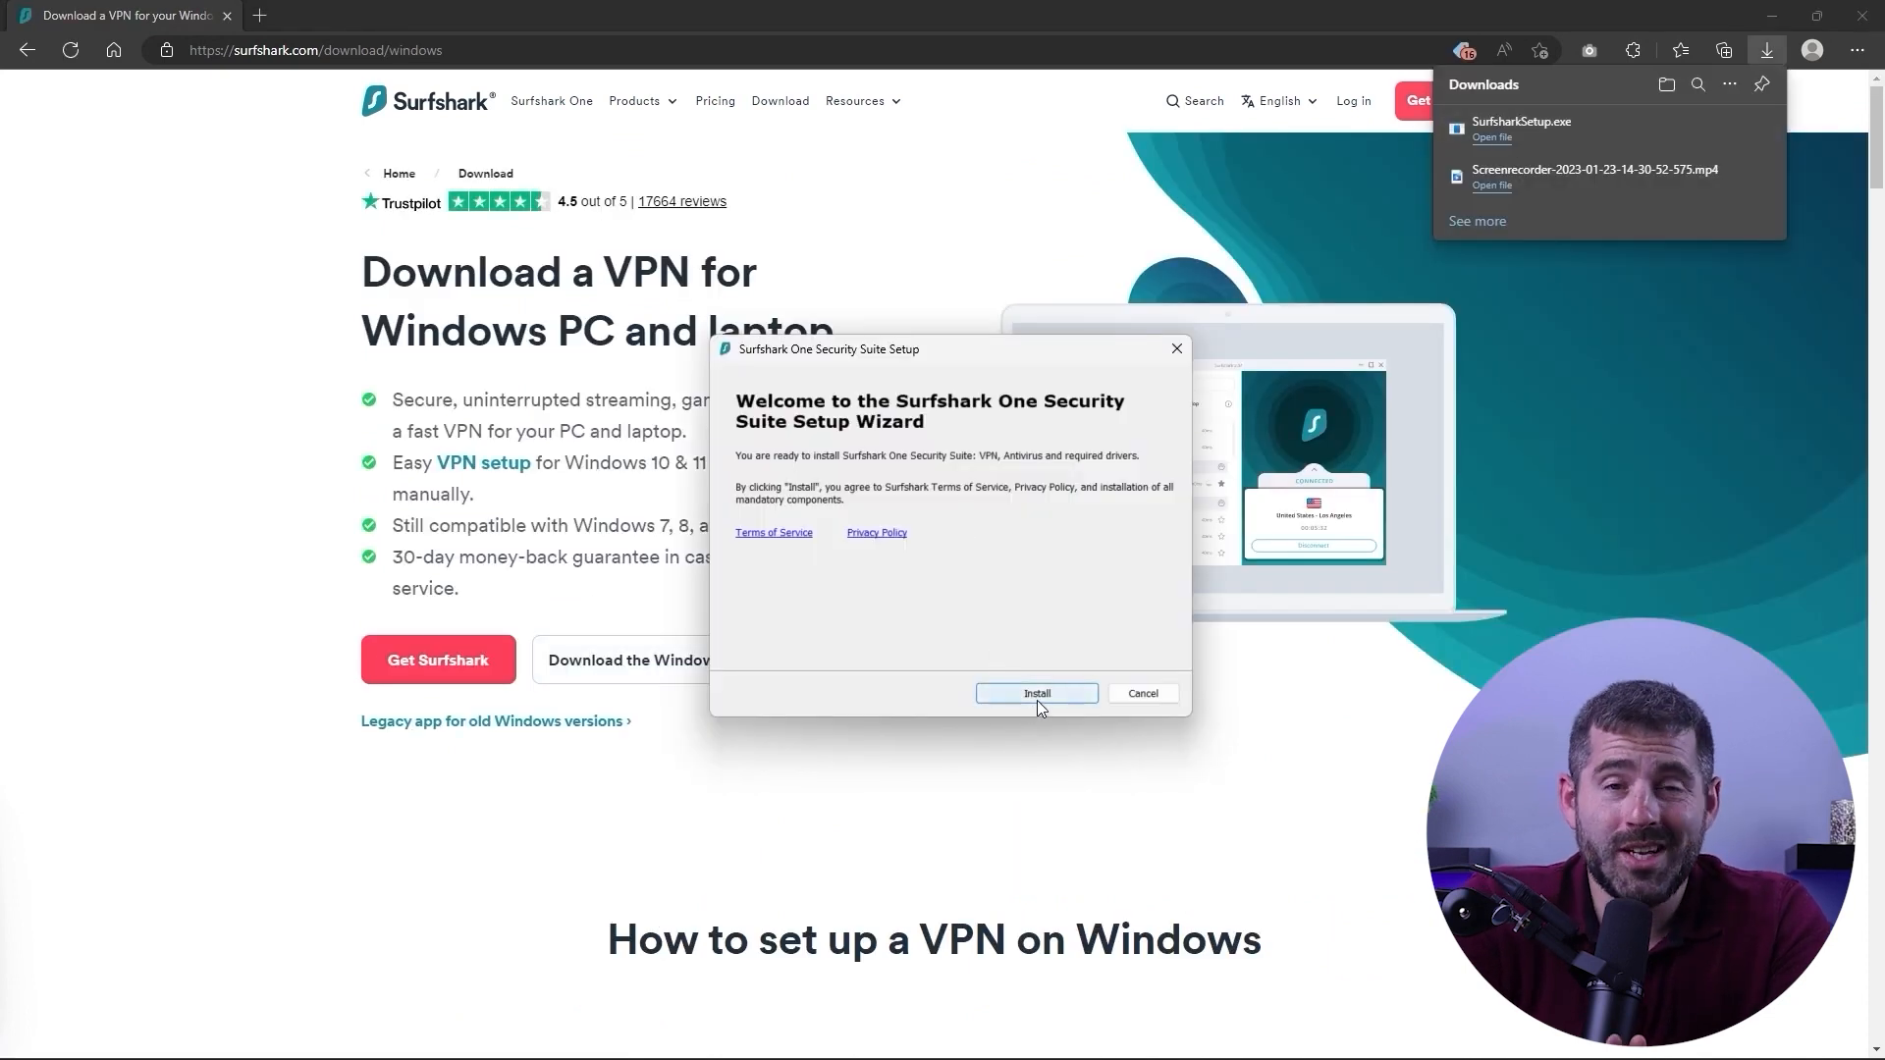
left_click(1035, 693)
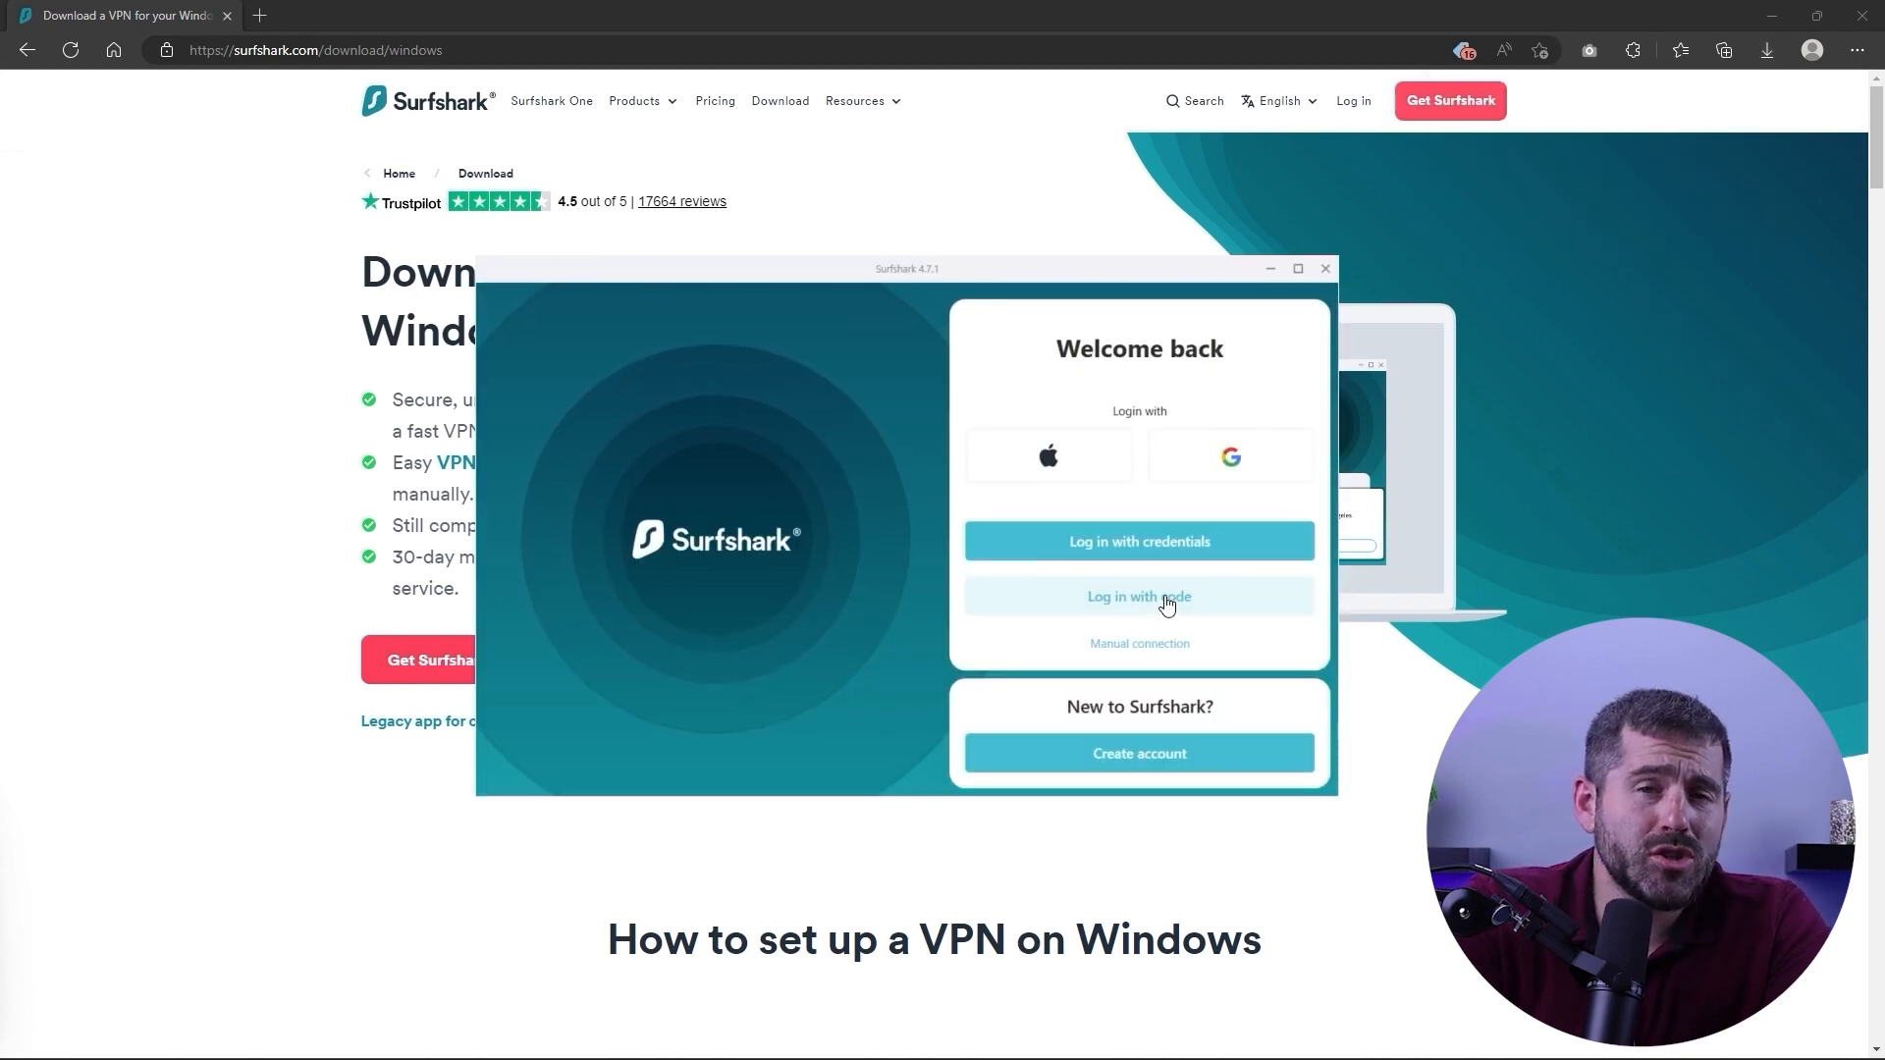
Sign in on the Welcome back screen using Log in with code
left_click(1139, 542)
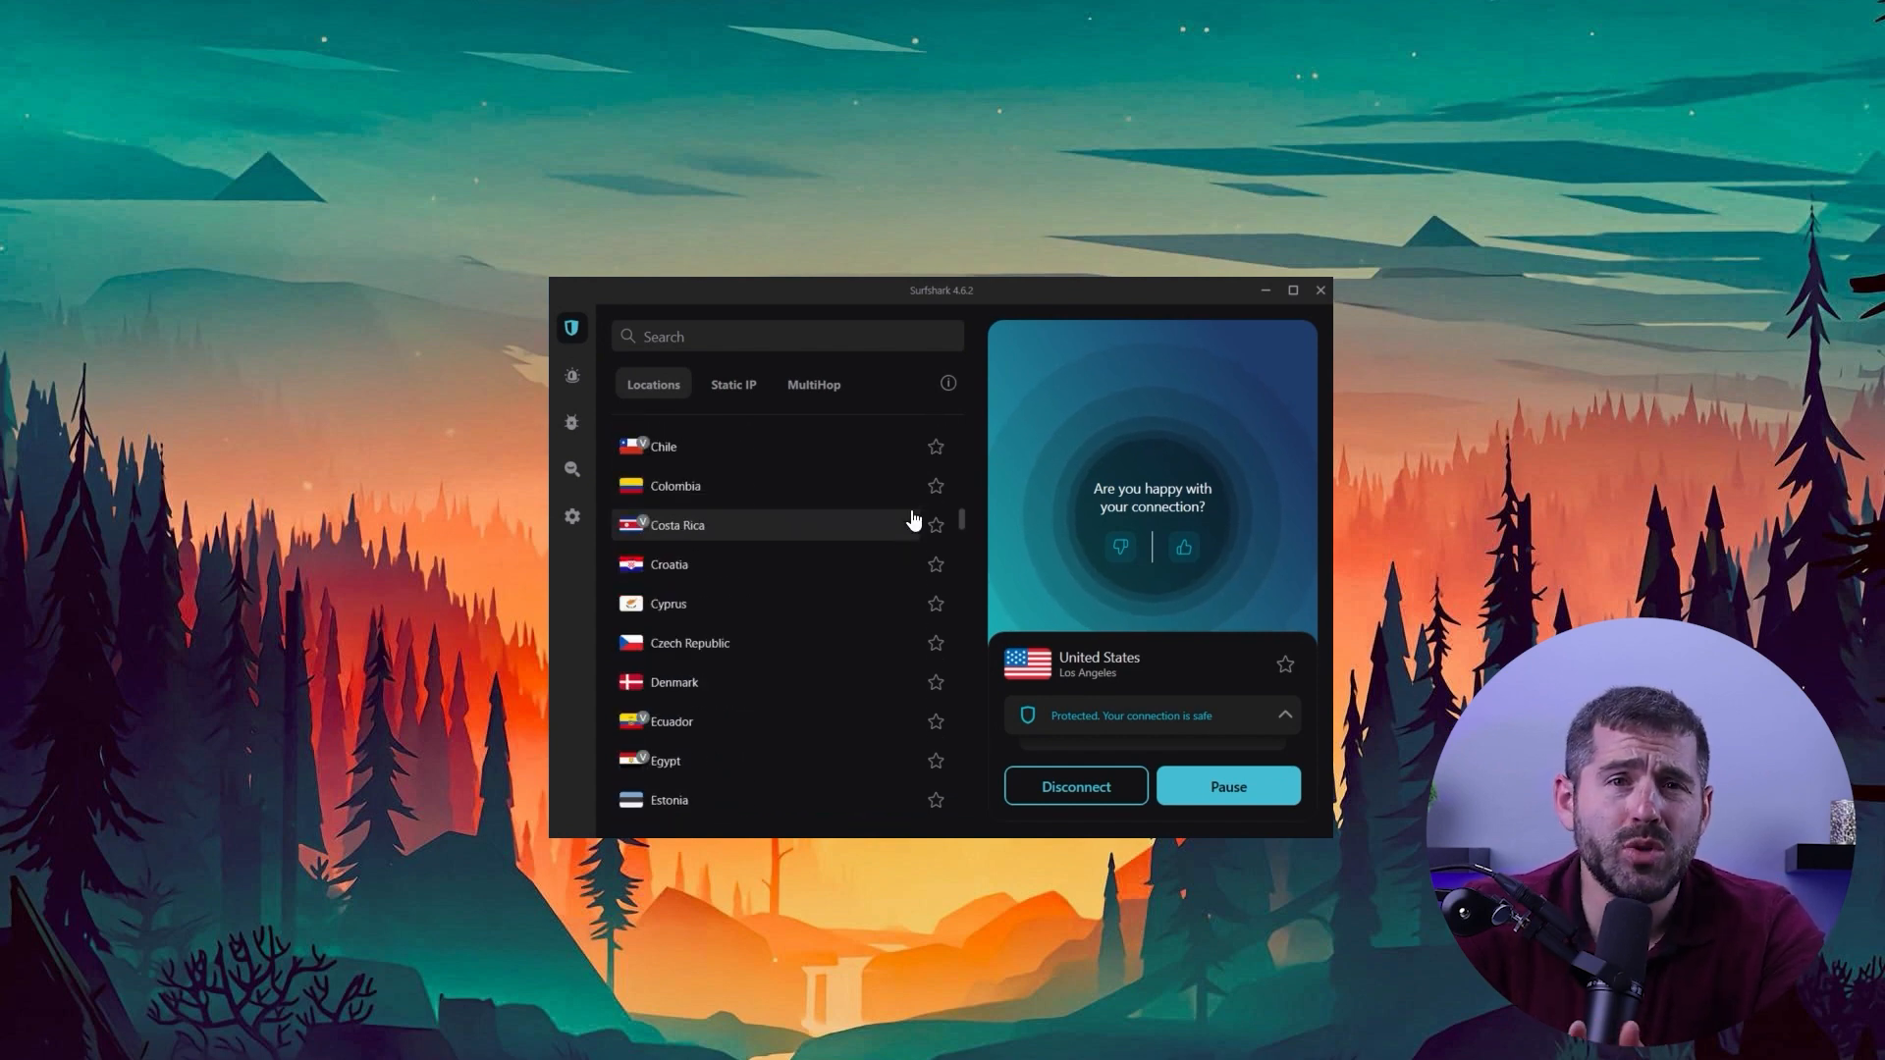
scroll("down", 3)
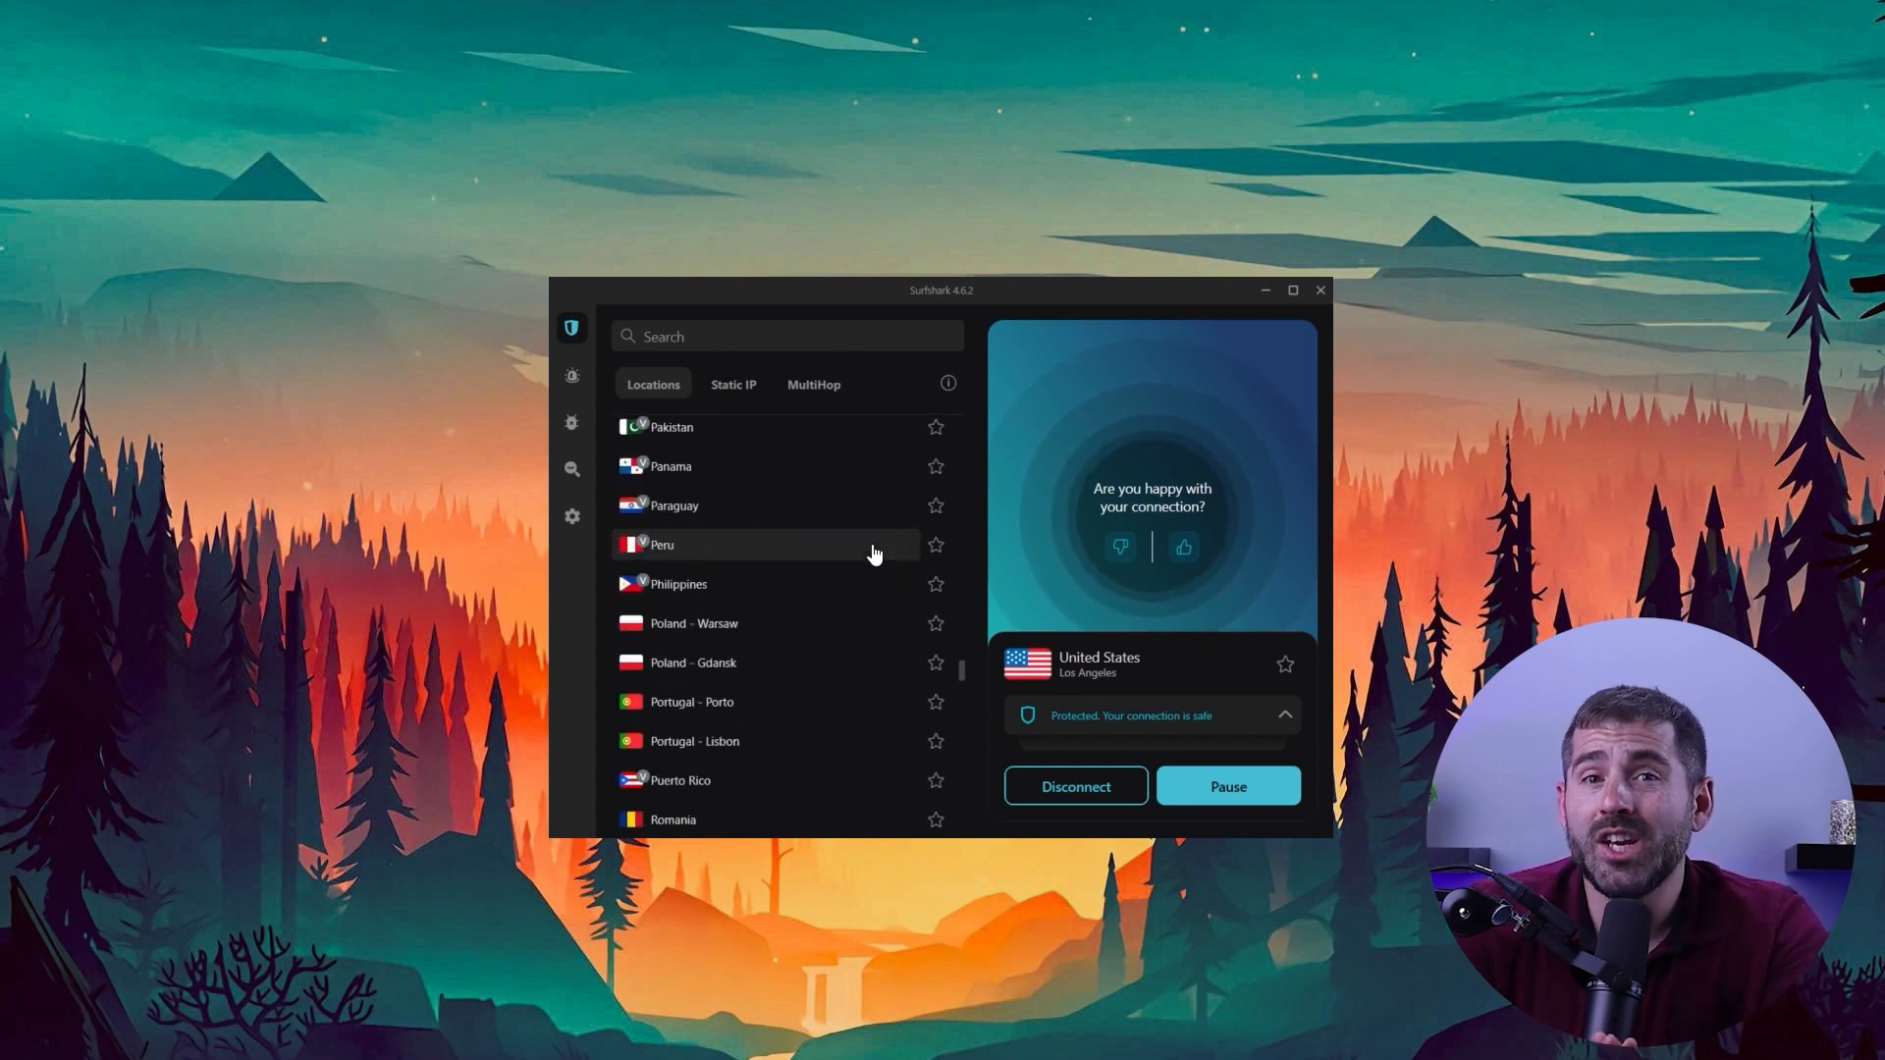
scroll("down", 3)
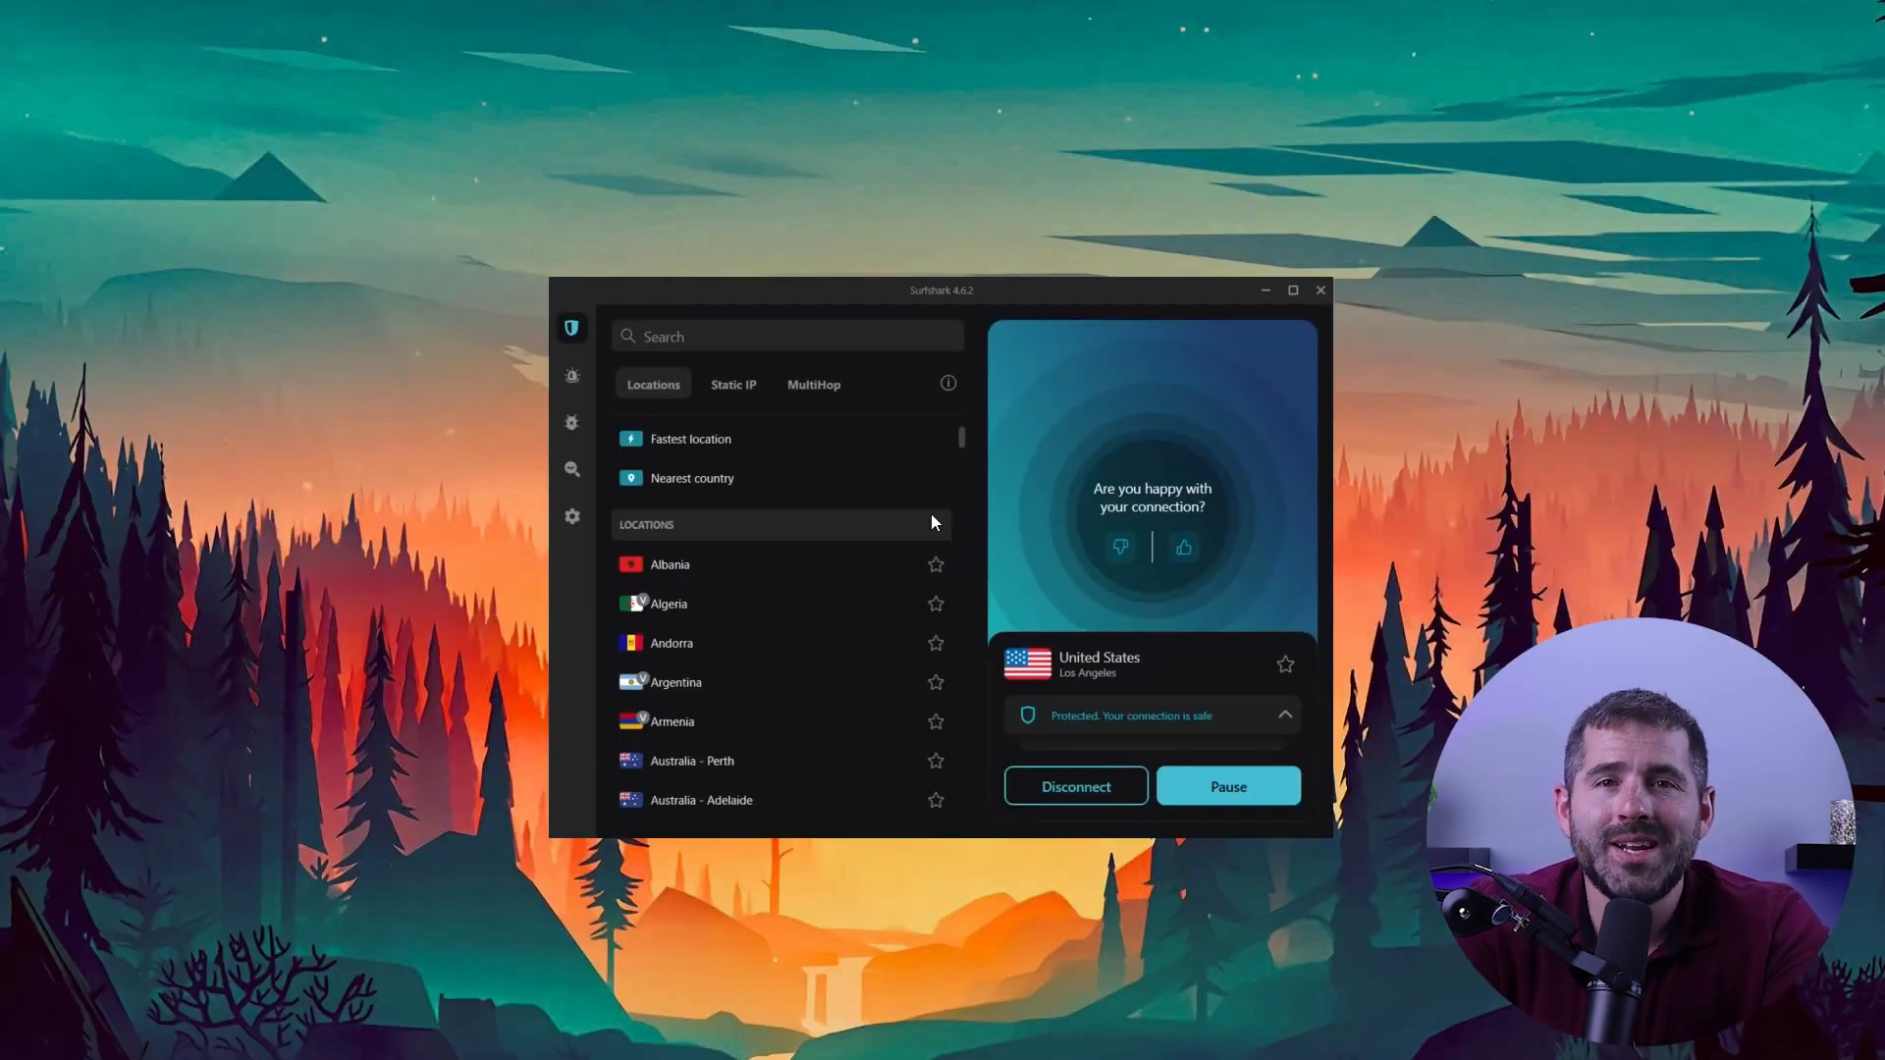
scroll("down", 3)
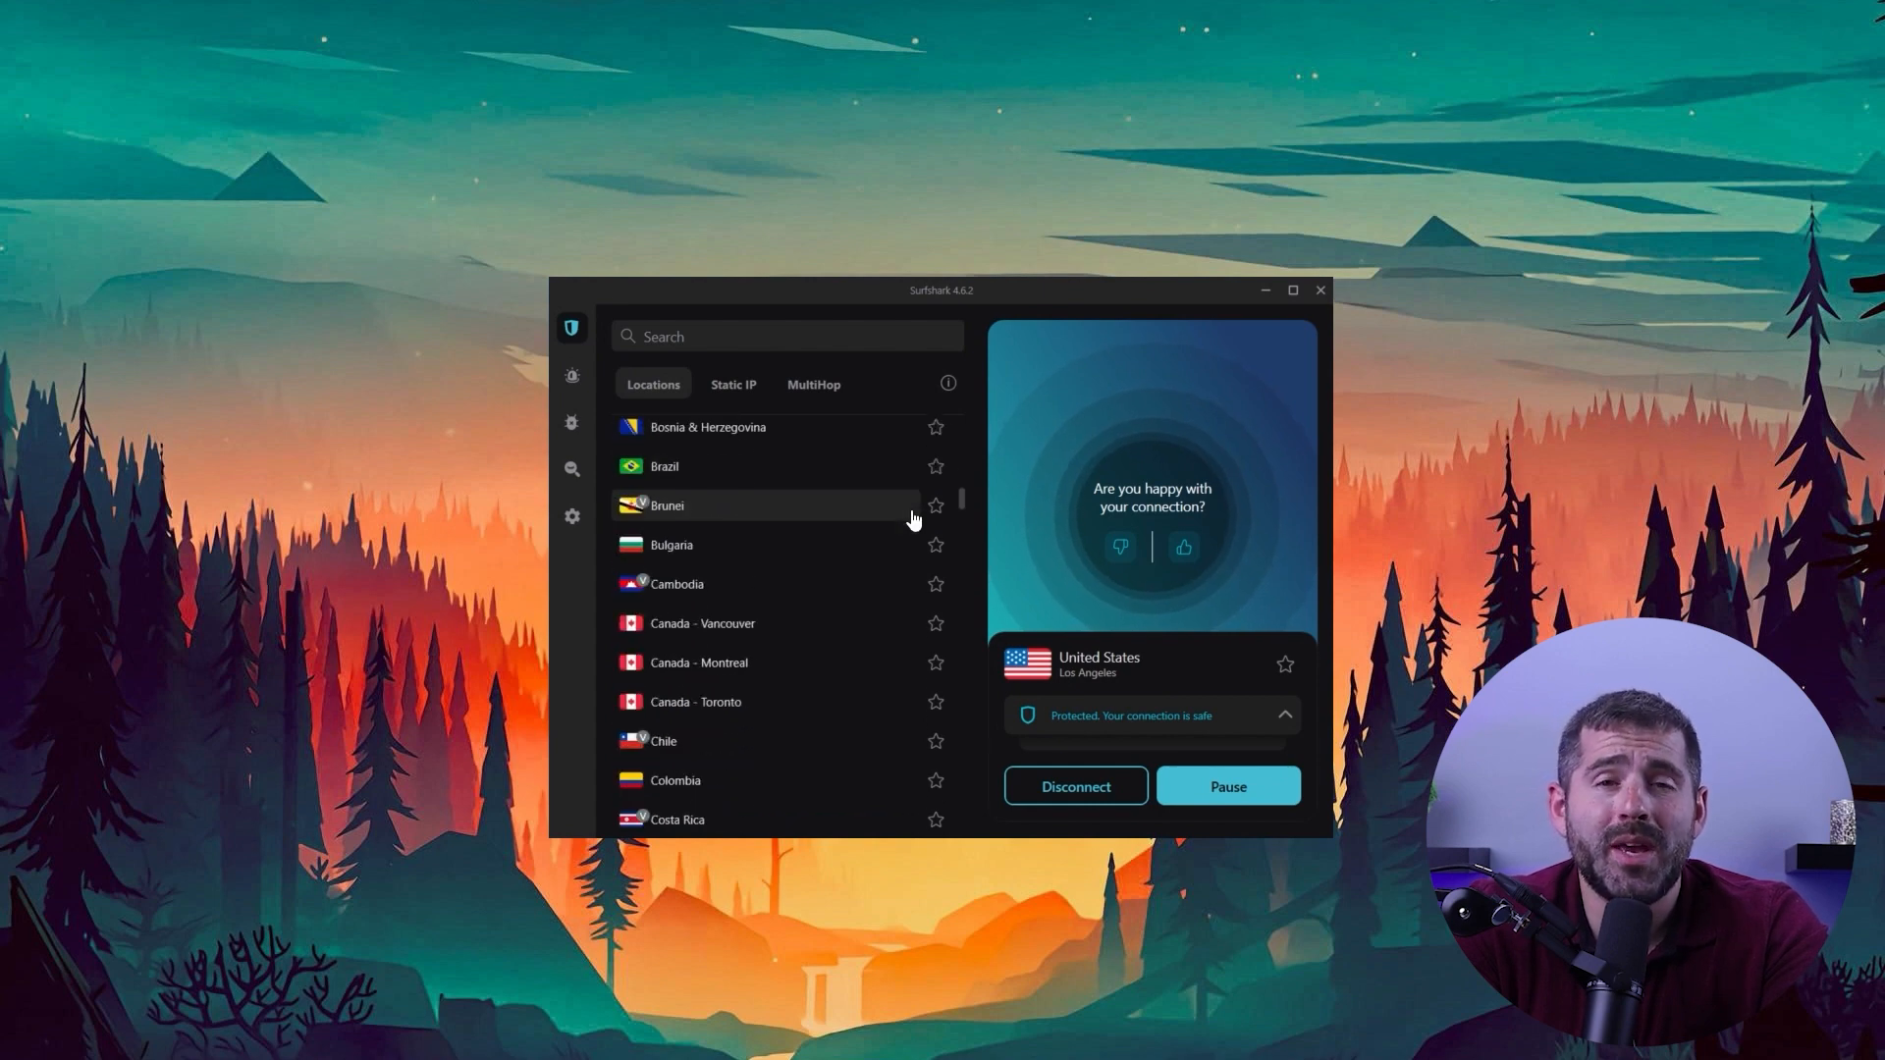
scroll("down", 3)
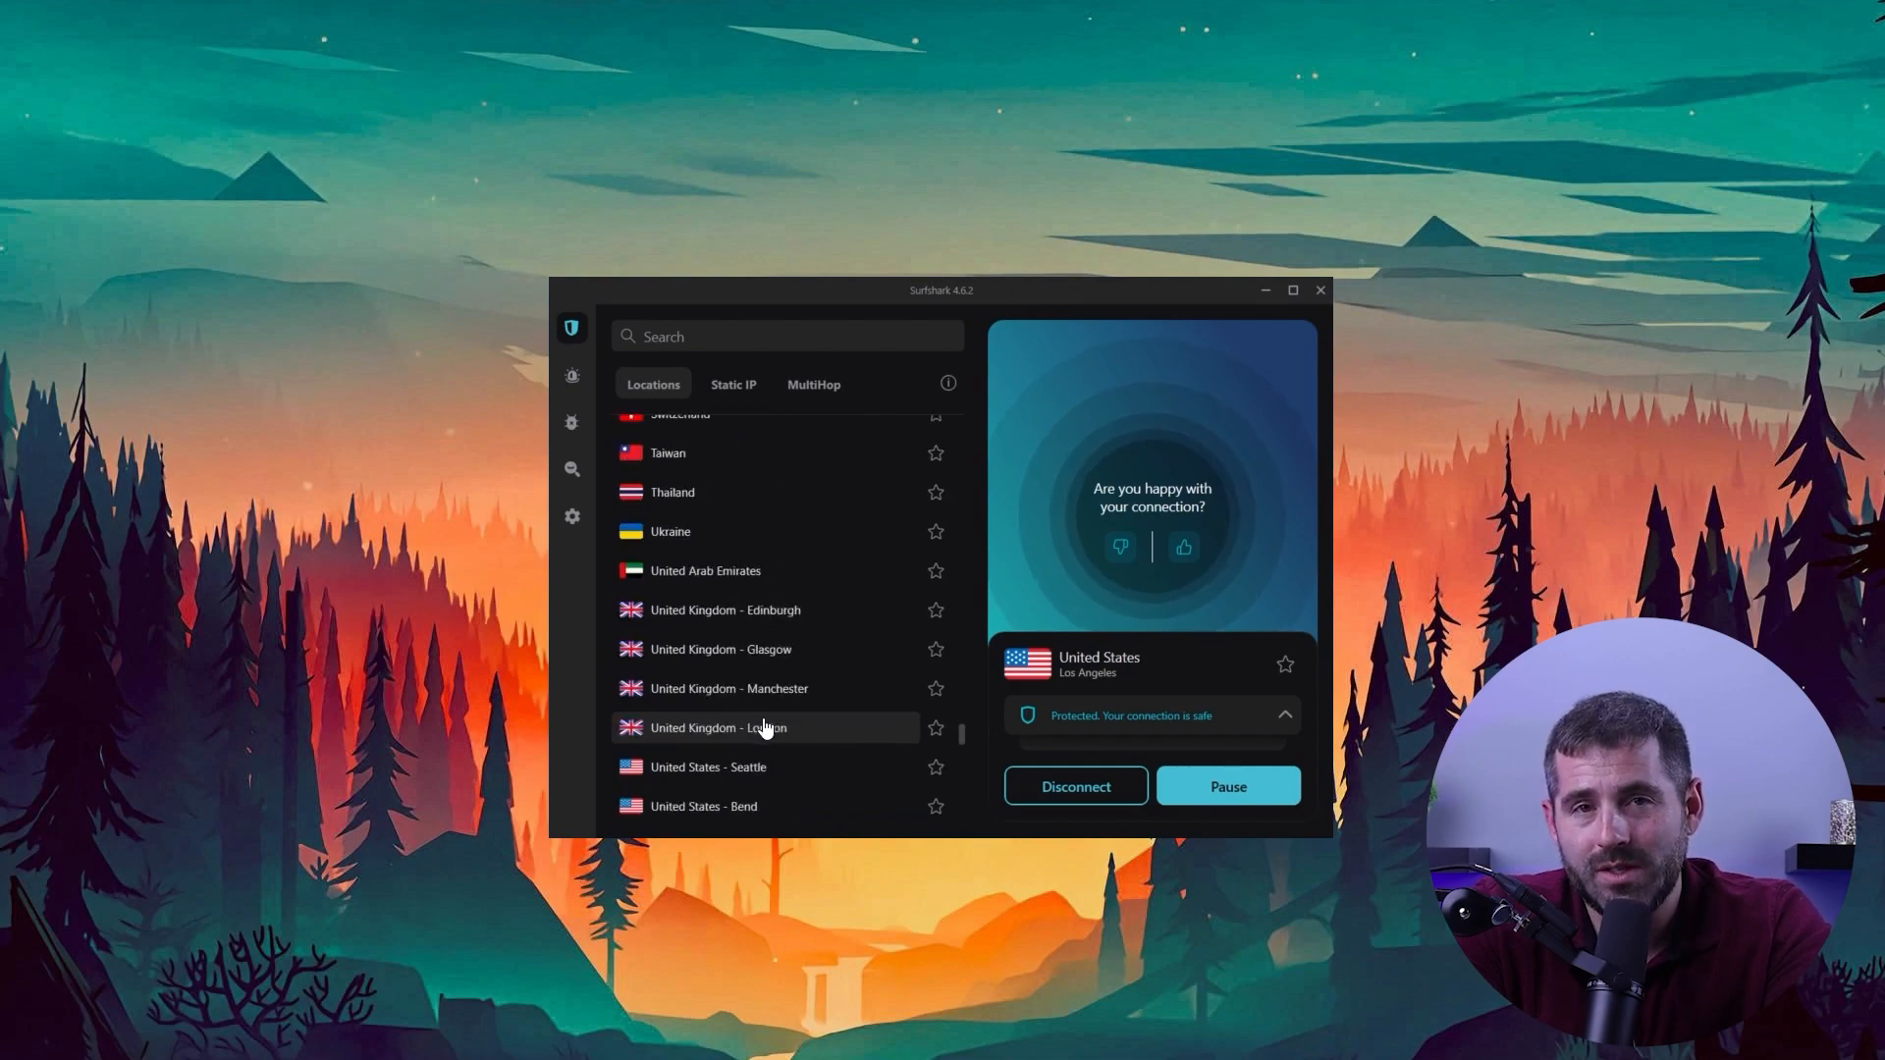
Browse the Static IP server list, then the MultiHop routes, while connected to the United States
left_click(733, 383)
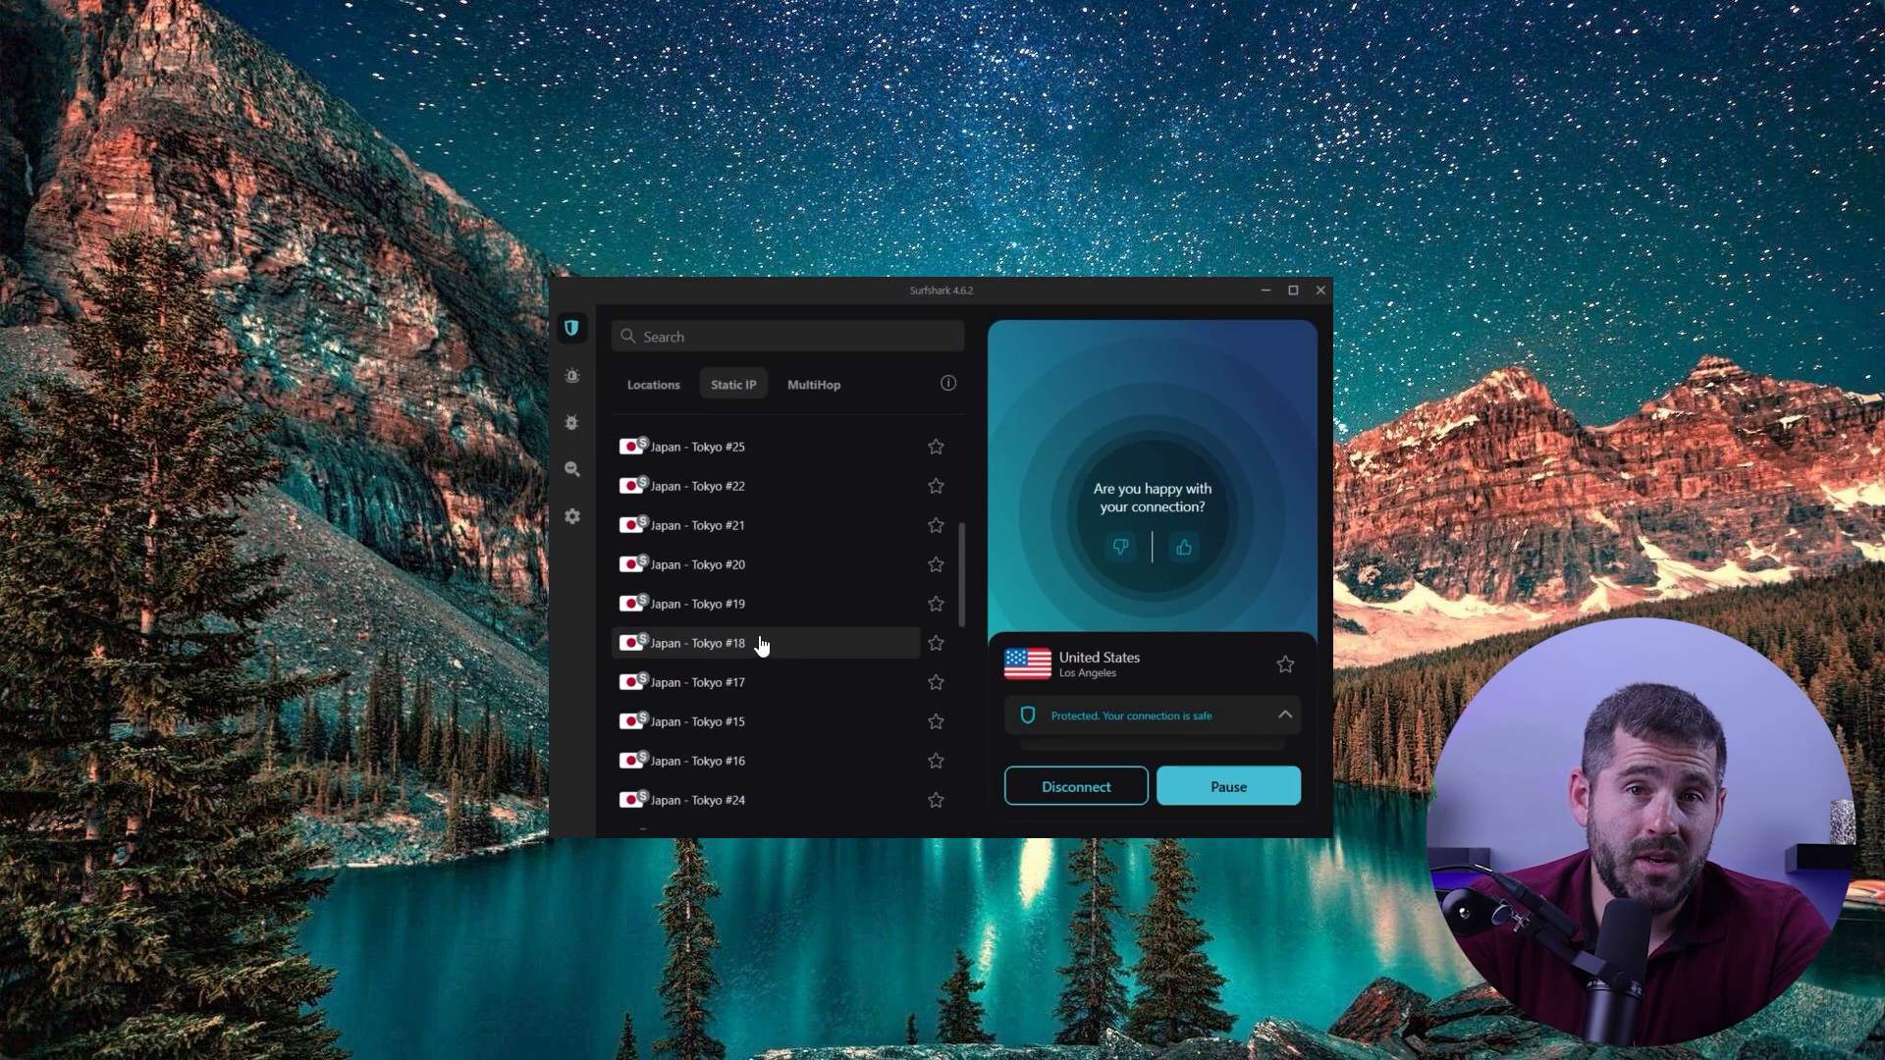
scroll("down", 3)
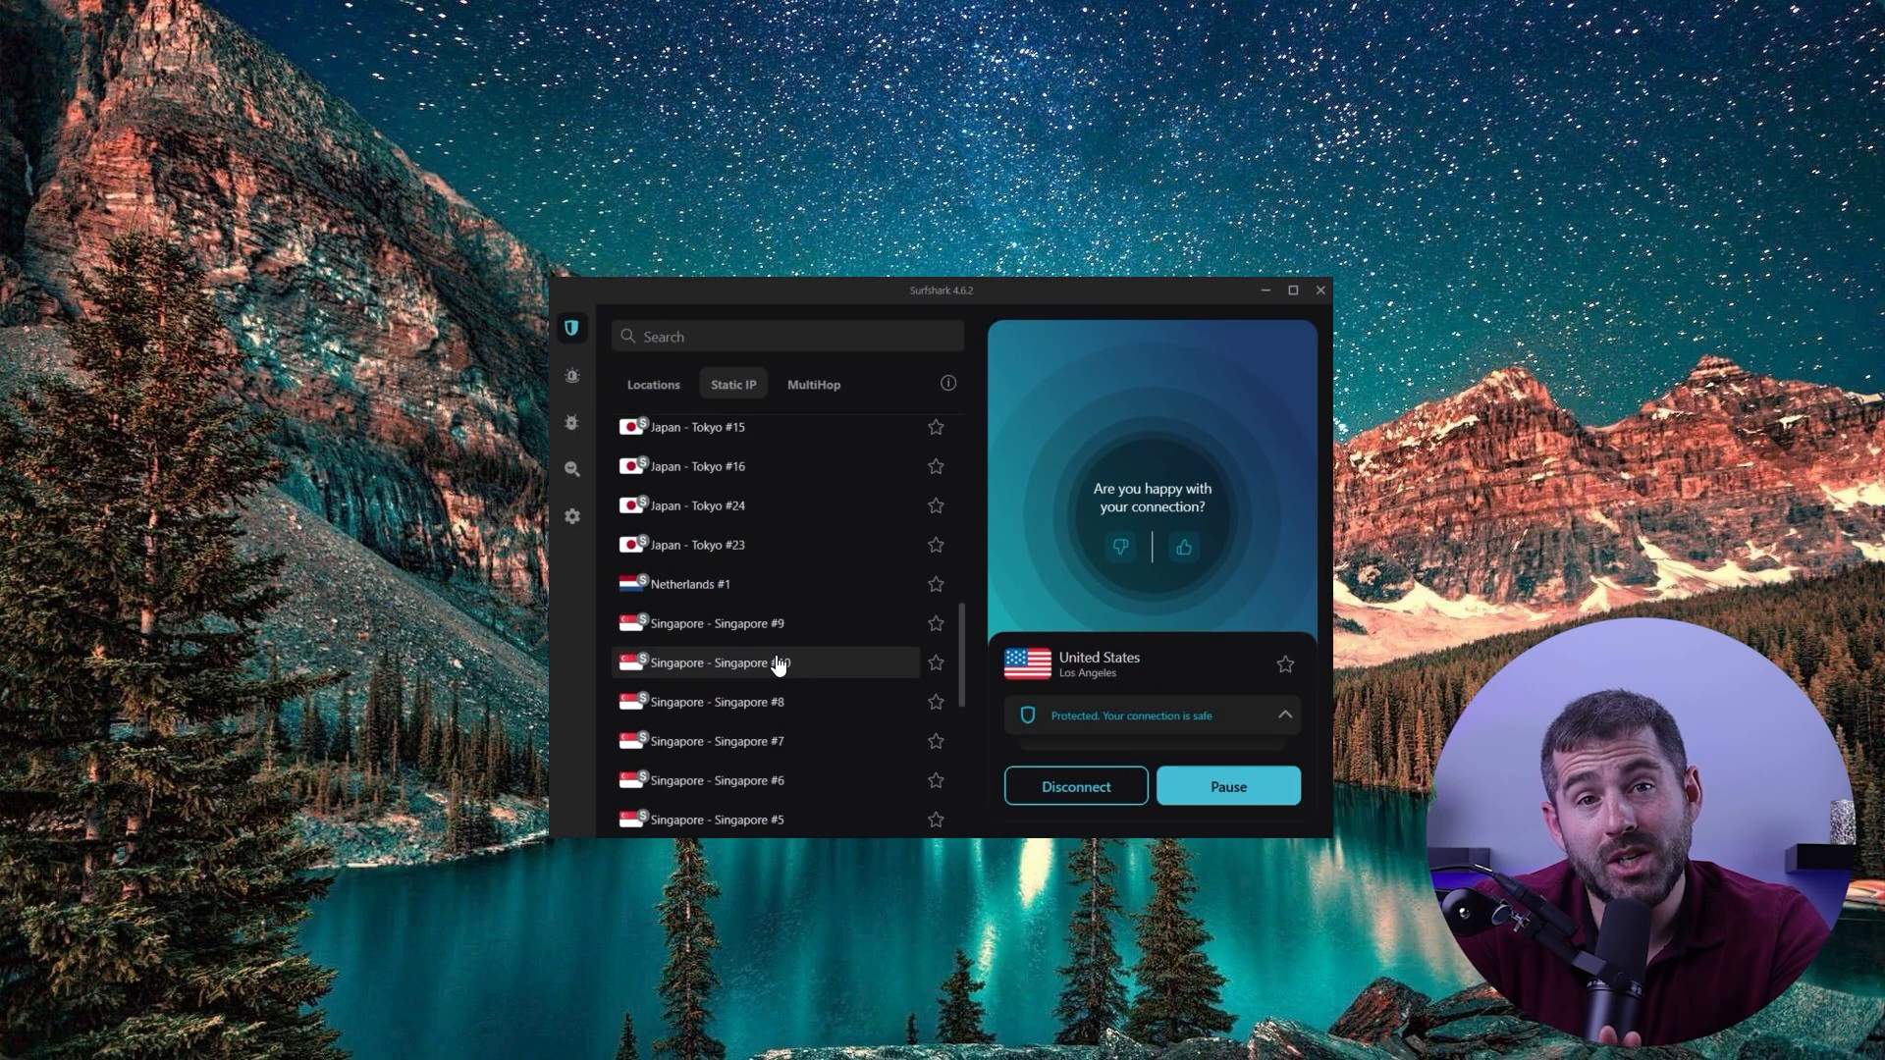
left_click(733, 382)
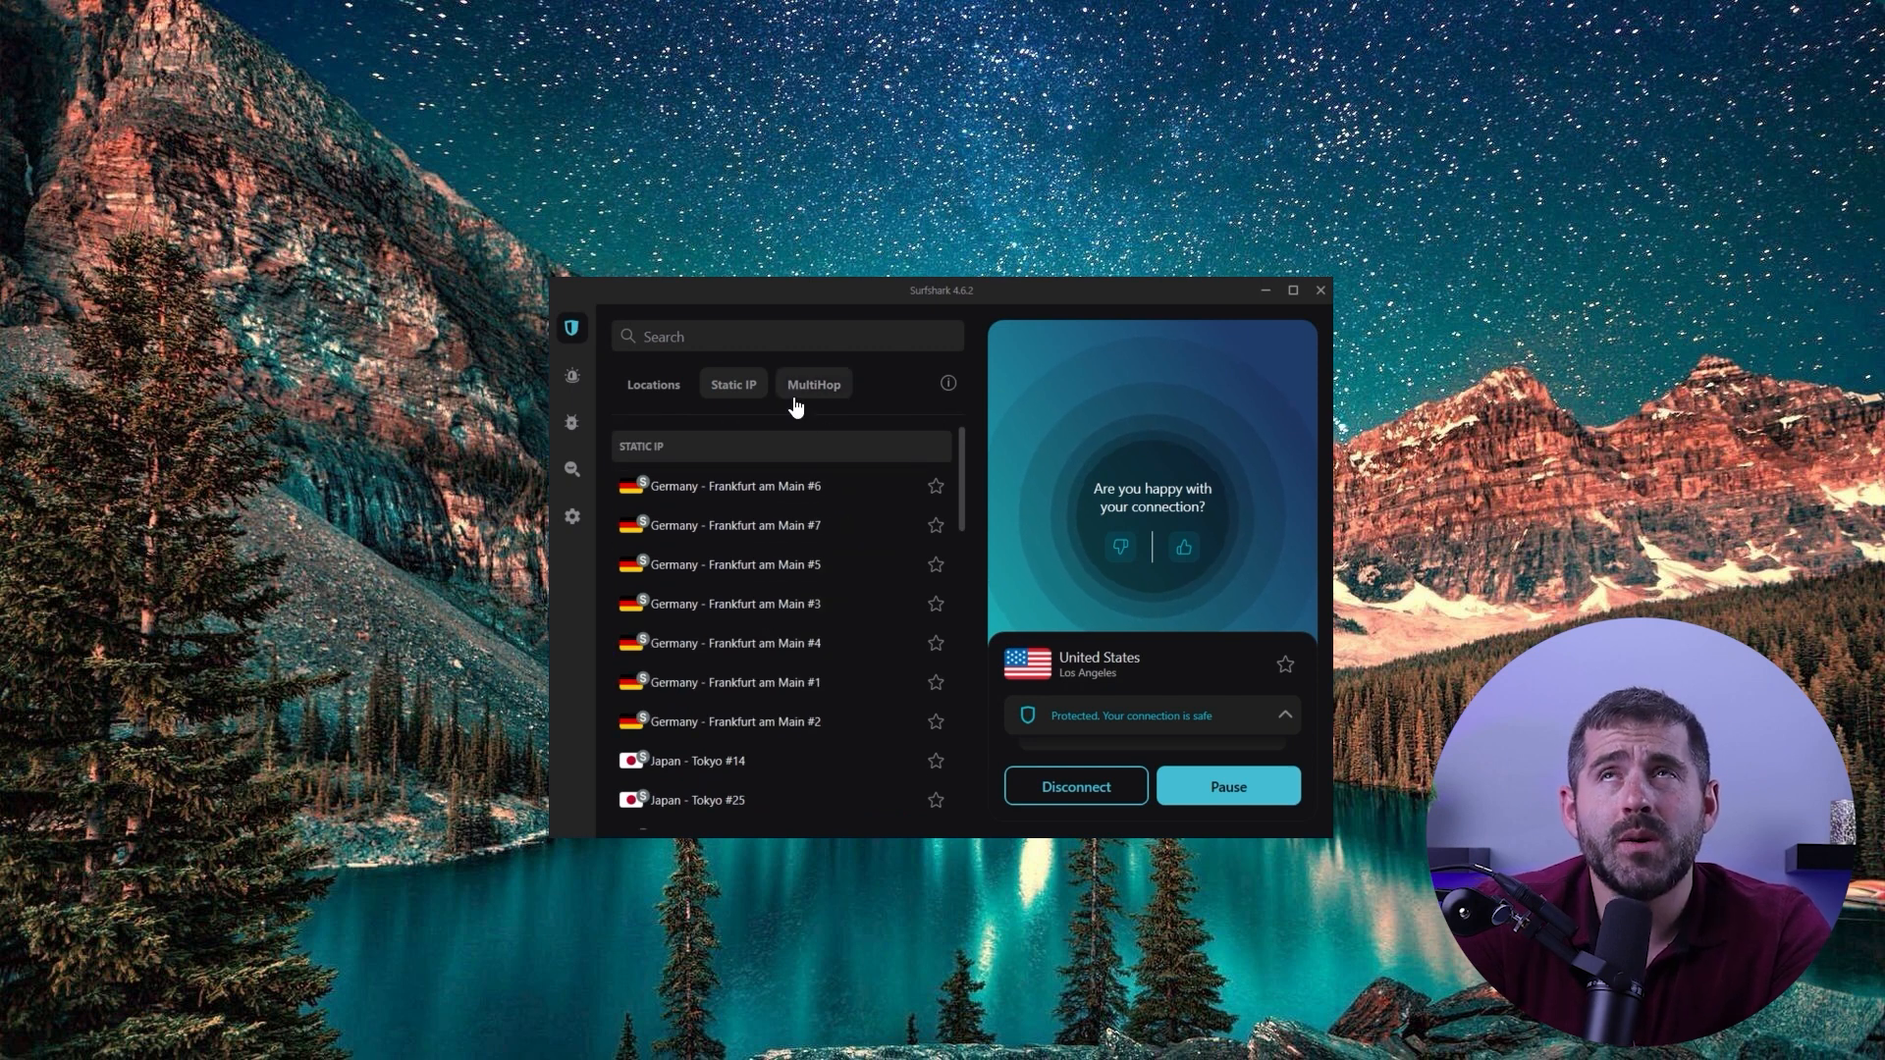
left_click(813, 383)
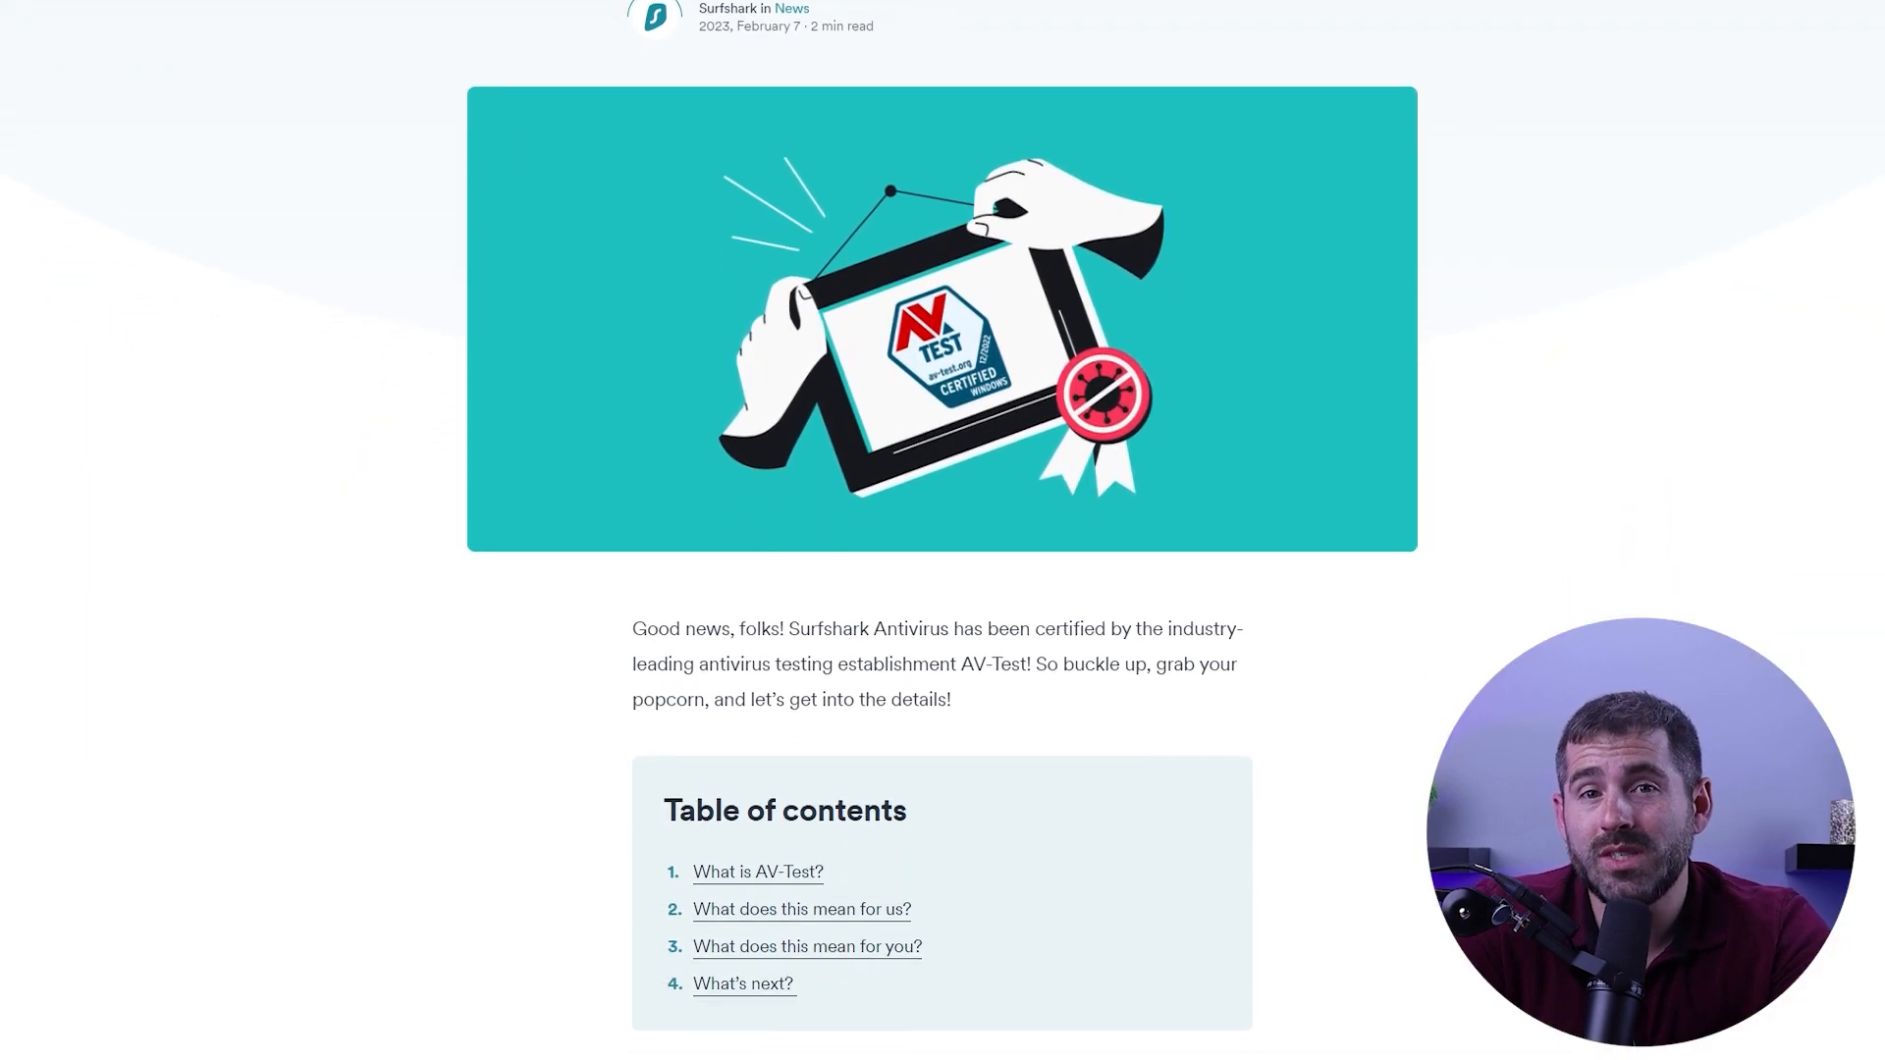
scroll("down", 3)
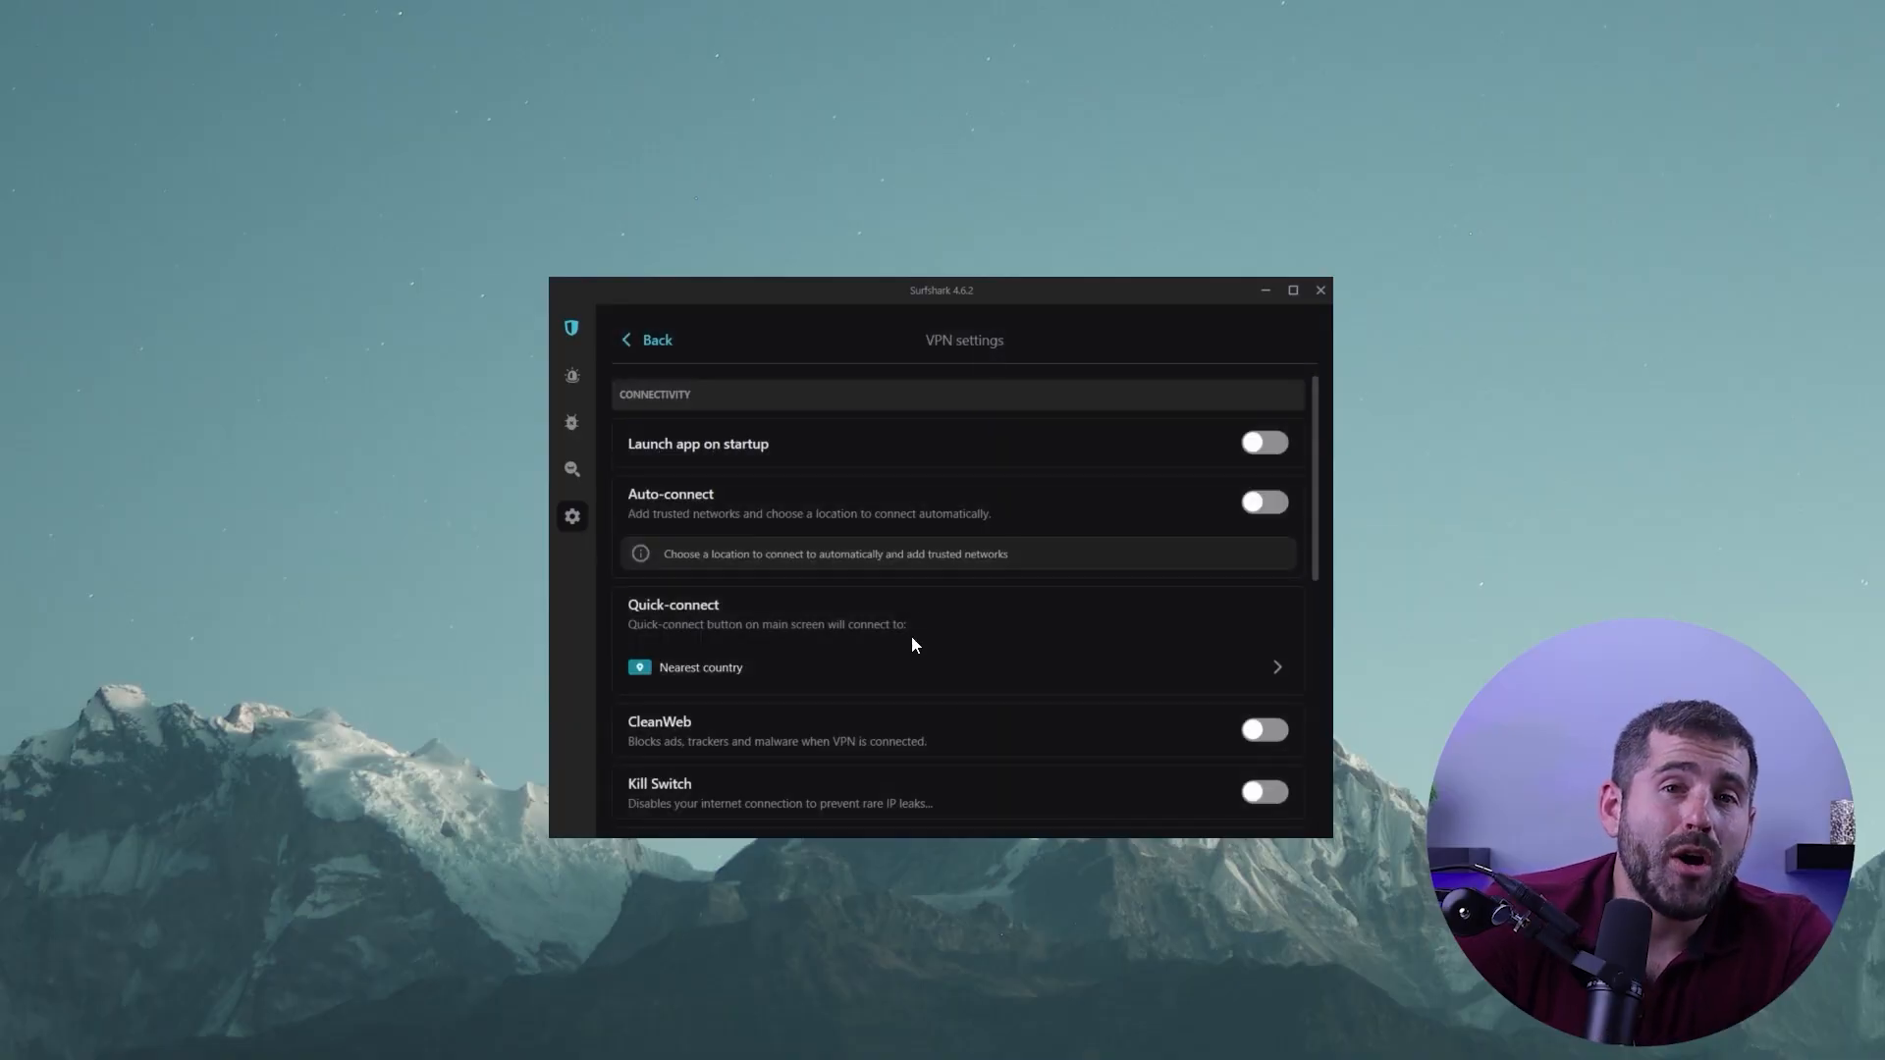
scroll("down", 3)
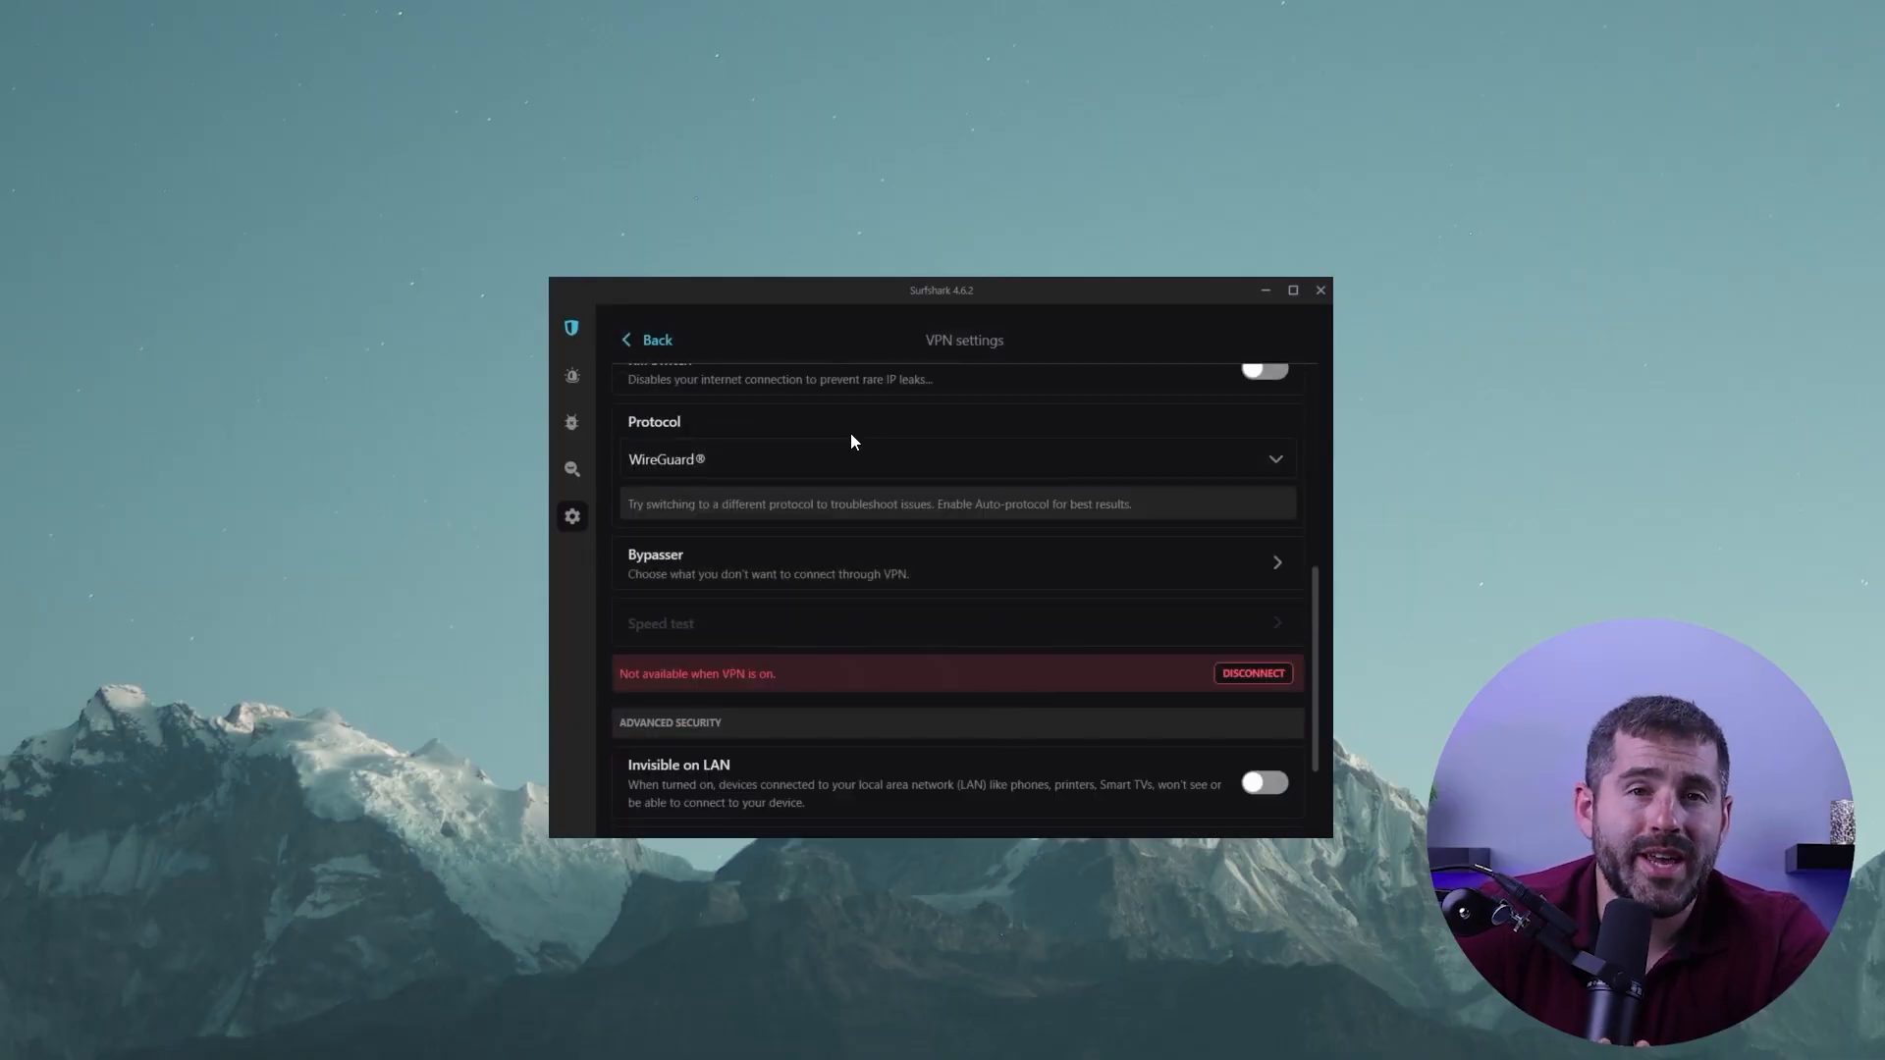
left_click(955, 459)
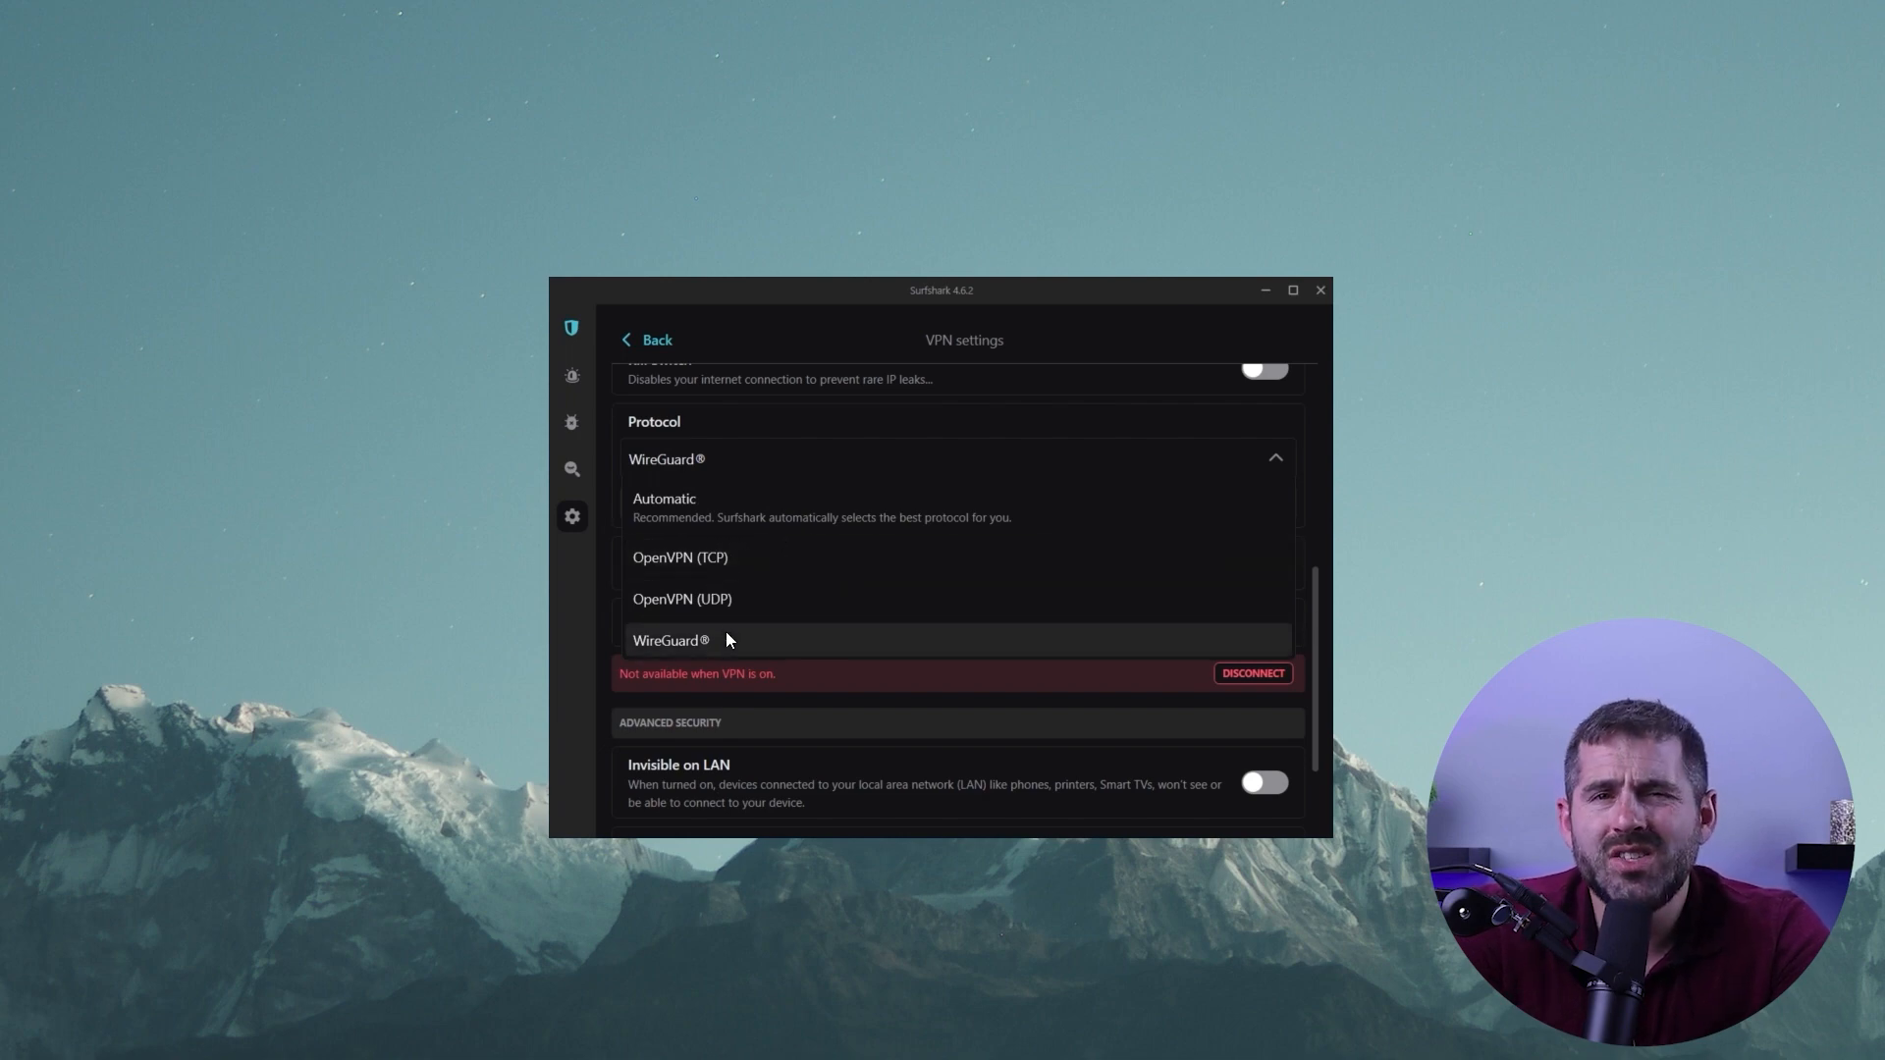
left_click(672, 640)
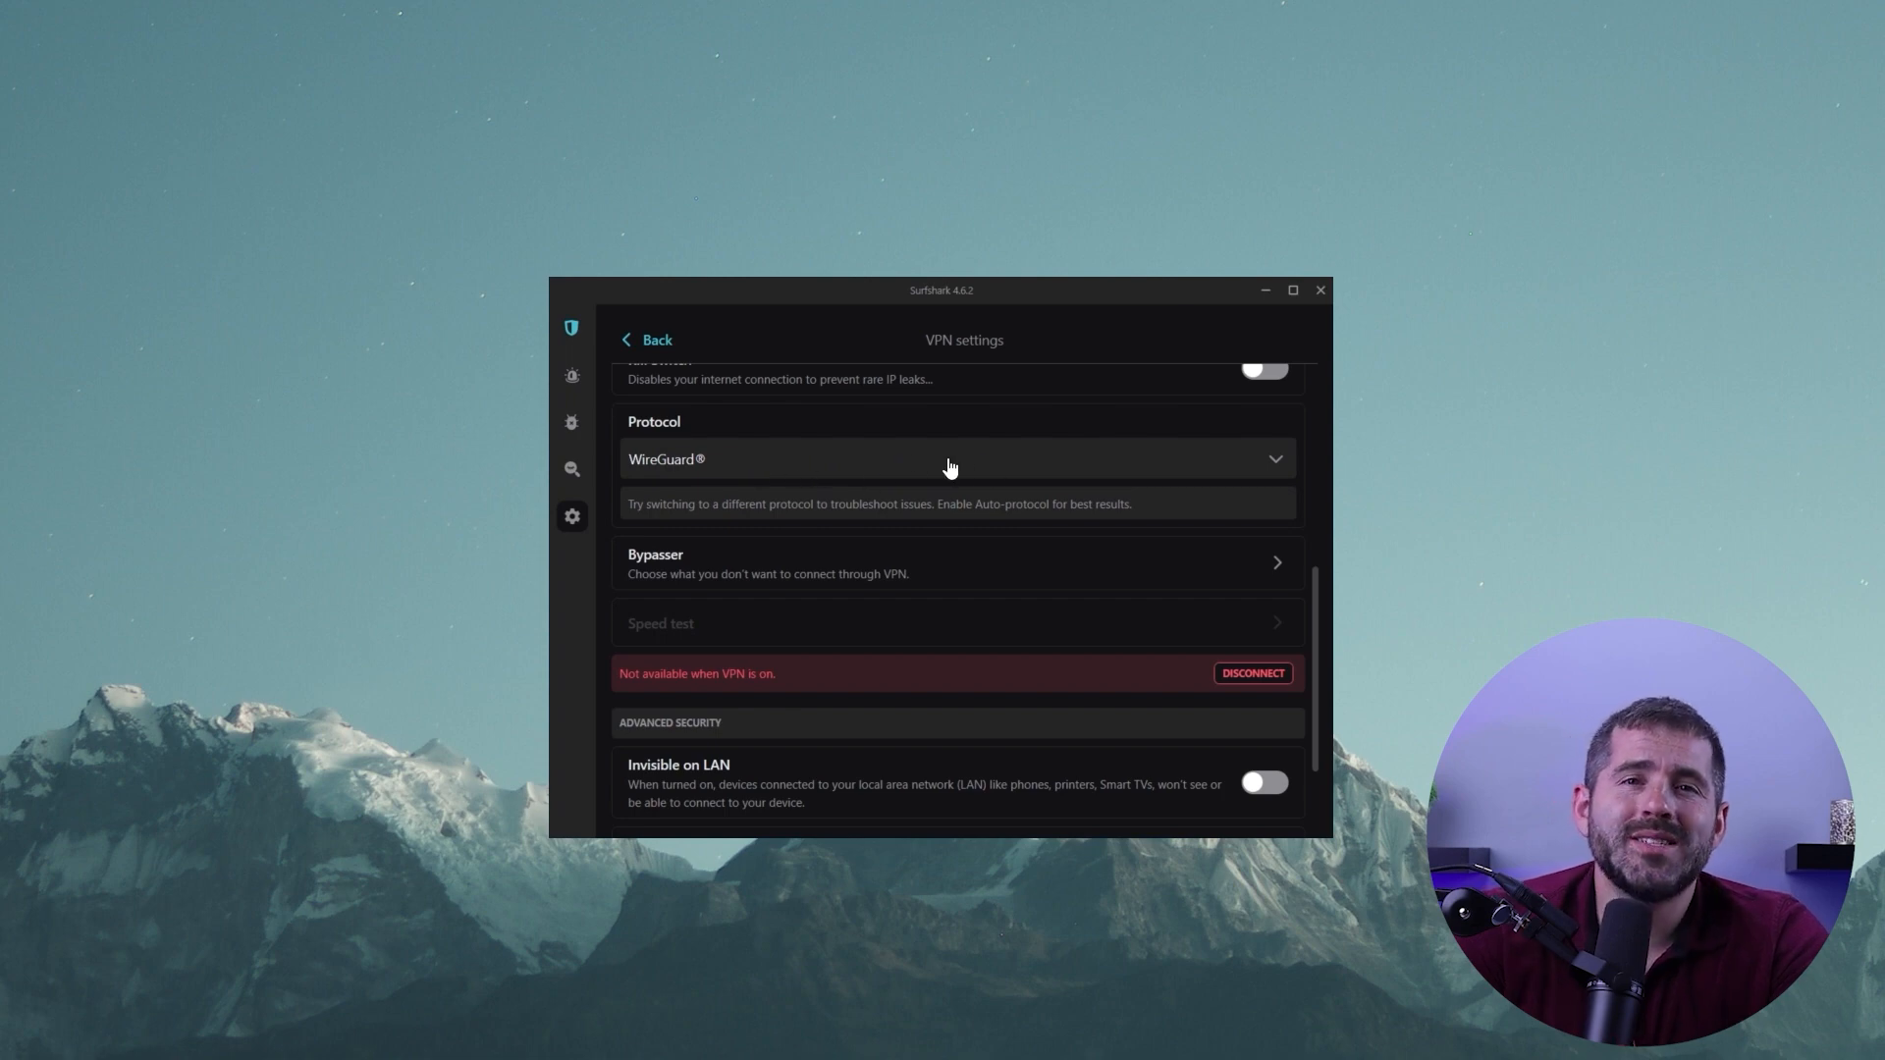
mouse_move(919, 483)
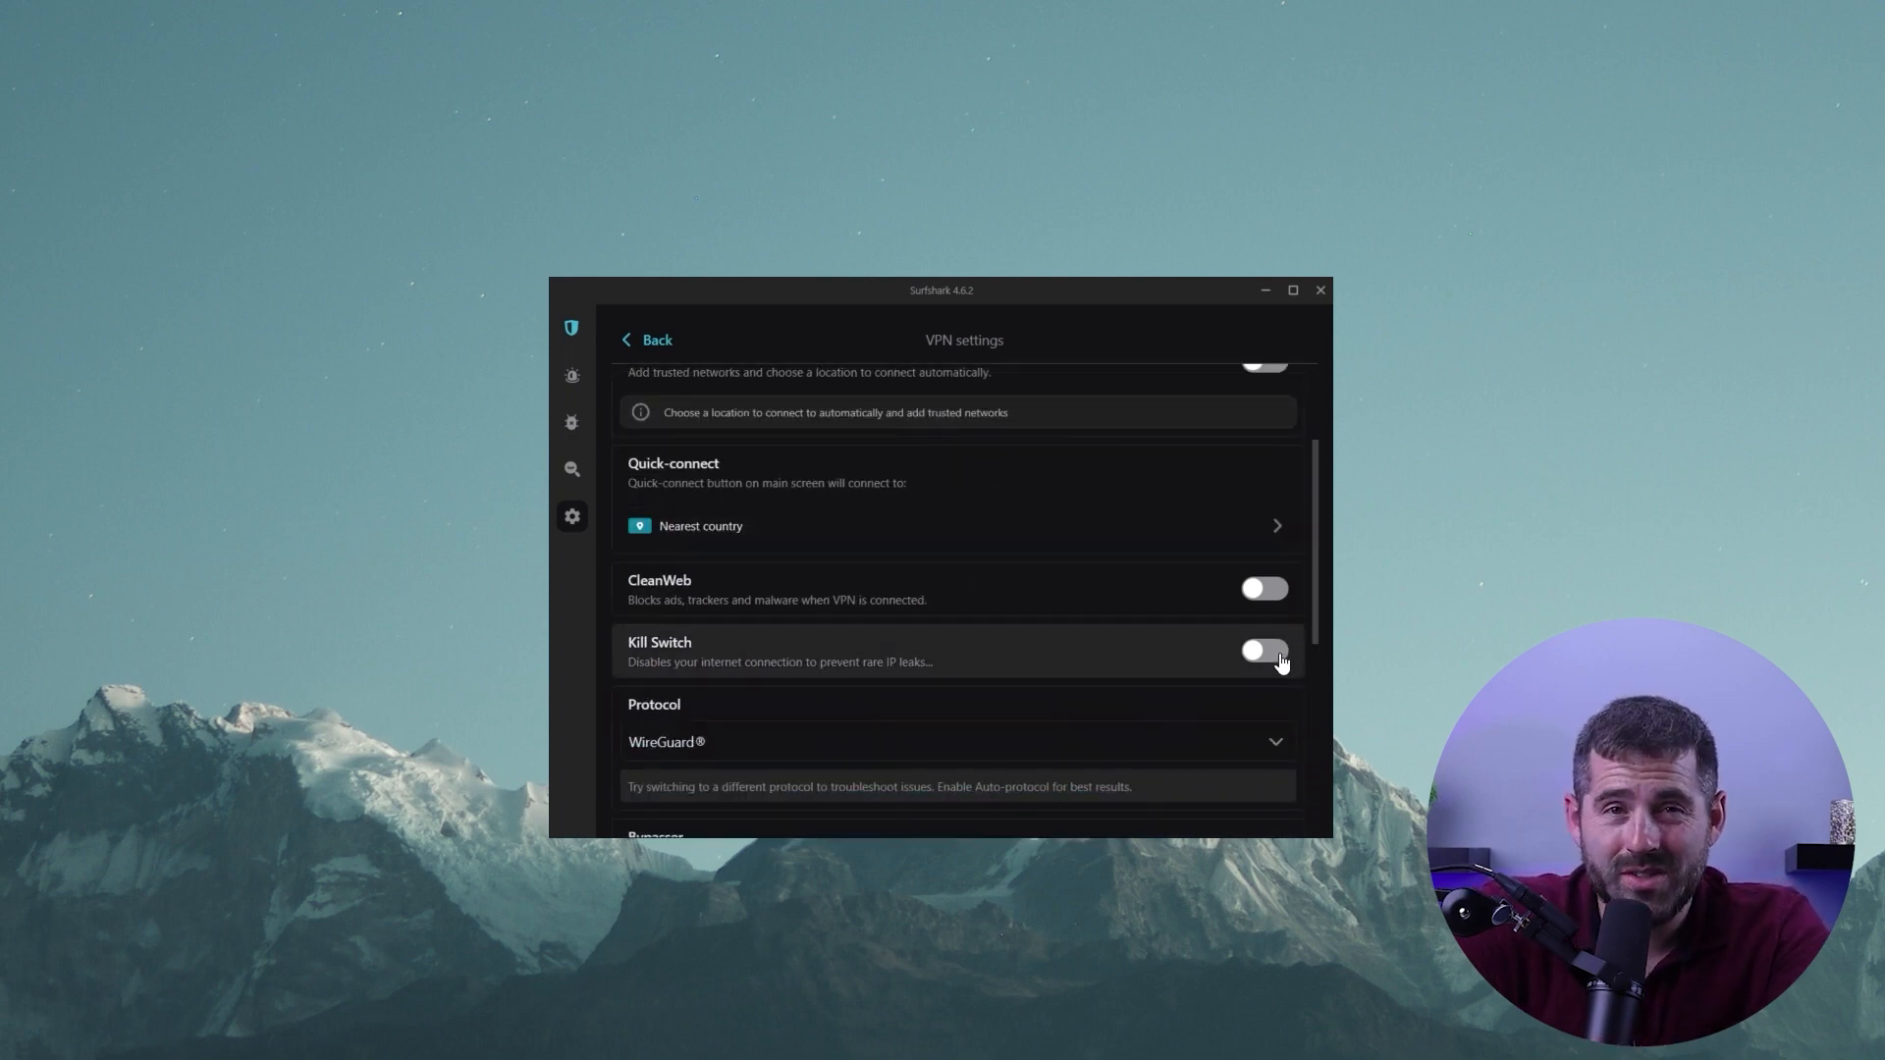
Turn the Kill Switch on in strict mode, confirm it, and return to the Los Angeles connection
left_click(1262, 650)
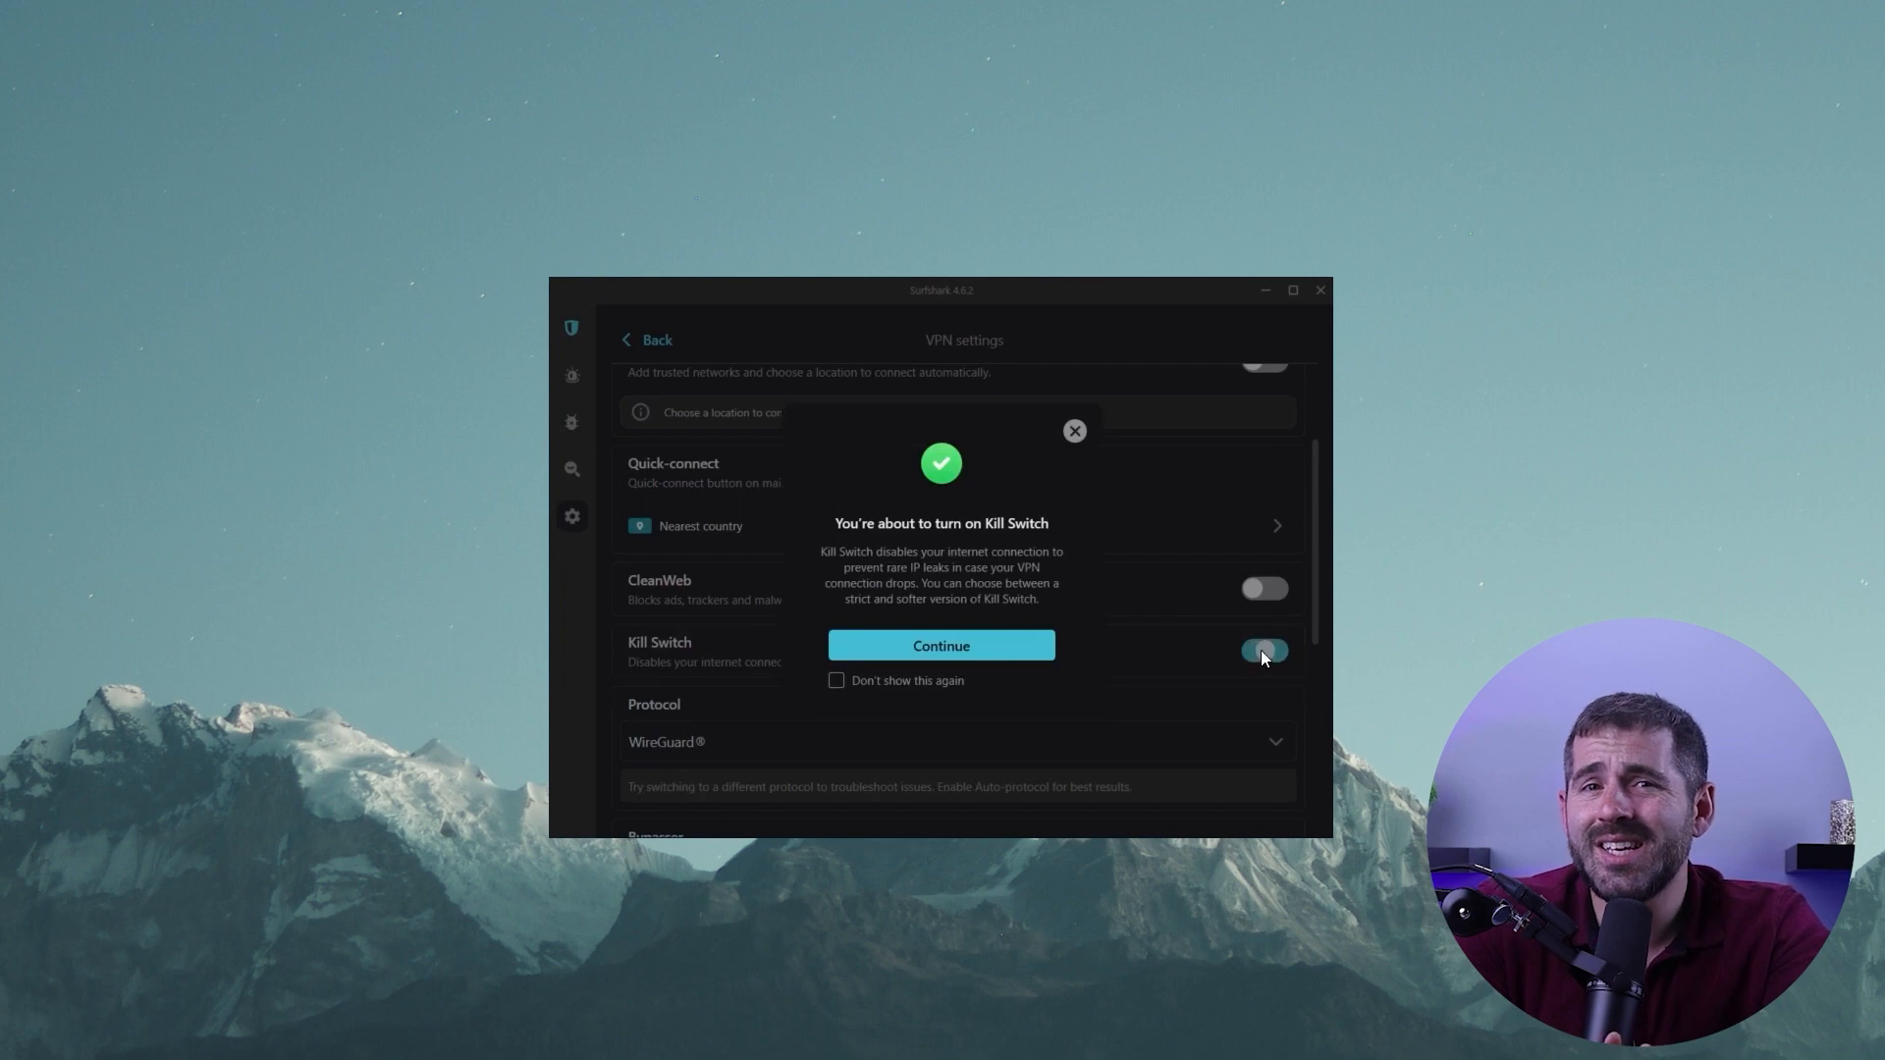
left_click(940, 647)
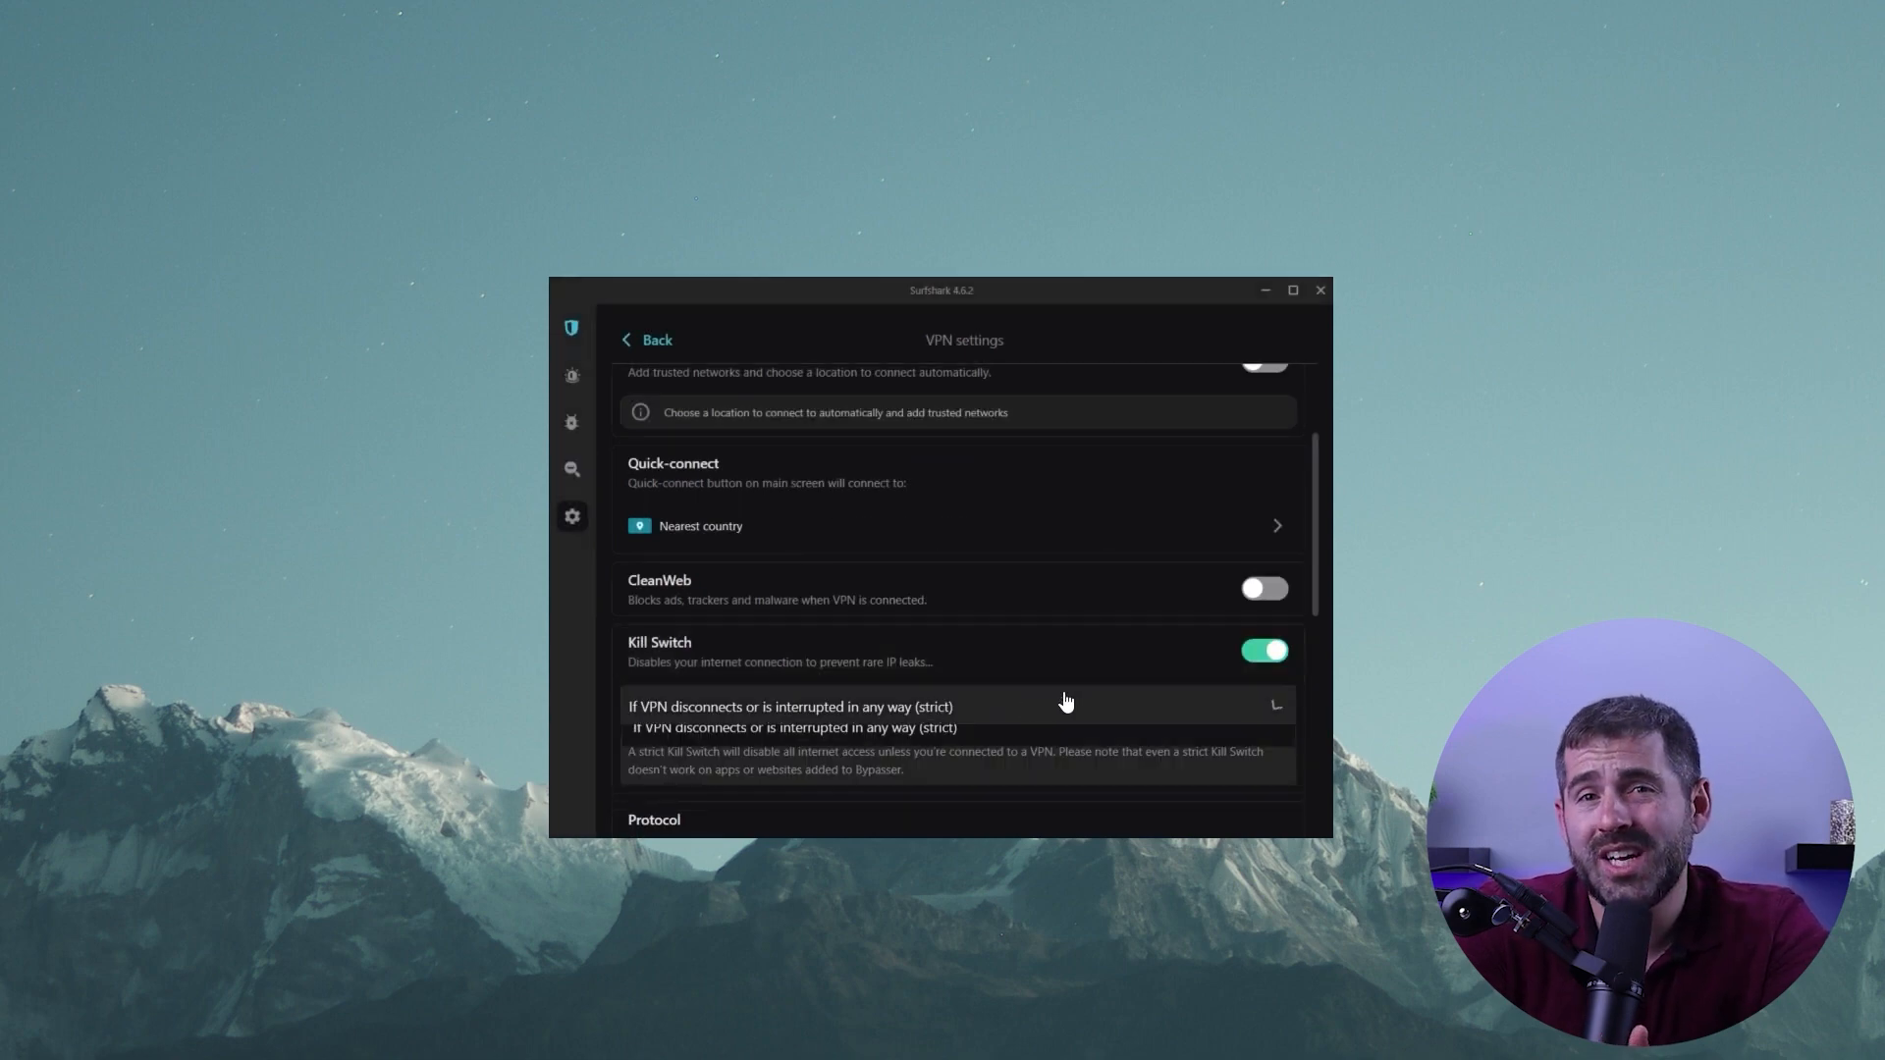
left_click(646, 340)
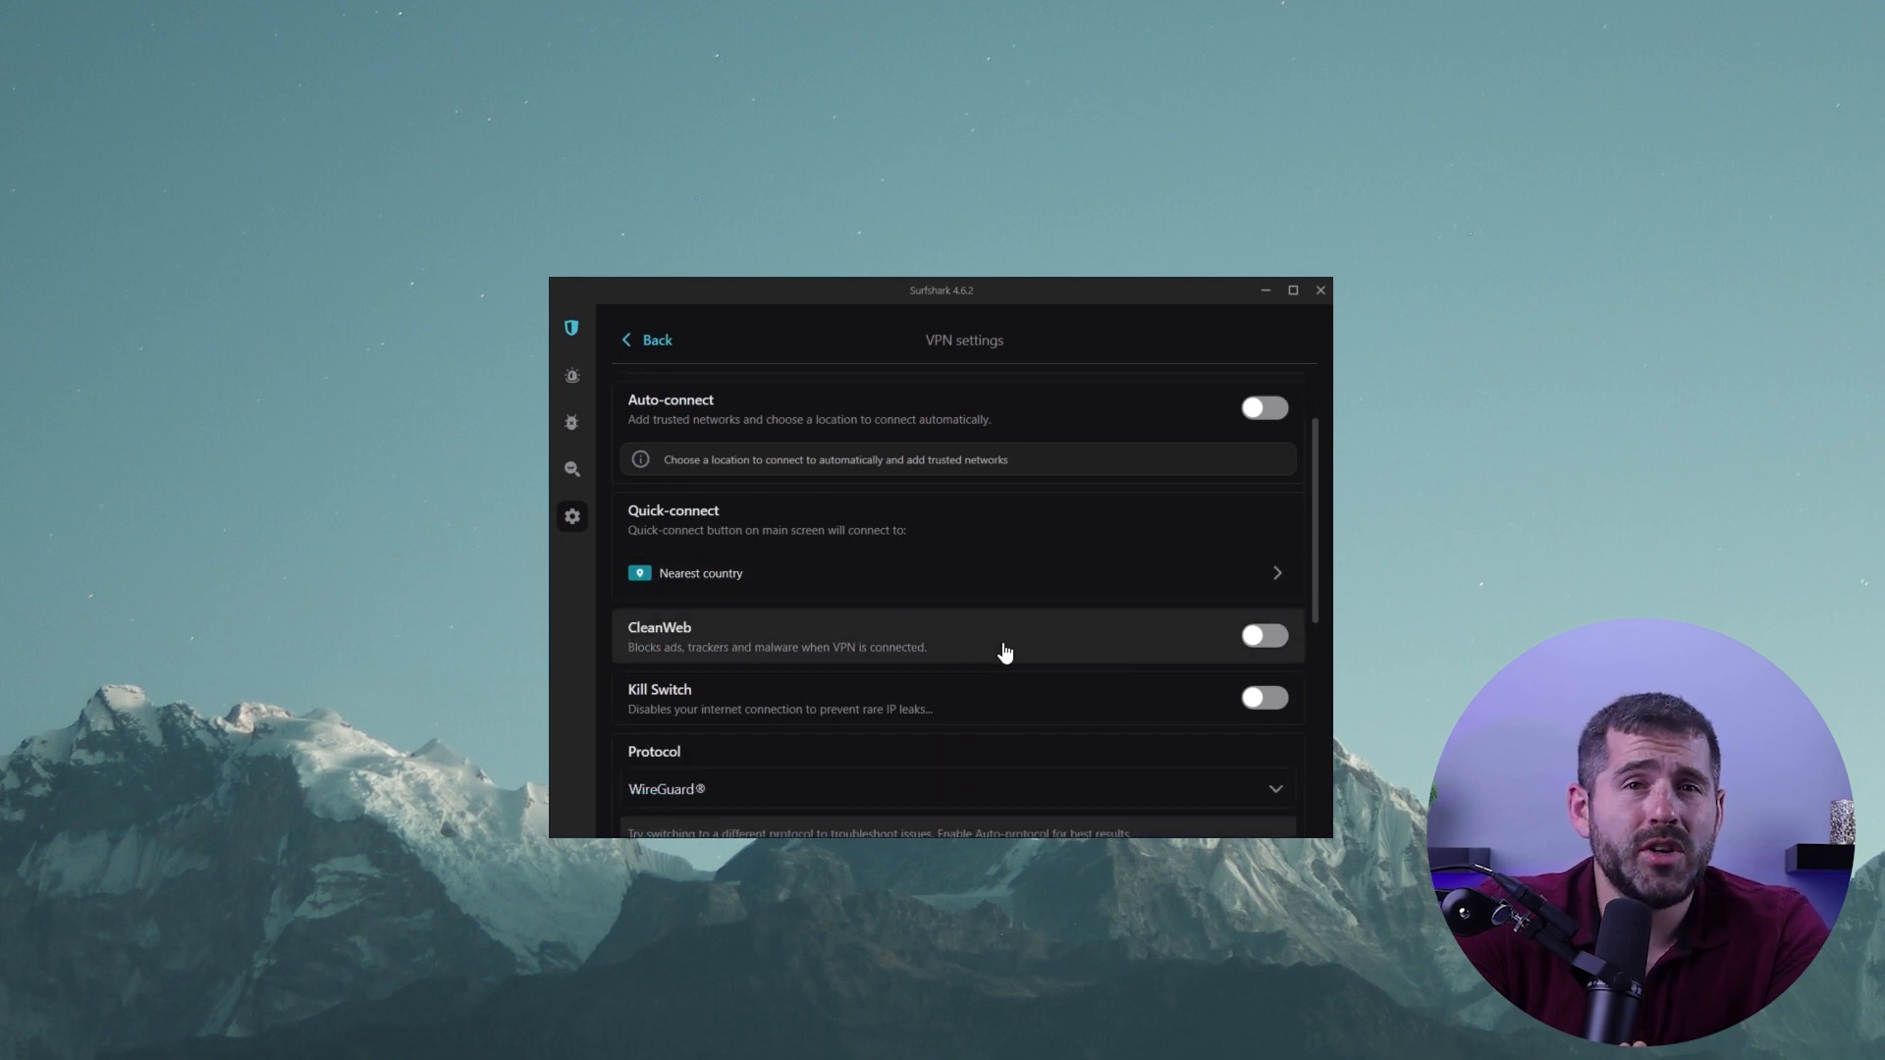
left_click(1263, 635)
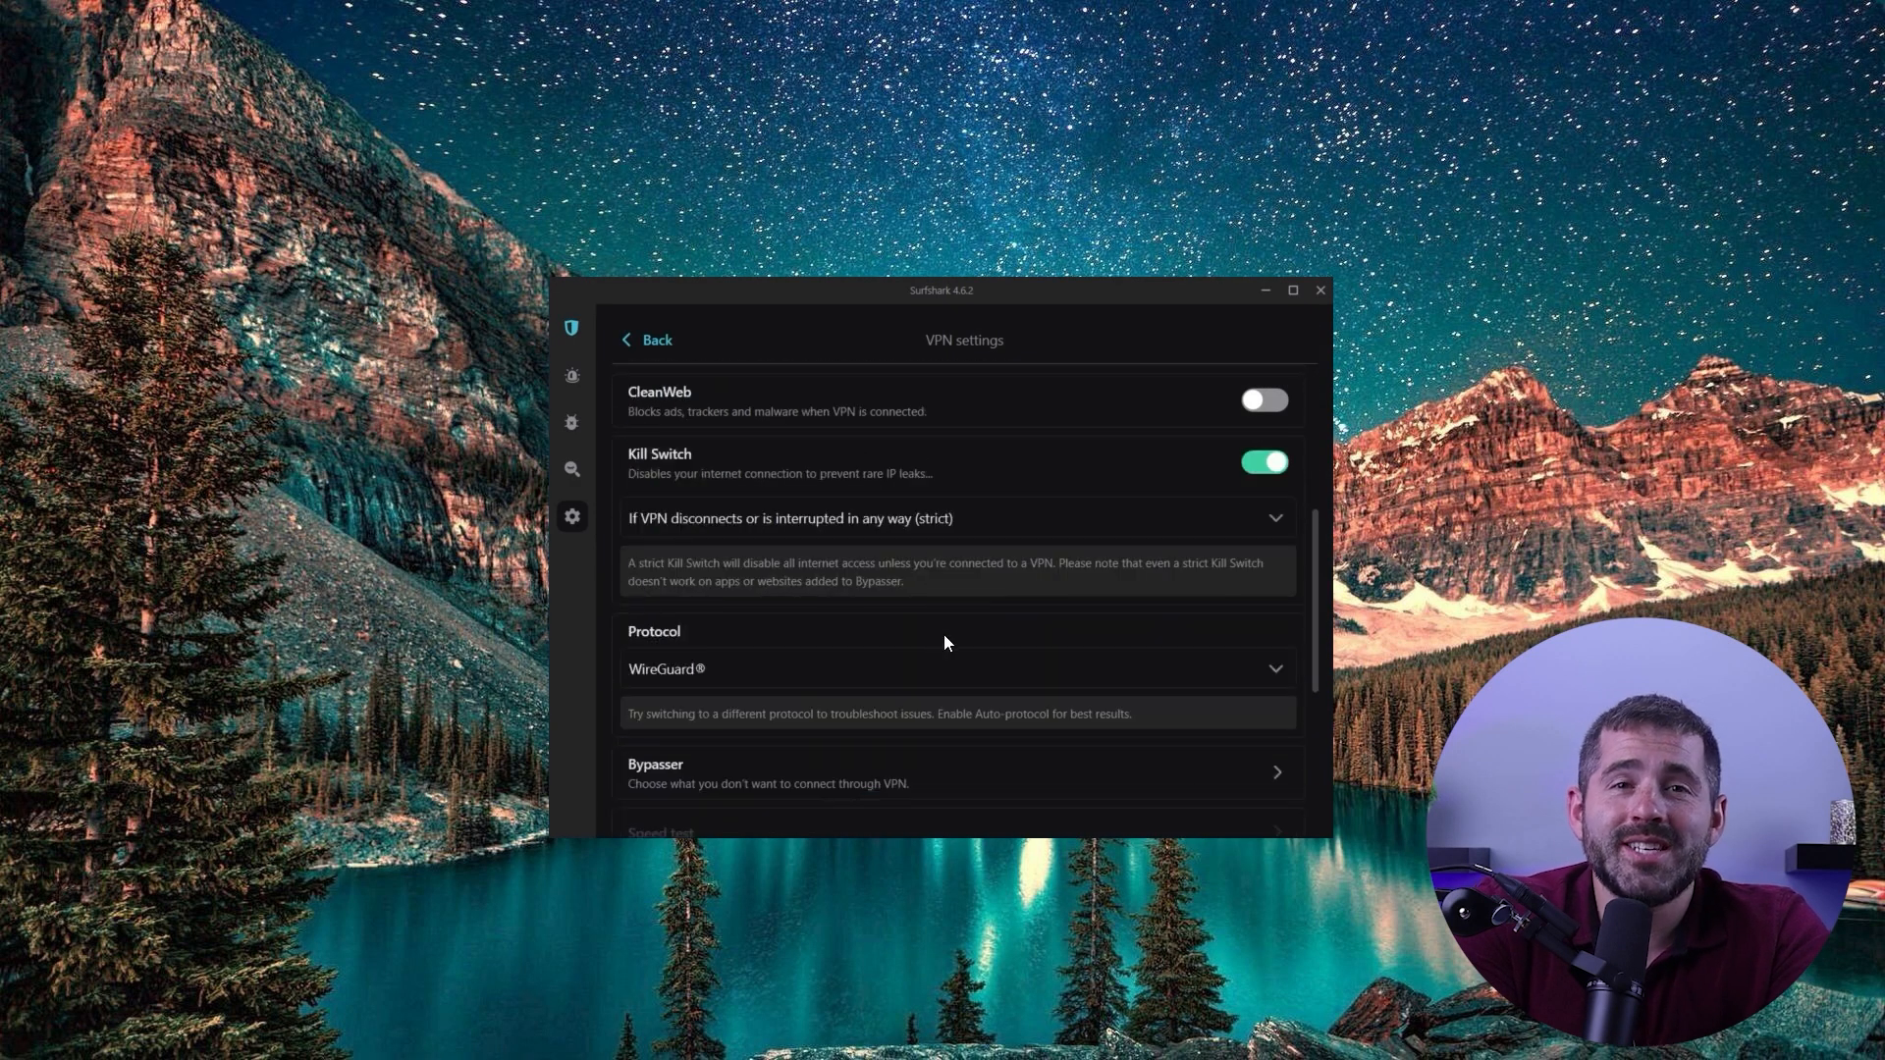
scroll("down", 3)
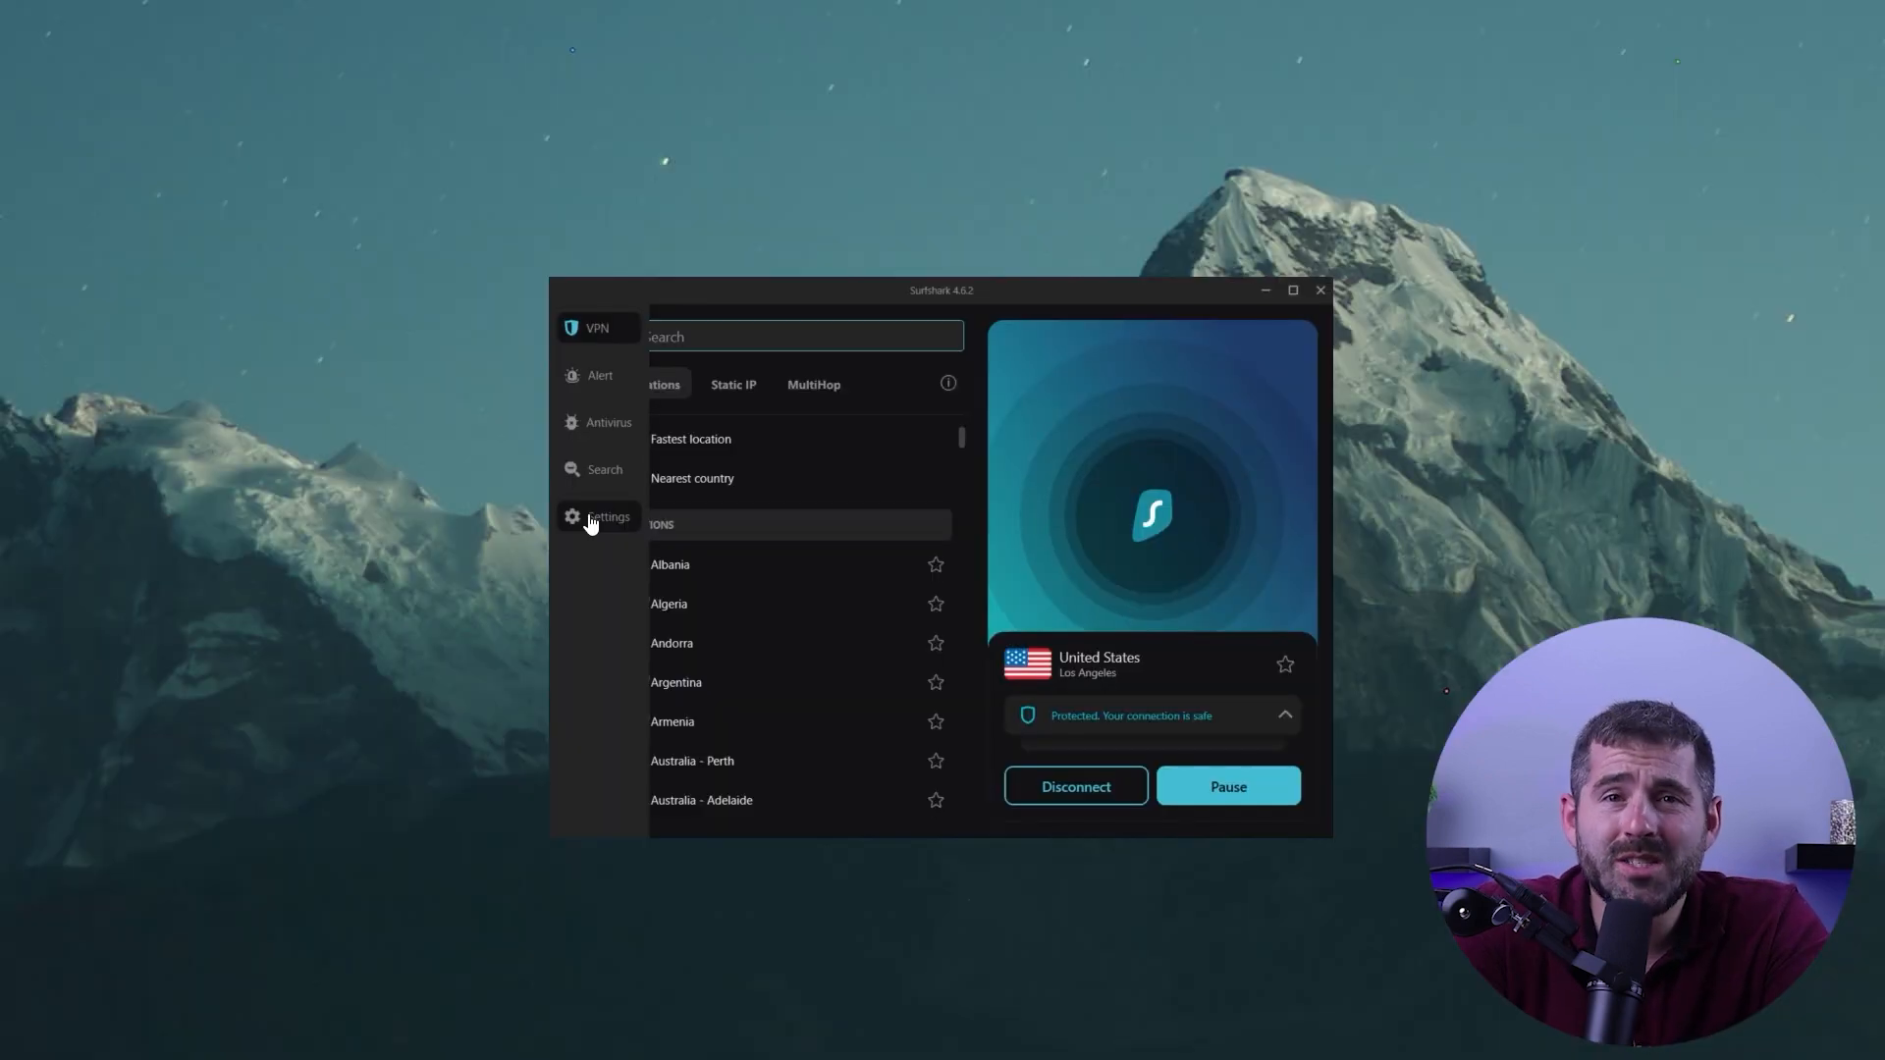
Review Advanced security in VPN settings, with Rotating IP enabled, and toggle NoBorders
left_click(609, 517)
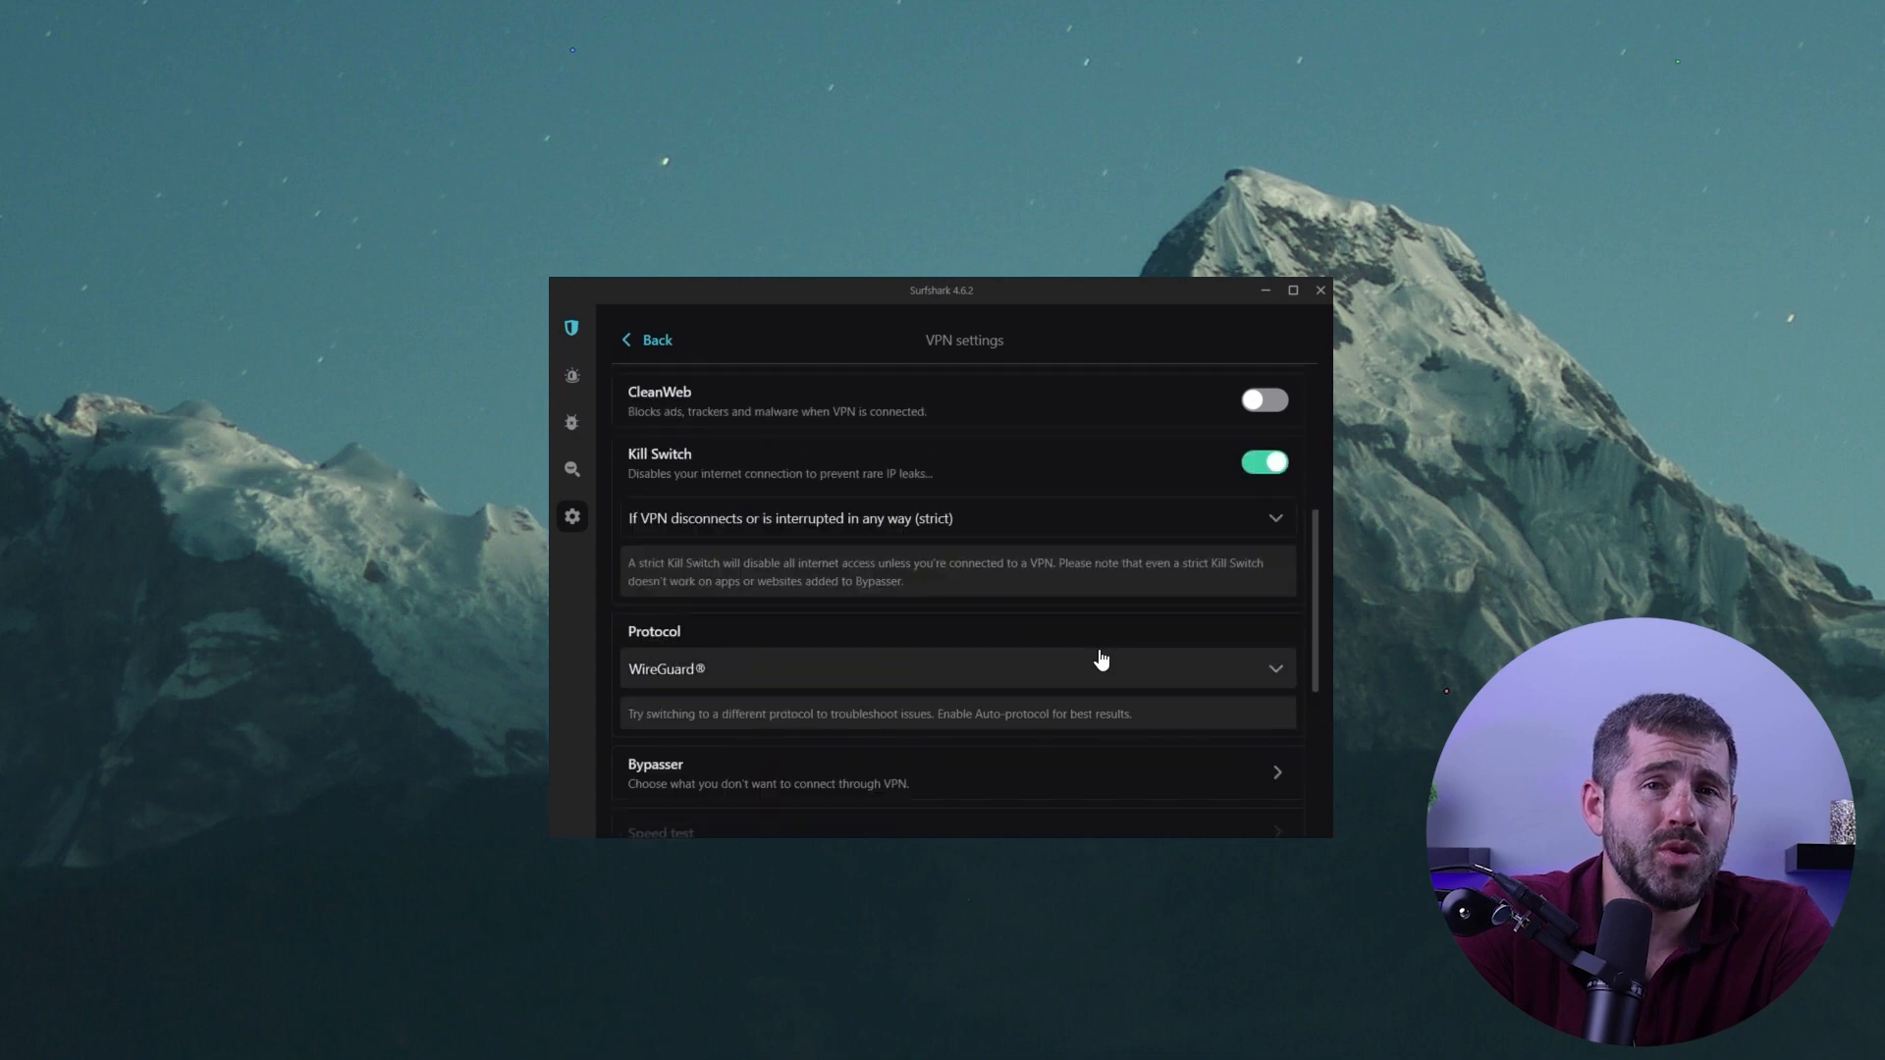
scroll("down", 3)
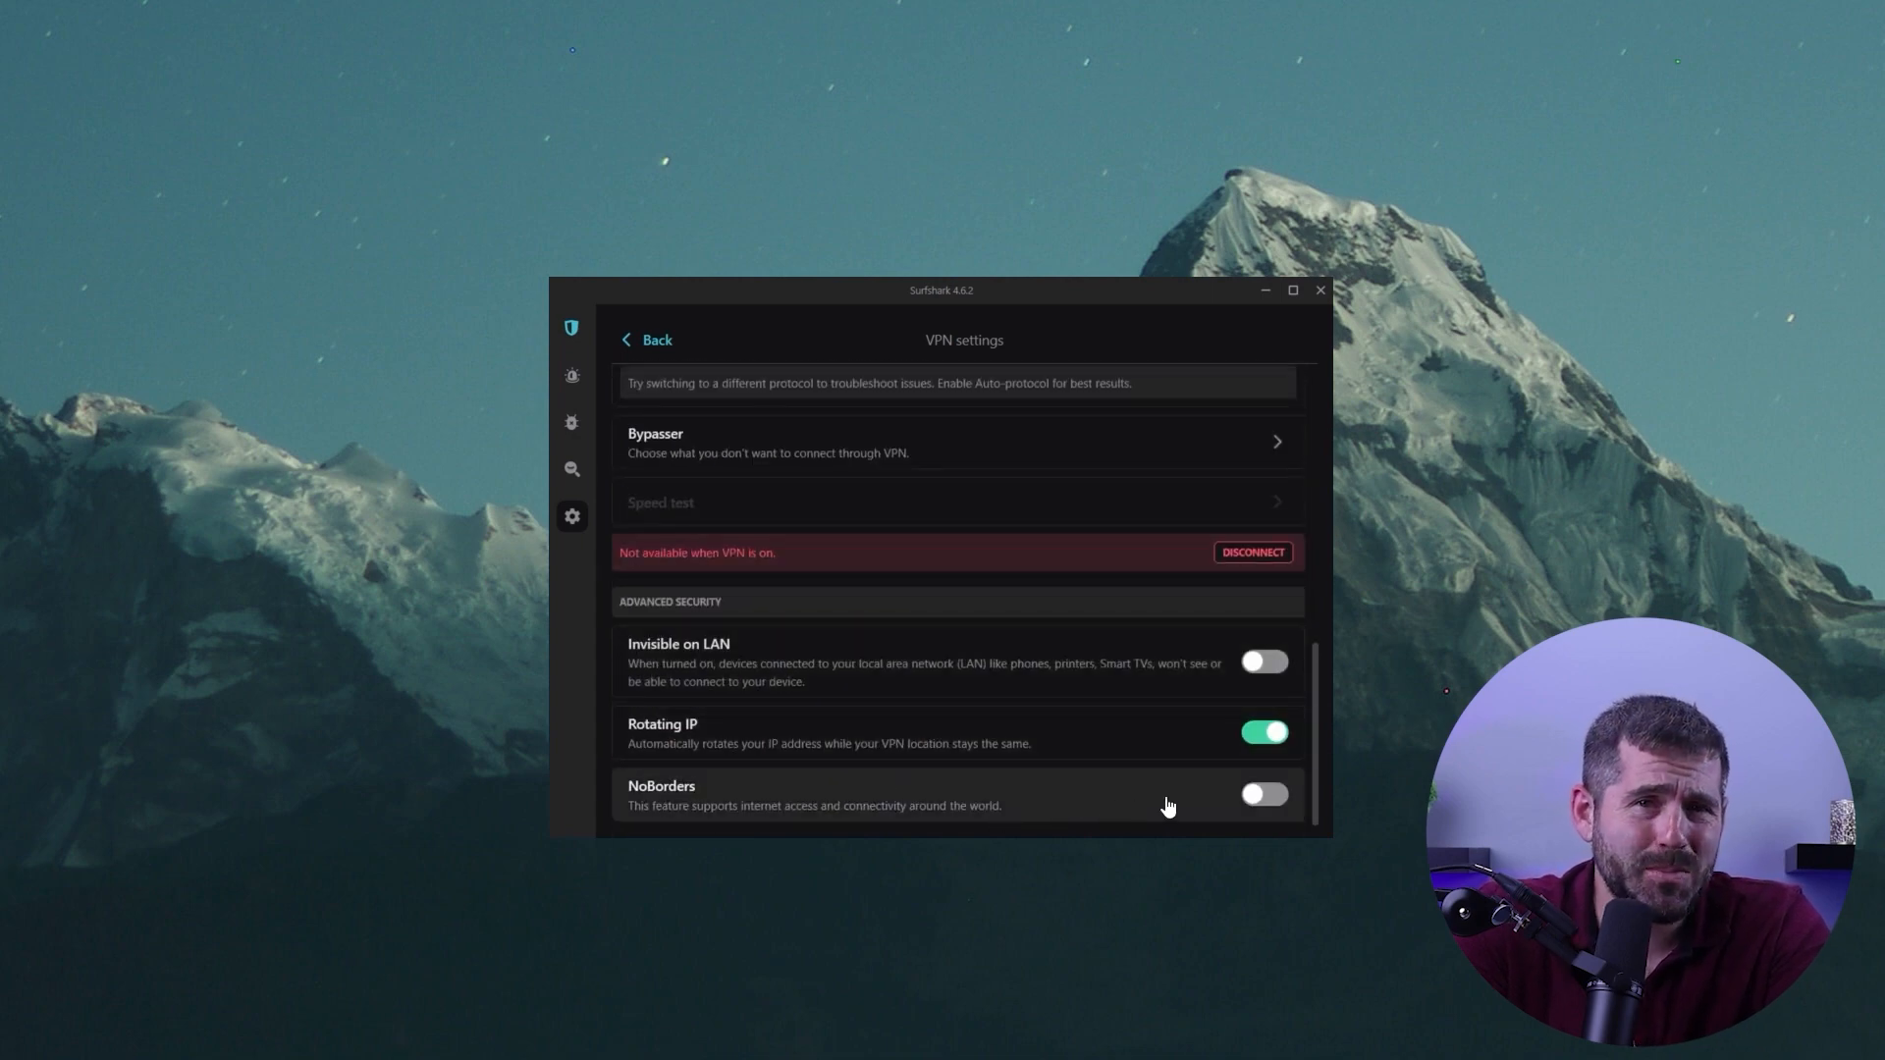
left_click(1263, 793)
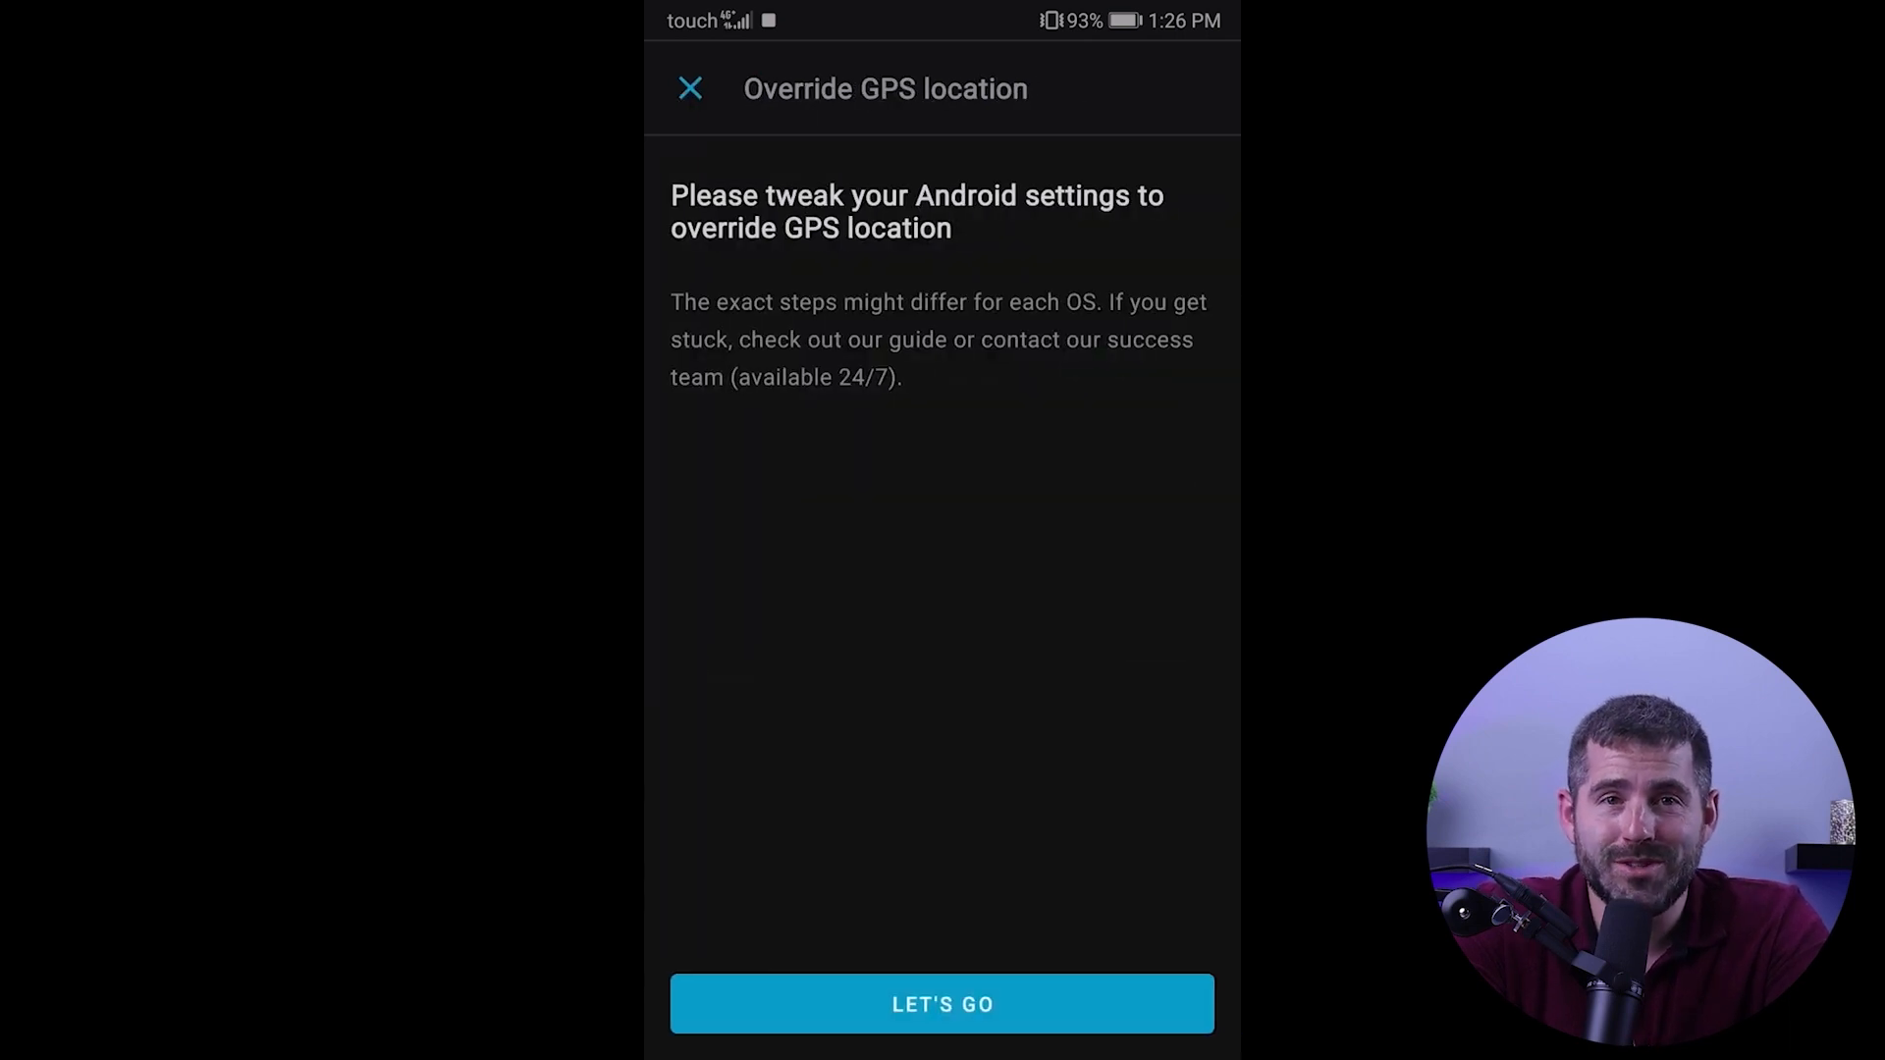
Dismiss the Android GPS override prompt and move on to the Surfshark Alert page
left_click(689, 88)
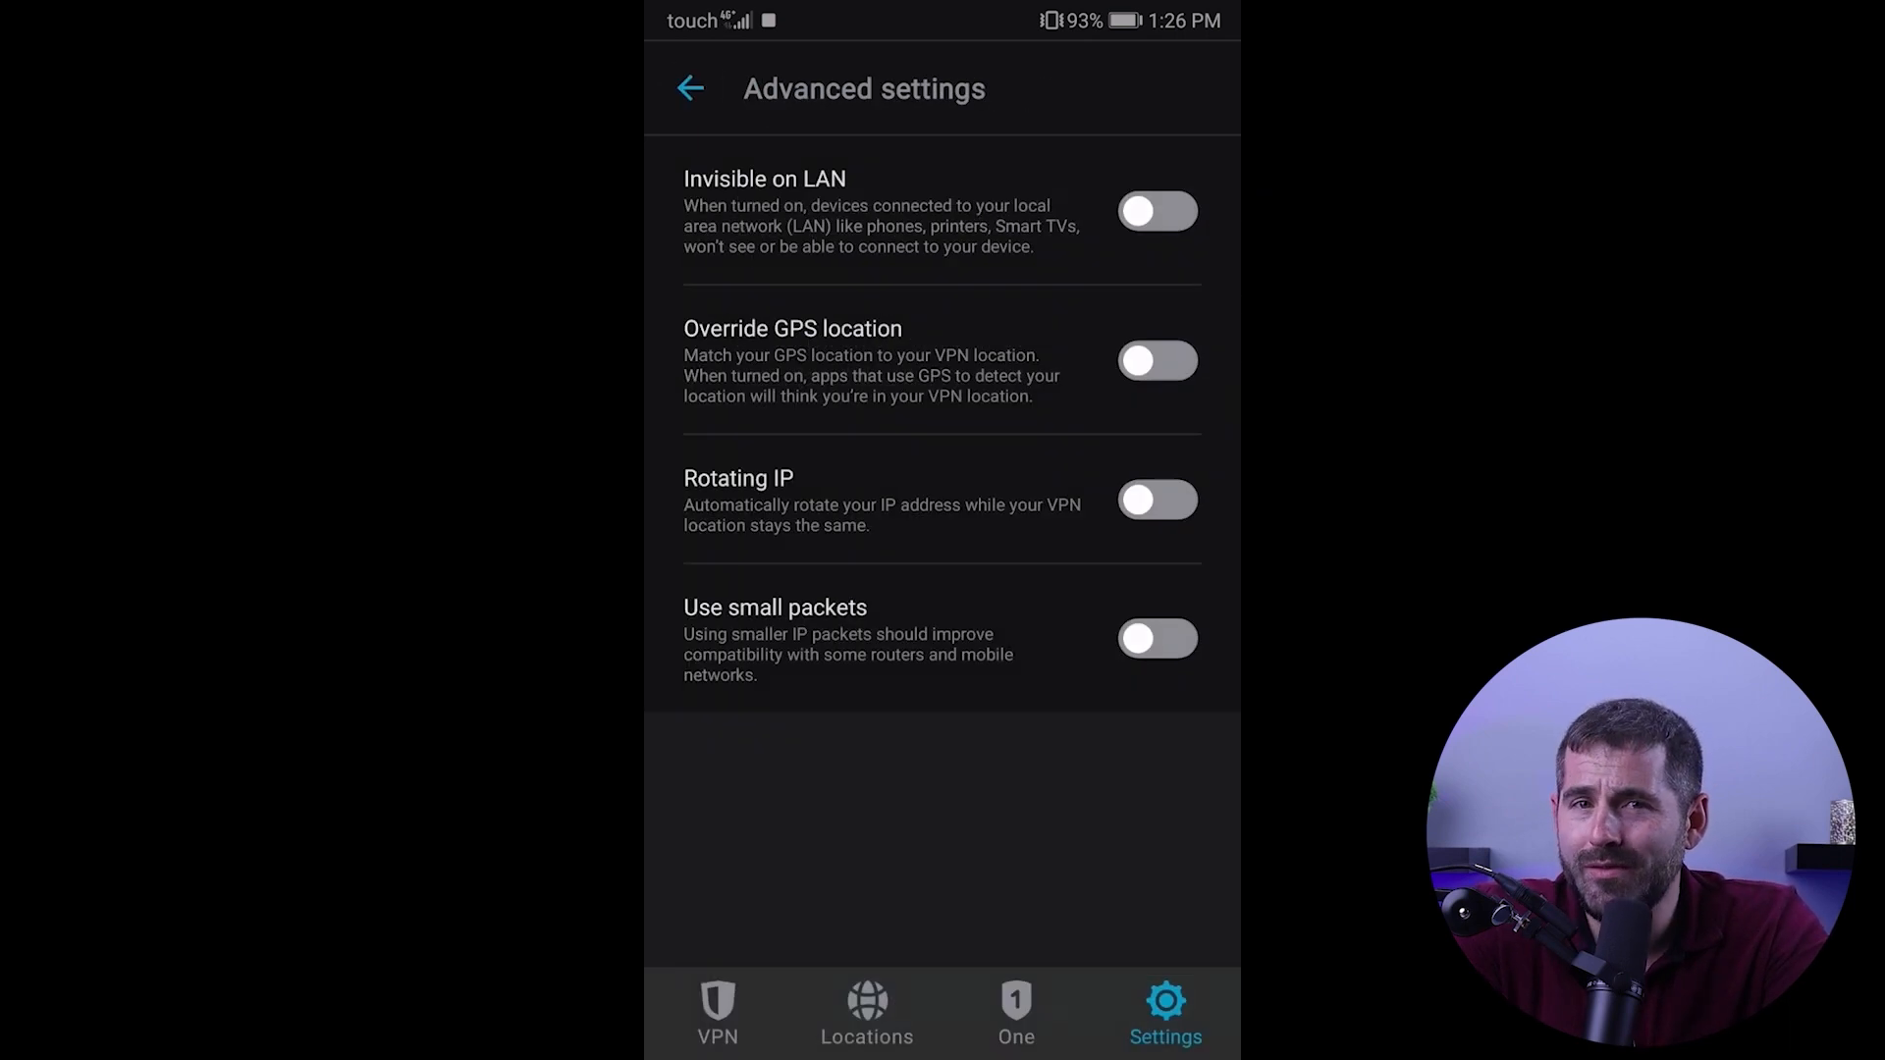
left_click(1155, 501)
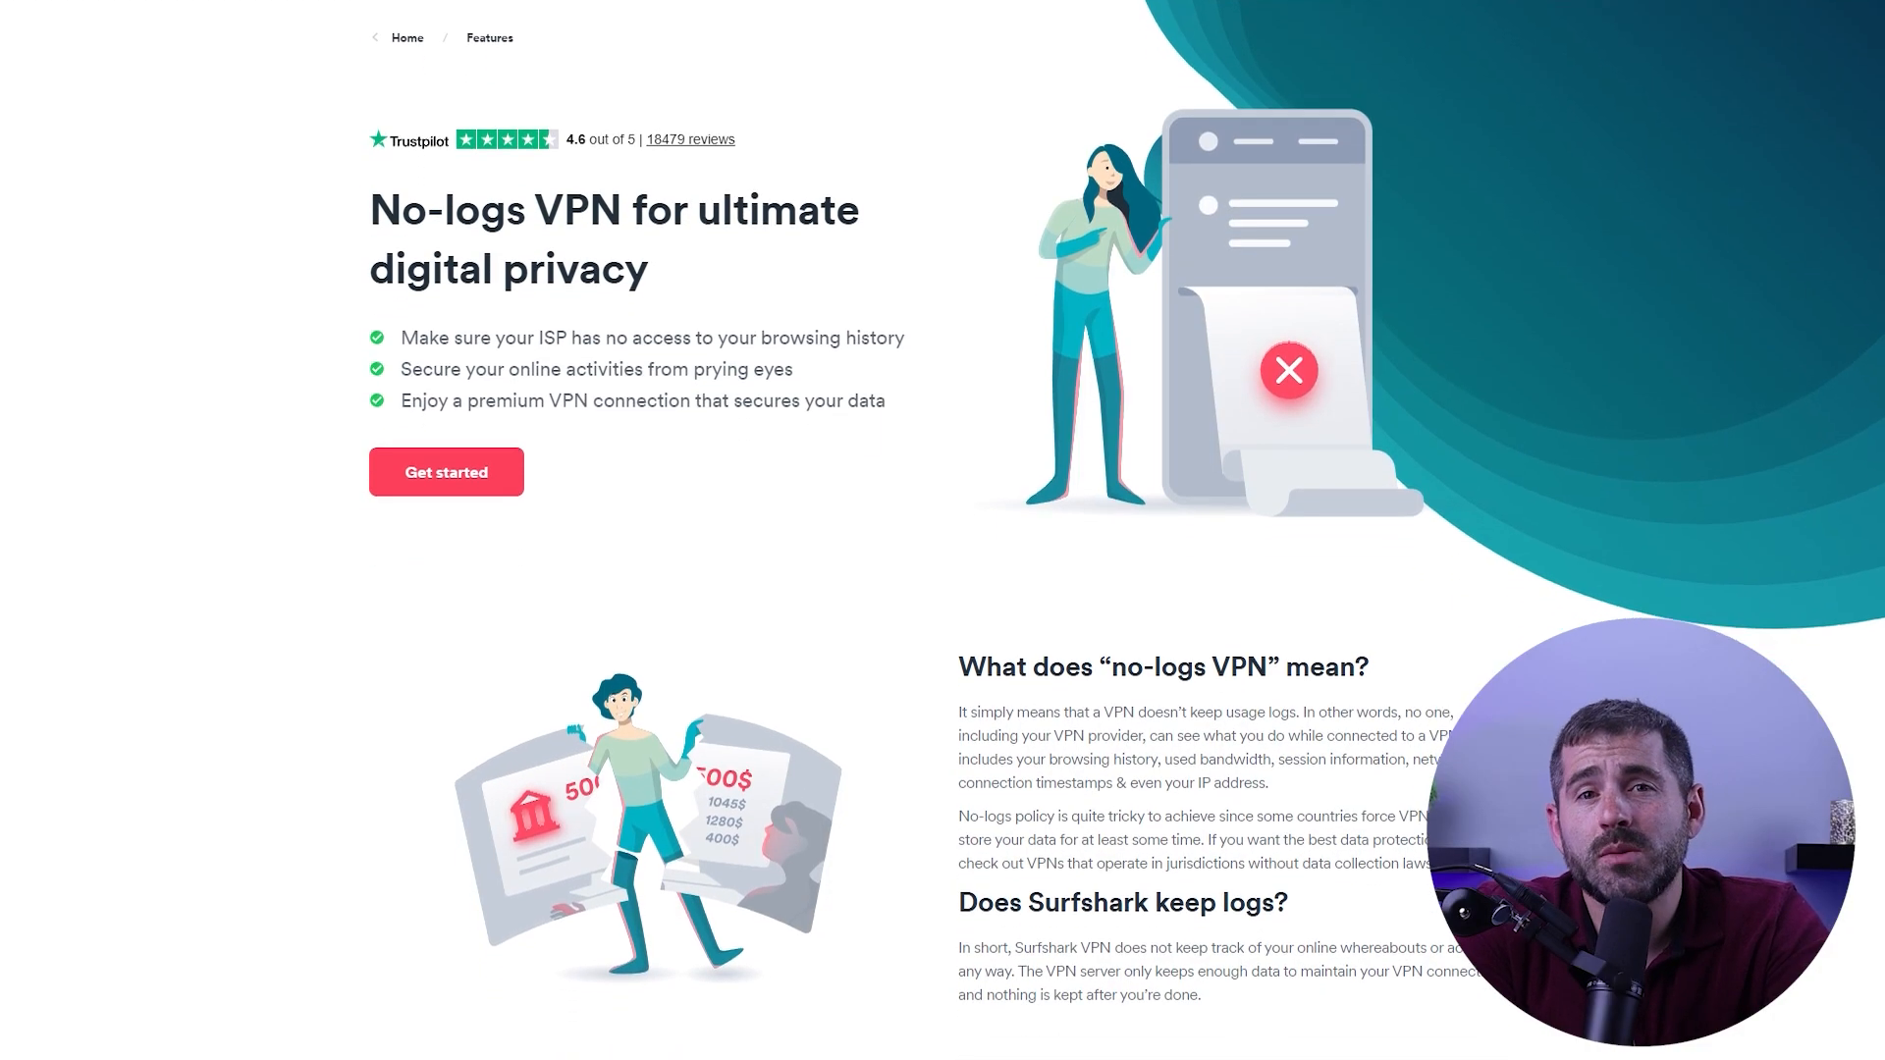
scroll("down", 3)
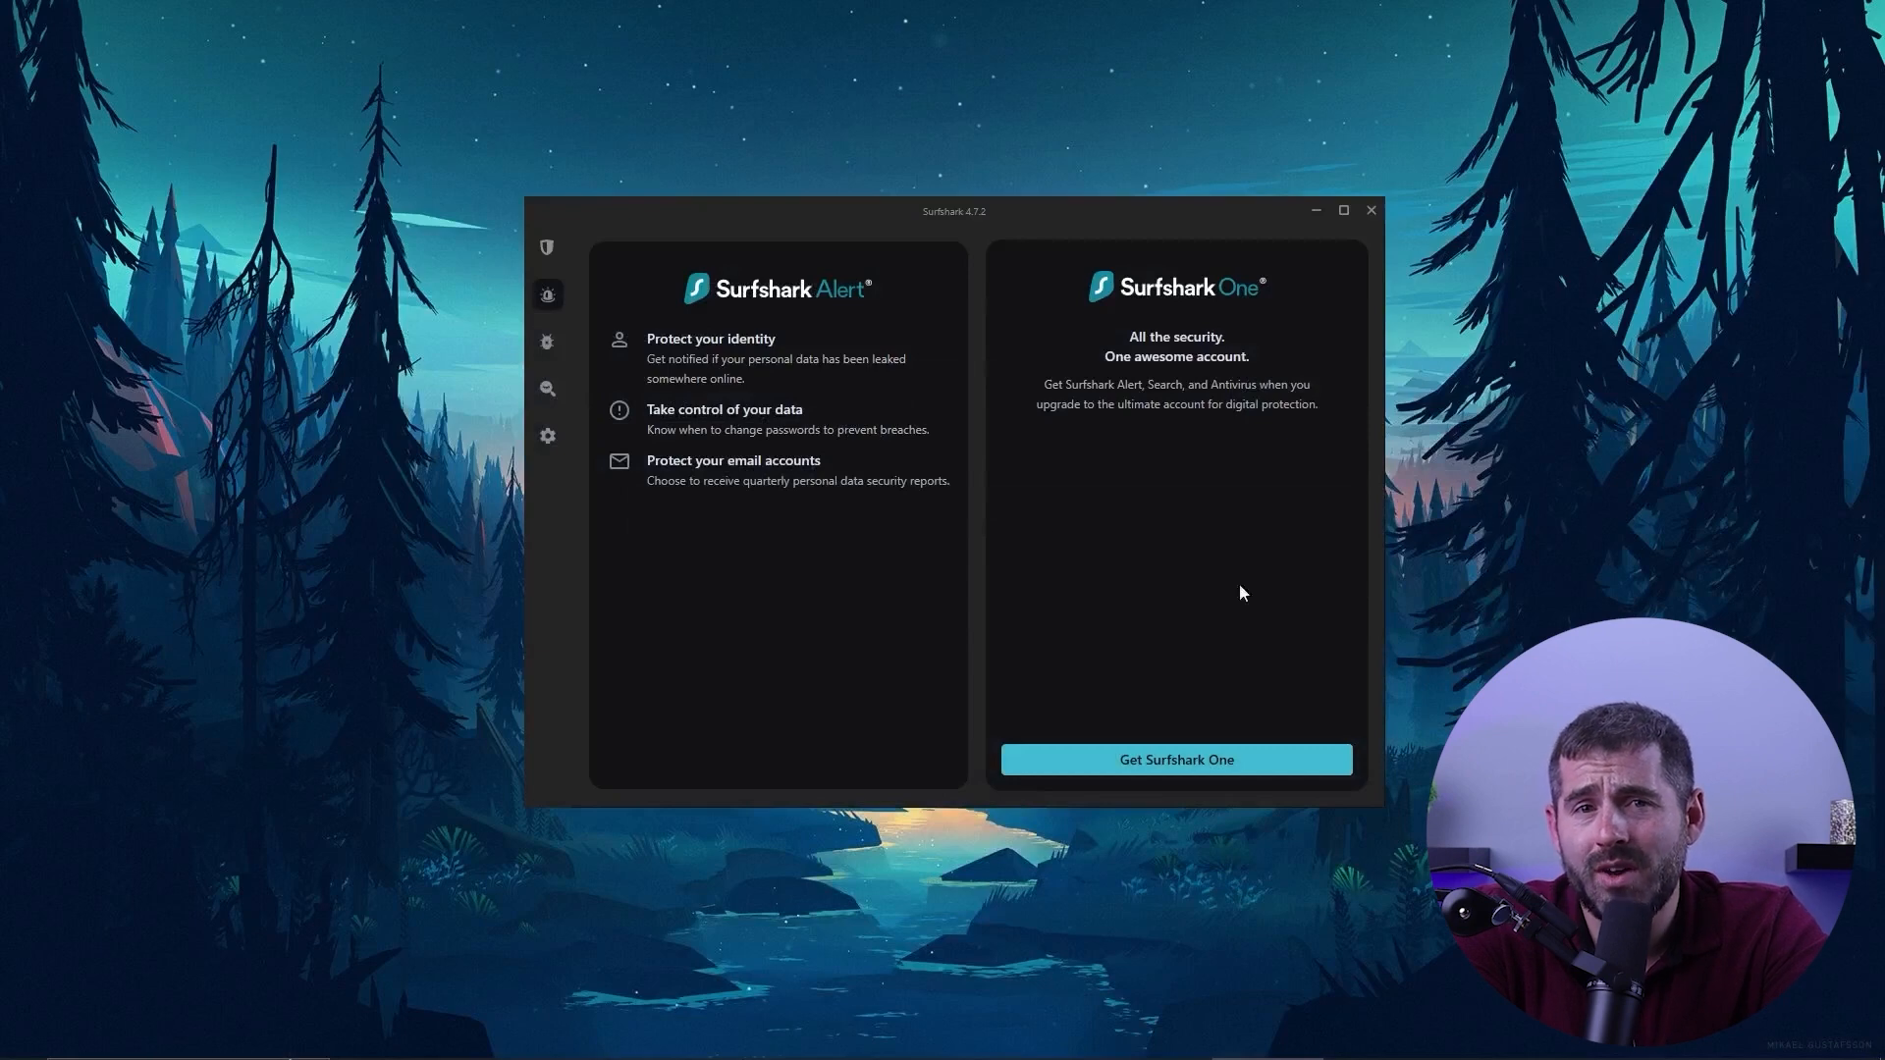
View the Antivirus feature page, then finish on the Surfshark Search private-search page
left_click(546, 342)
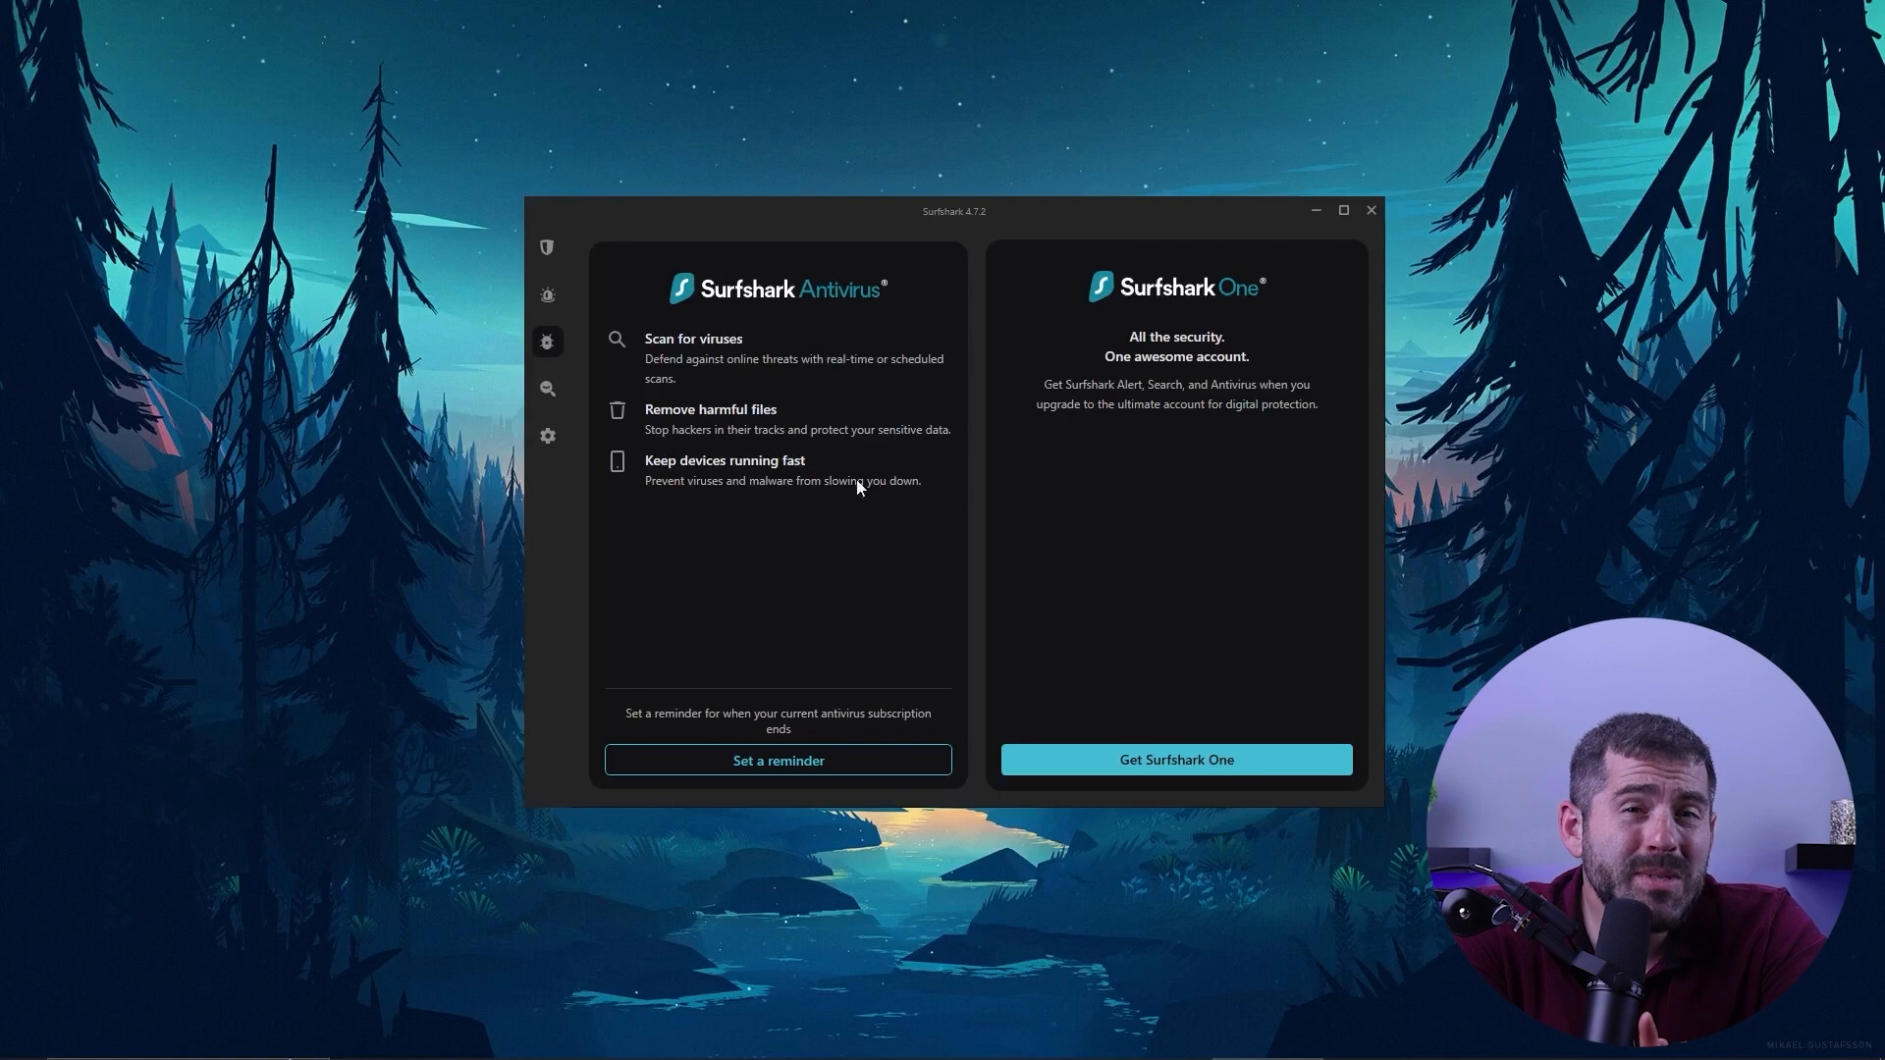
left_click(548, 389)
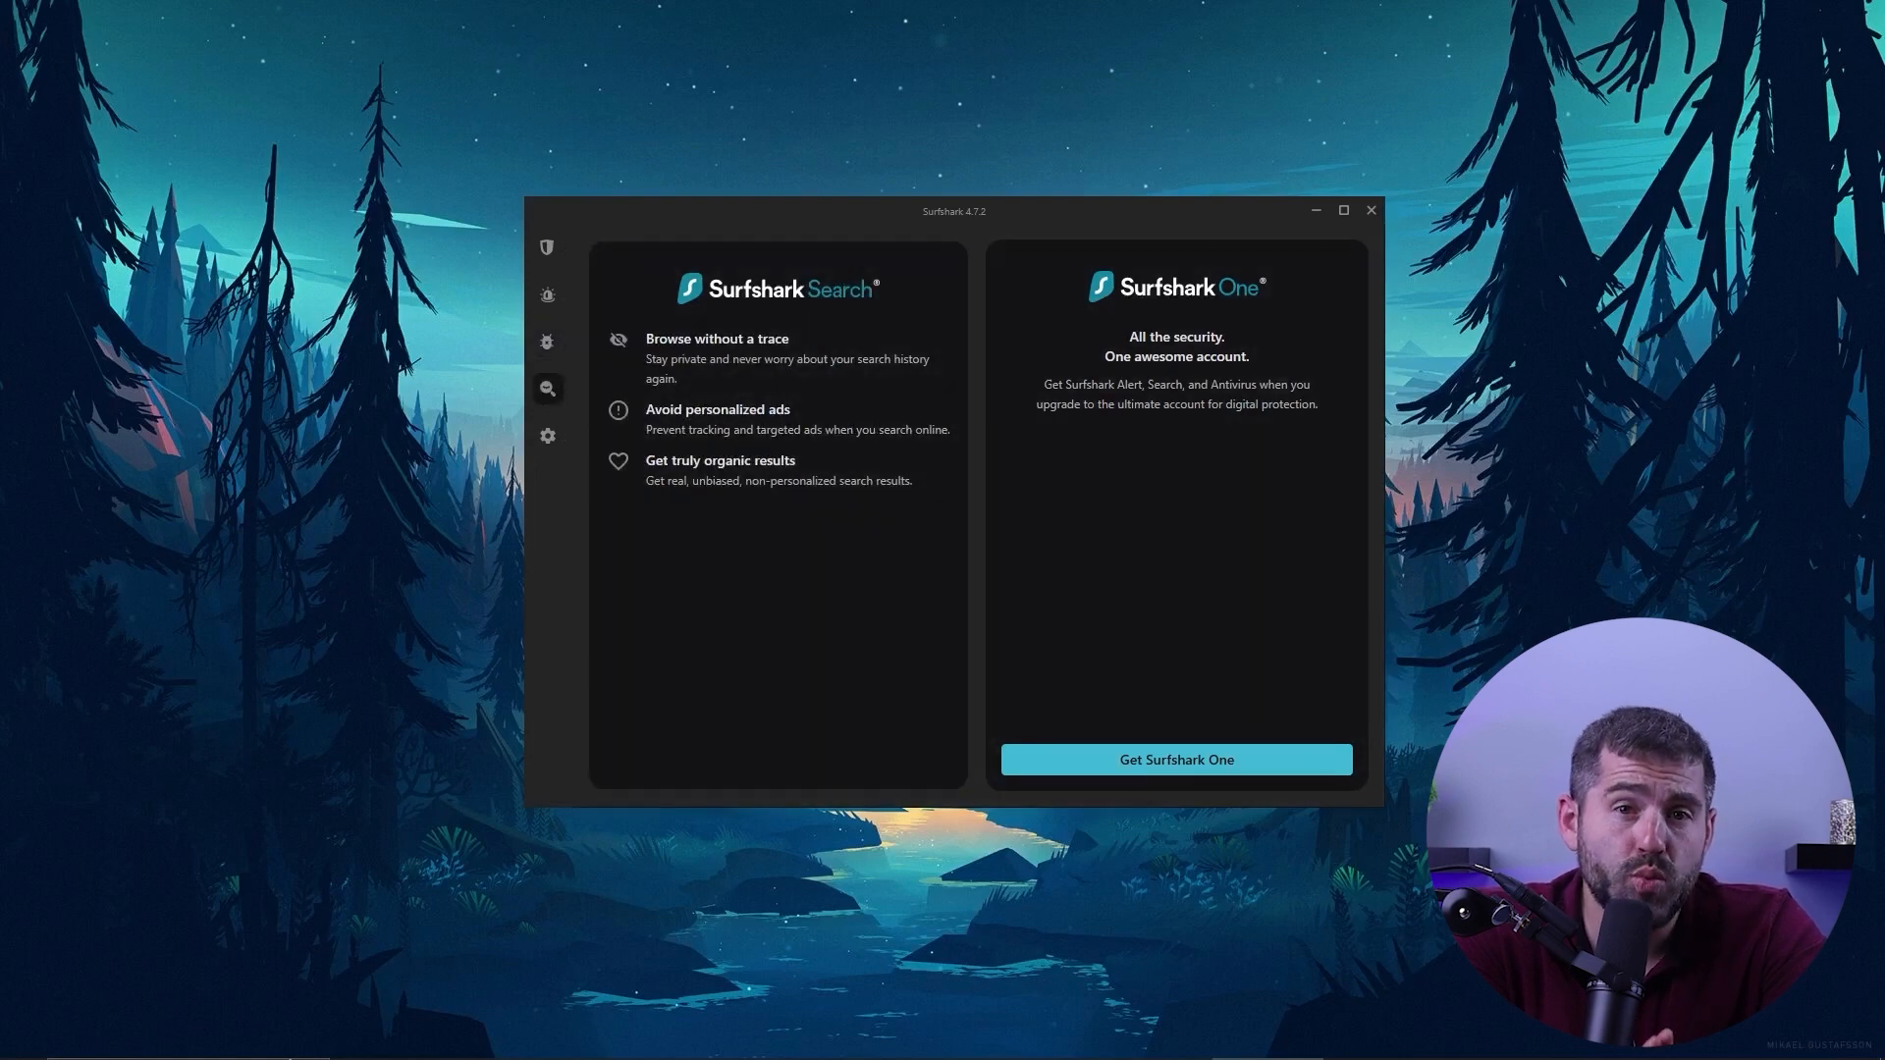